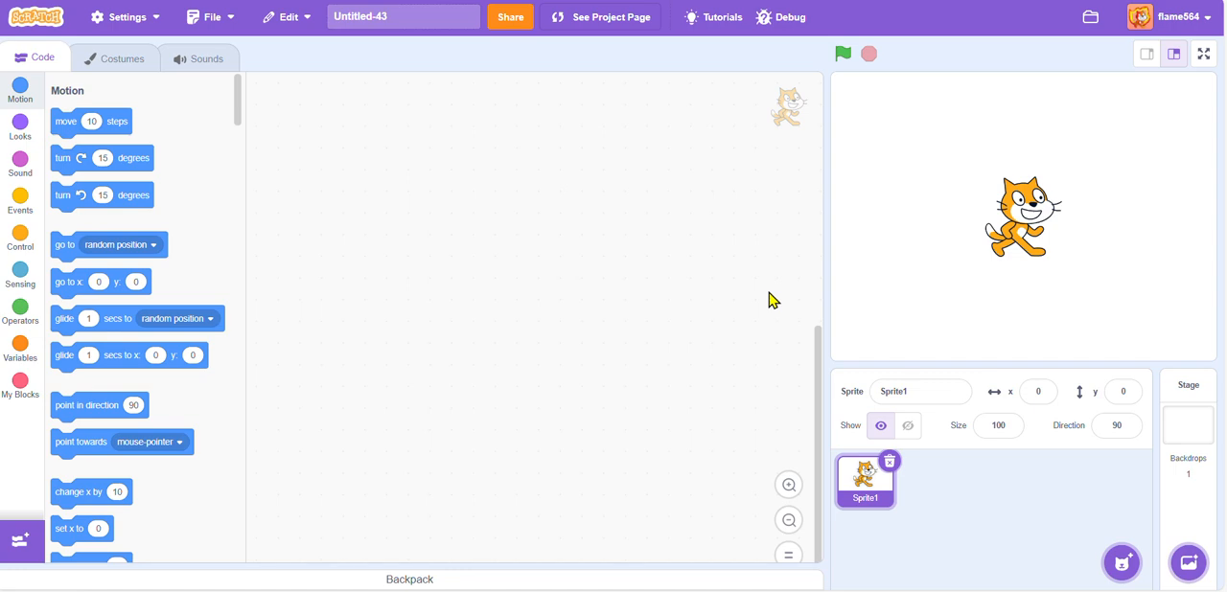
pyautogui.moveTo(851, 500)
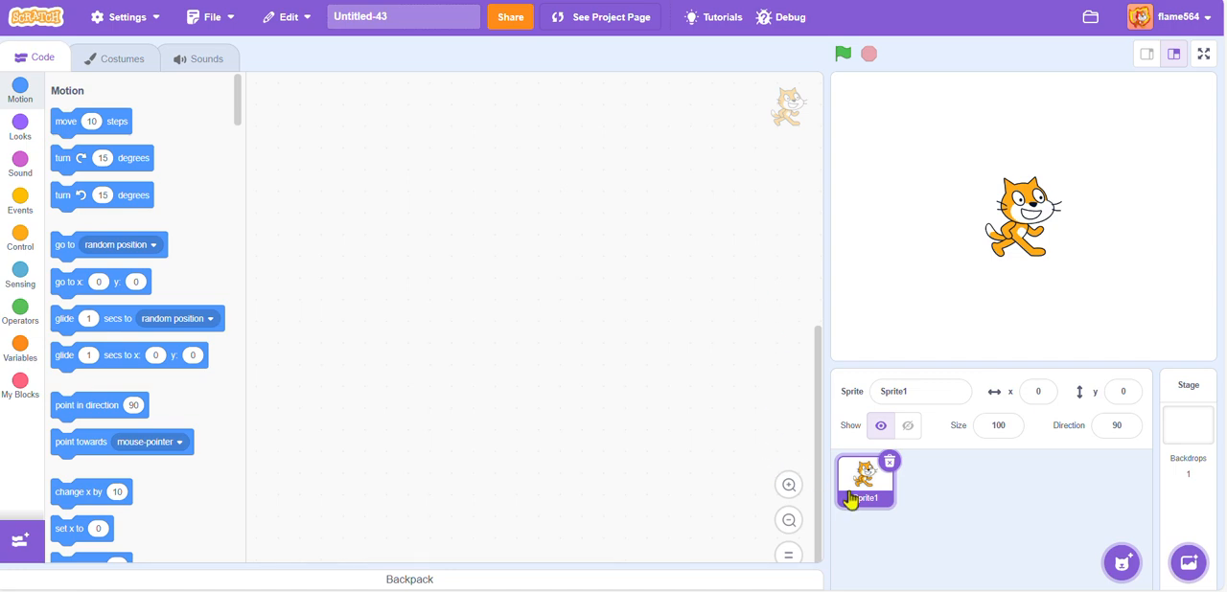
pyautogui.moveTo(960, 557)
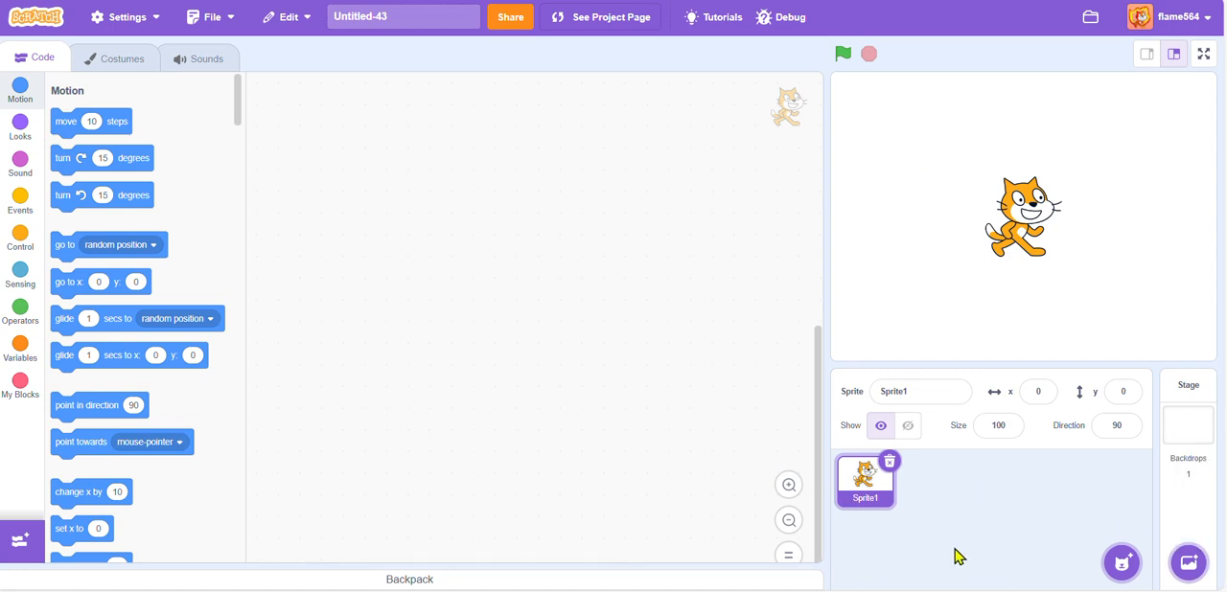
# Start deleting the default cat sprite, Sprite1, from the sprite pane.
pyautogui.click(889, 461)
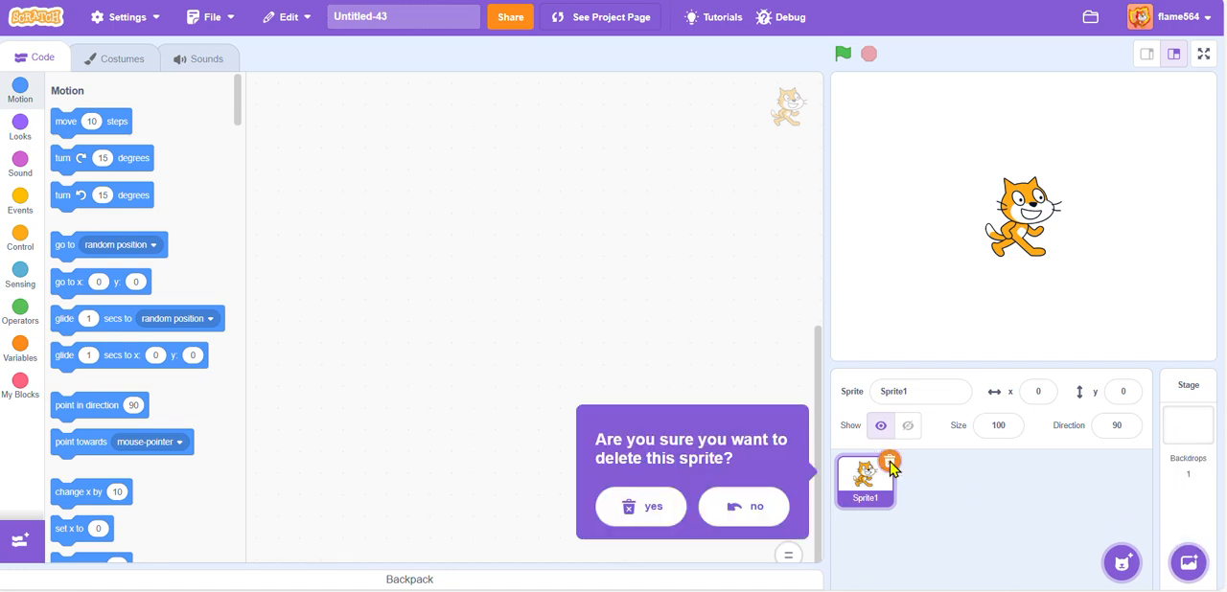
# Delete the cat and set the paint fill to saturation 20, brightness 34.
pyautogui.click(640, 506)
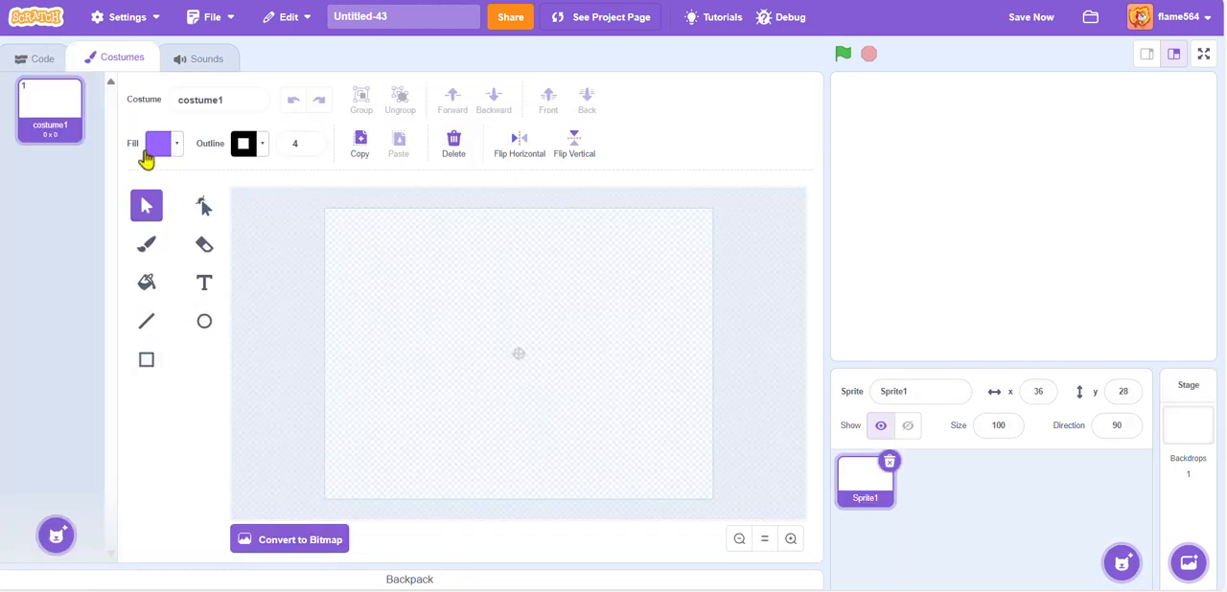
pyautogui.click(159, 143)
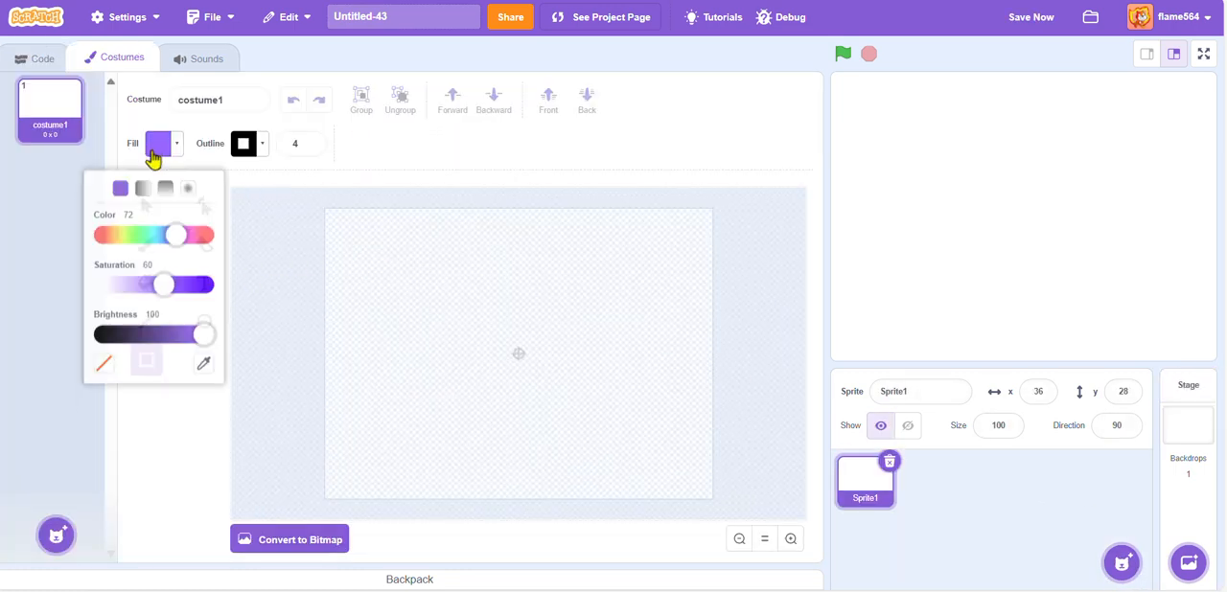
pyautogui.moveTo(161, 284); pyautogui.dragTo(125, 279)
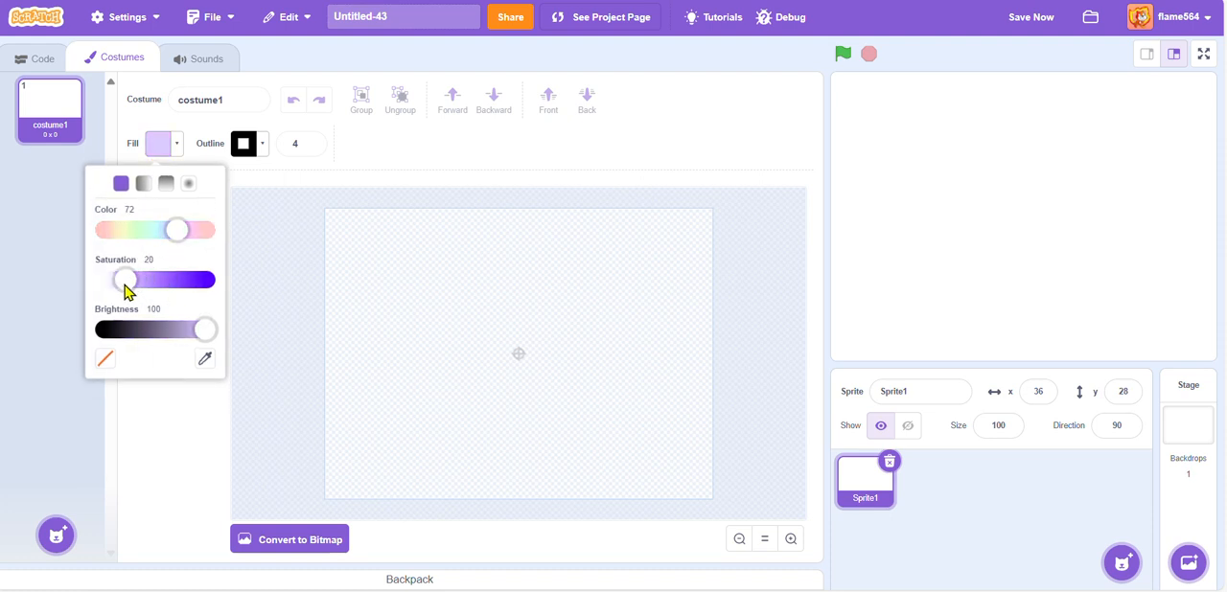
pyautogui.moveTo(209, 330); pyautogui.dragTo(139, 330)
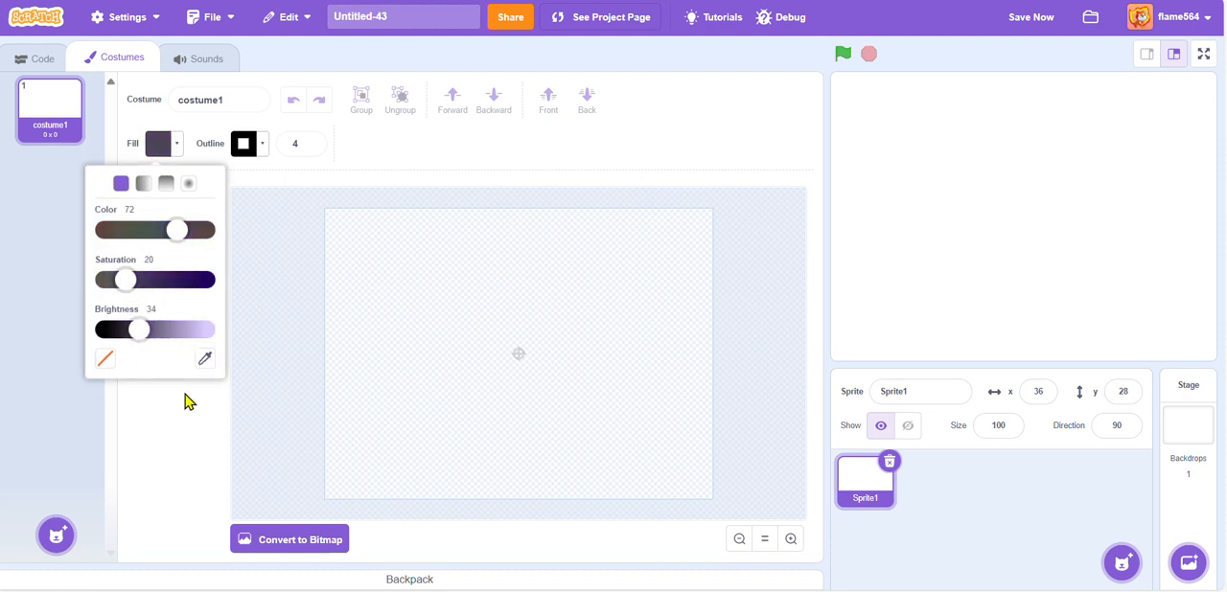
# Draw a dark purple-grey rectangle and paint a pale lavender face on it.
pyautogui.moveTo(453, 254); pyautogui.dragTo(601, 461)
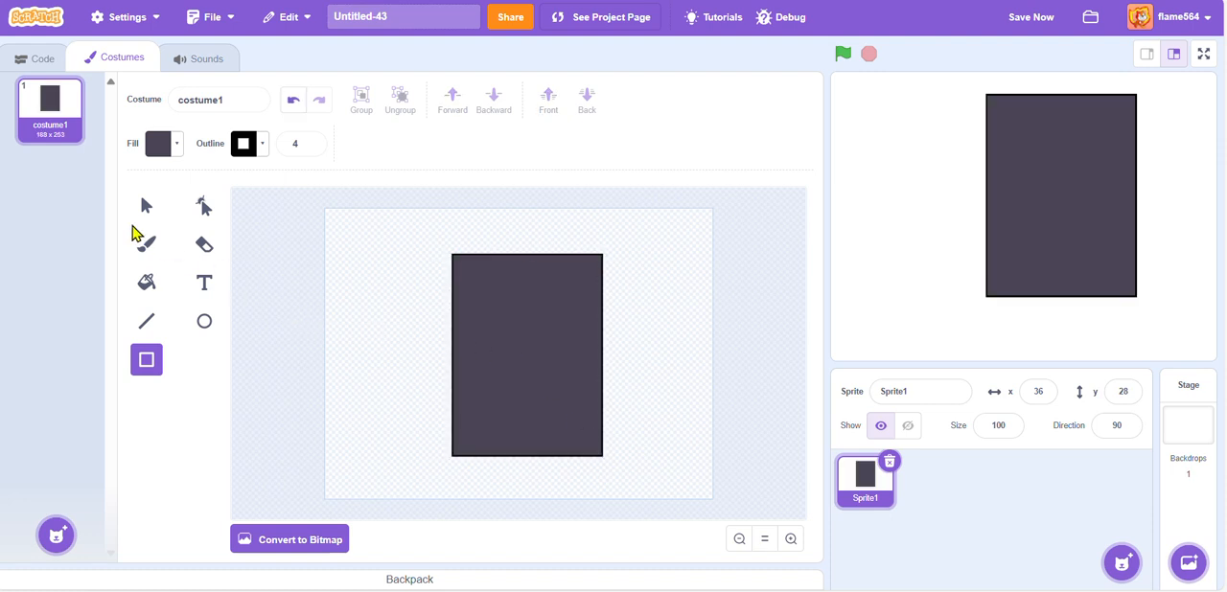
pyautogui.click(157, 144)
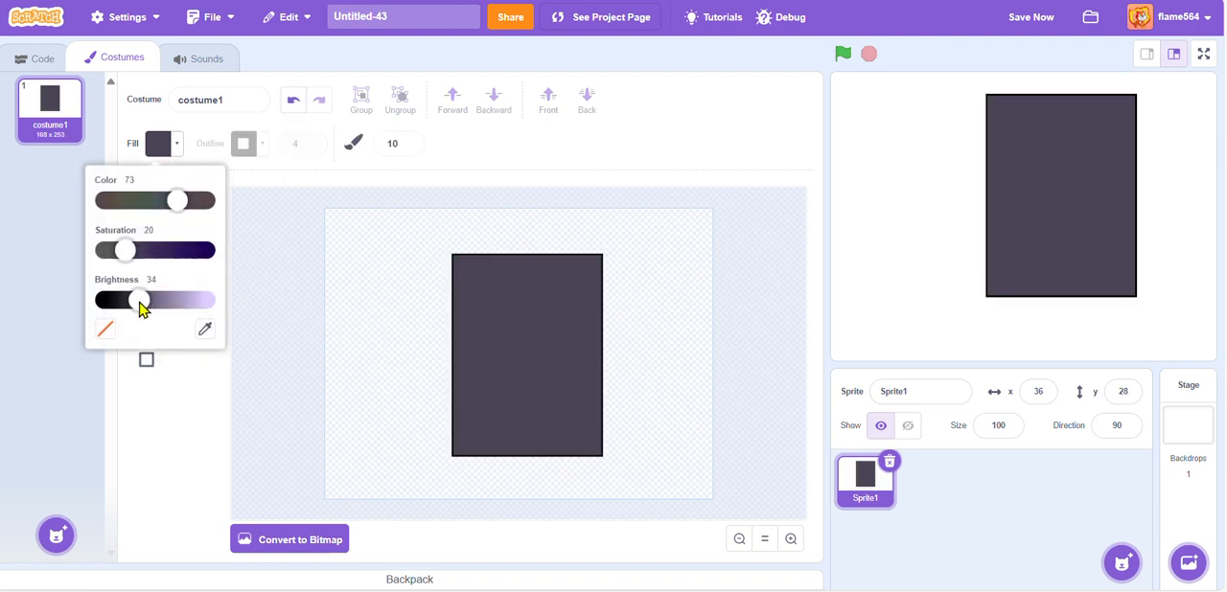
pyautogui.click(513, 400)
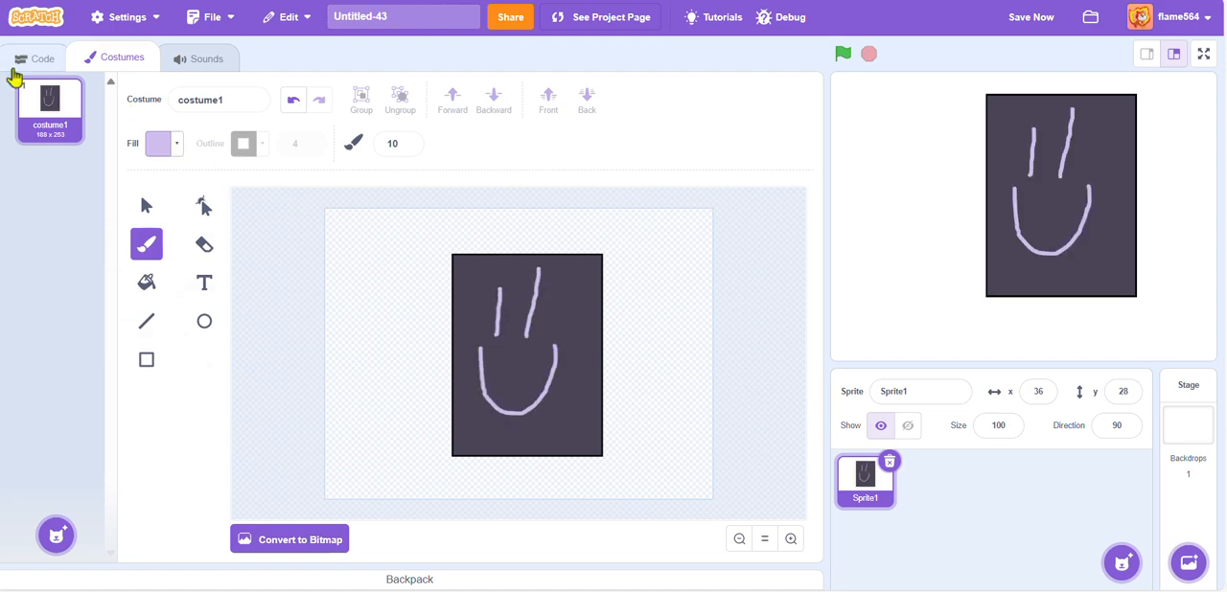
# Add an ask-and-wait block reading 'What number do you want to use first?', correcting 'WHat'.
pyautogui.click(42, 57)
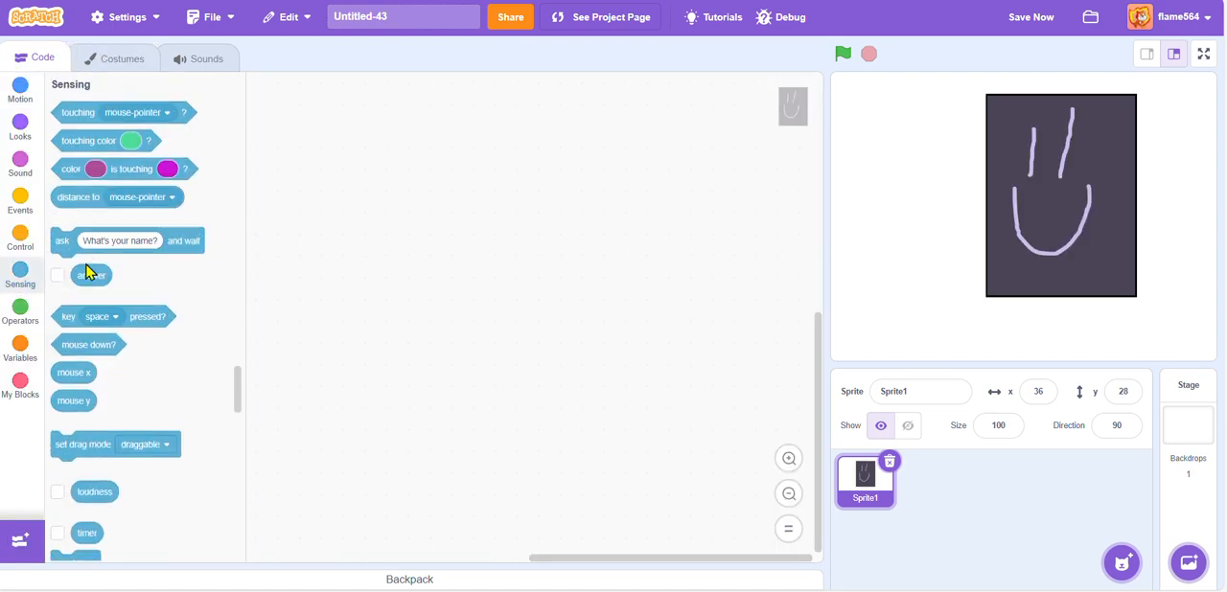
pyautogui.moveTo(126, 240); pyautogui.dragTo(513, 264)
pyautogui.write('WHat number do you want to use first?')
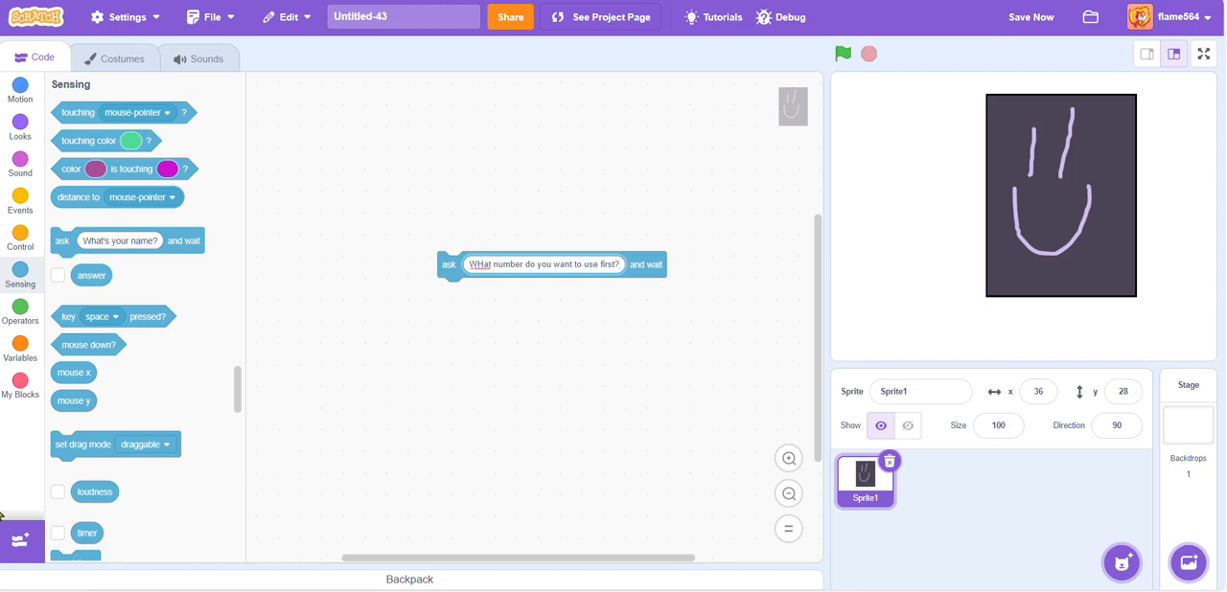
pyautogui.click(479, 265)
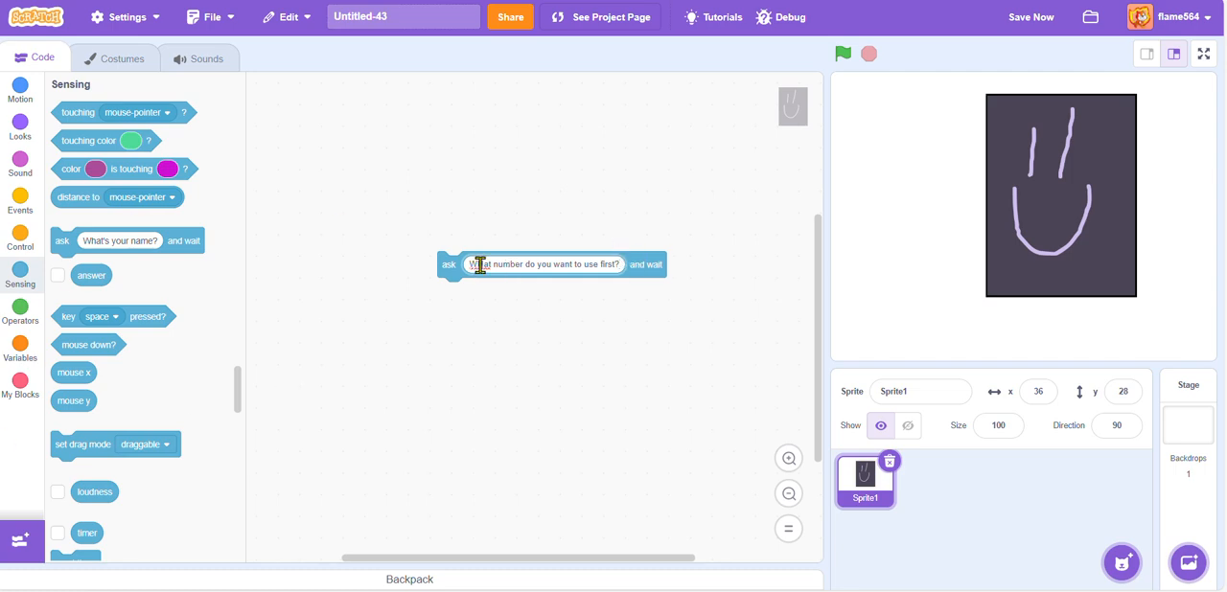
pyautogui.rightClick(480, 265)
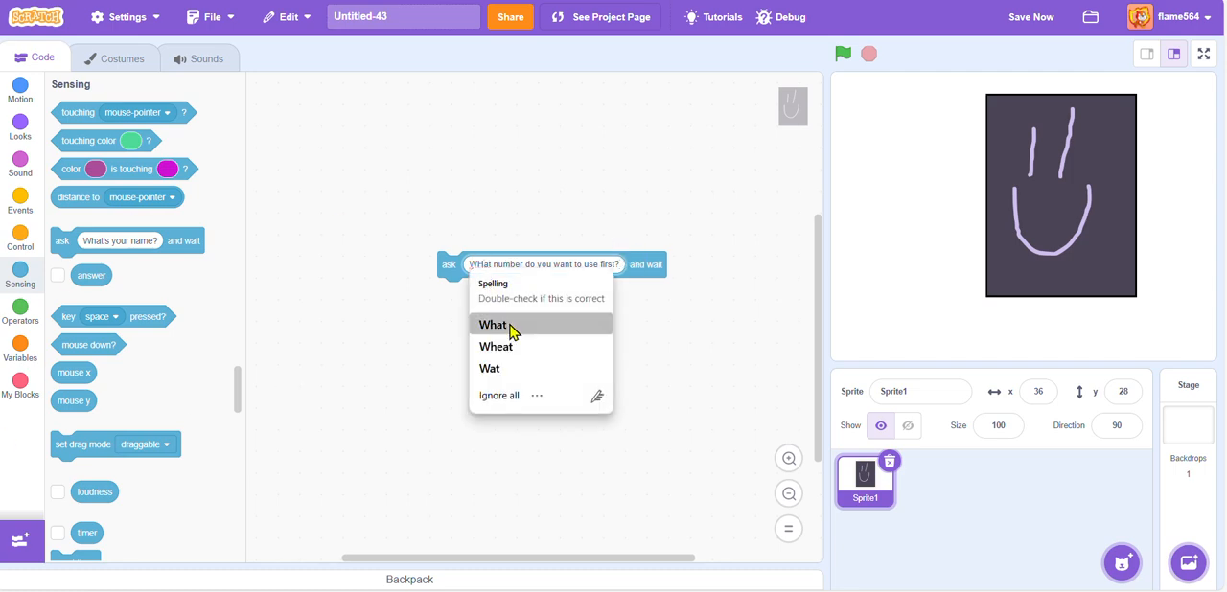
pyautogui.click(492, 324)
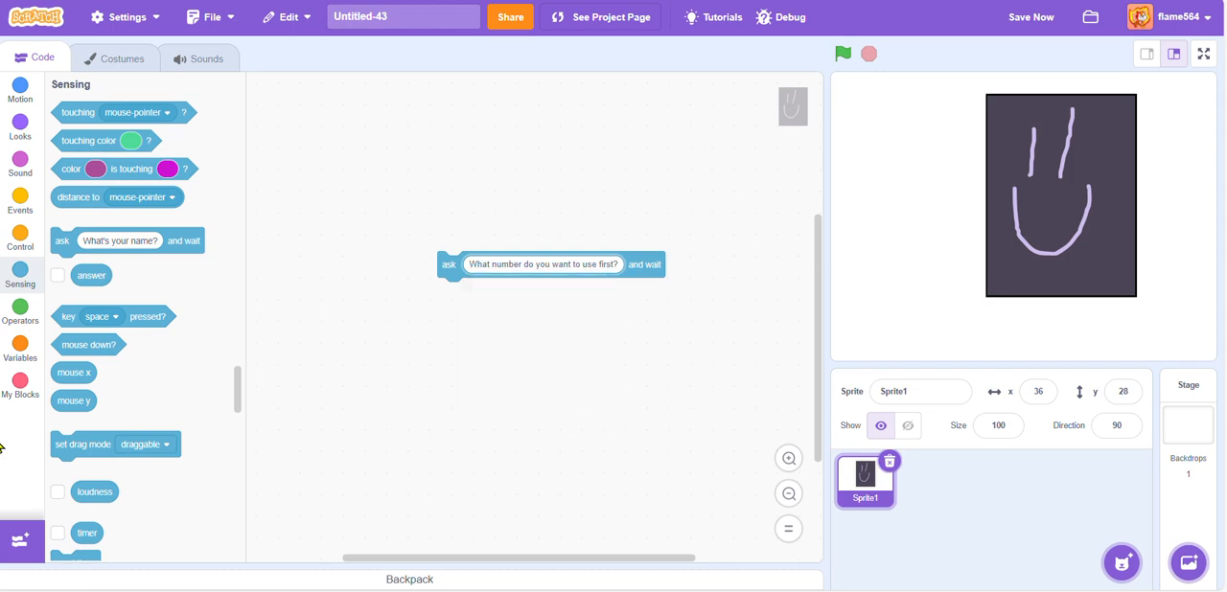
# Place a 'when green flag clicked' block above the ask block.
pyautogui.click(20, 201)
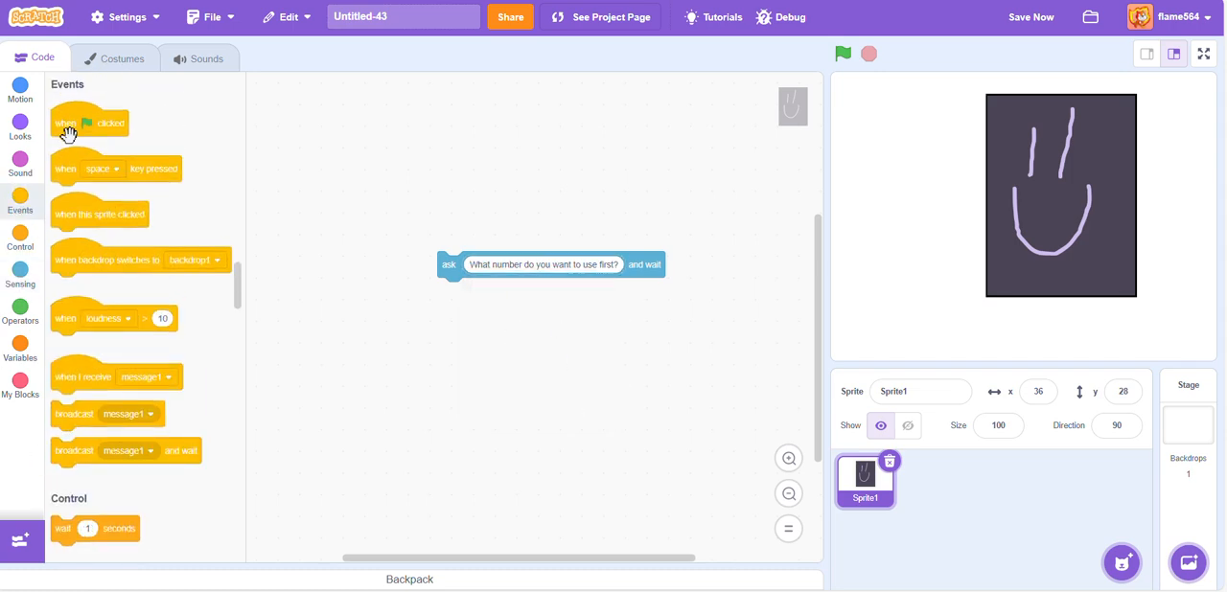
pyautogui.moveTo(89, 122); pyautogui.dragTo(463, 236)
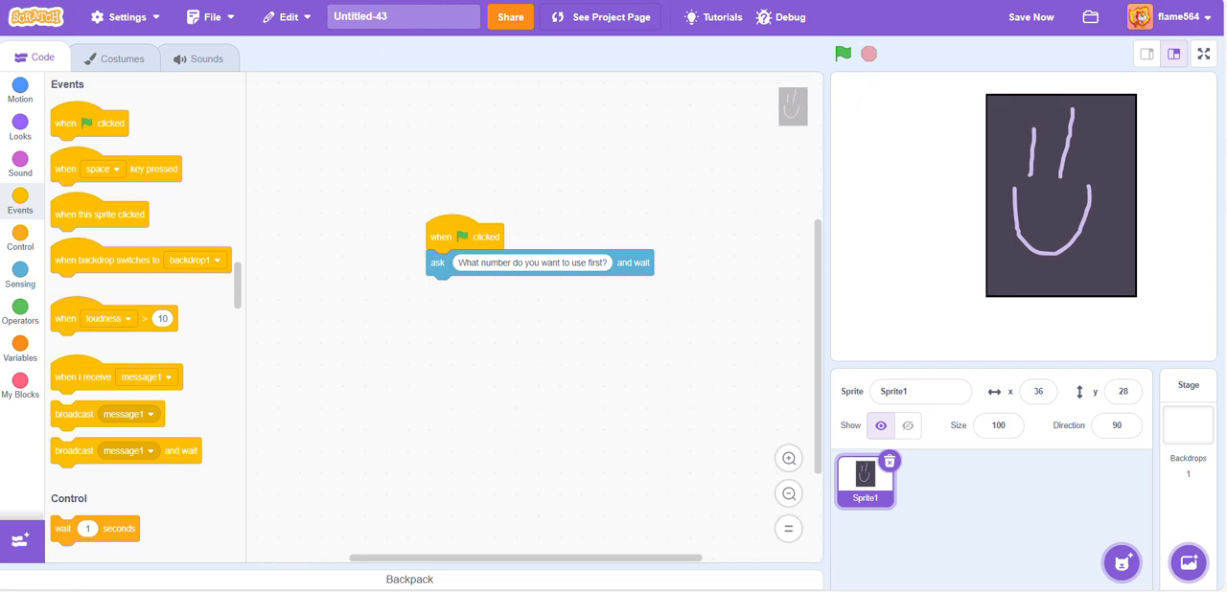
pyautogui.scroll(-3)
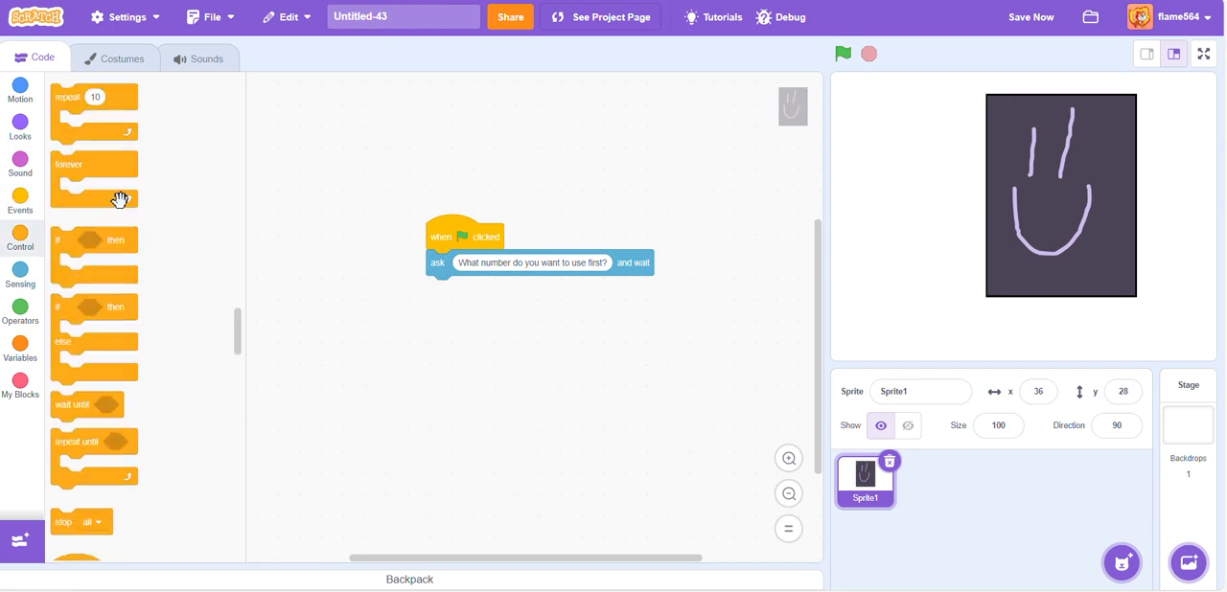
pyautogui.moveTo(58, 347)
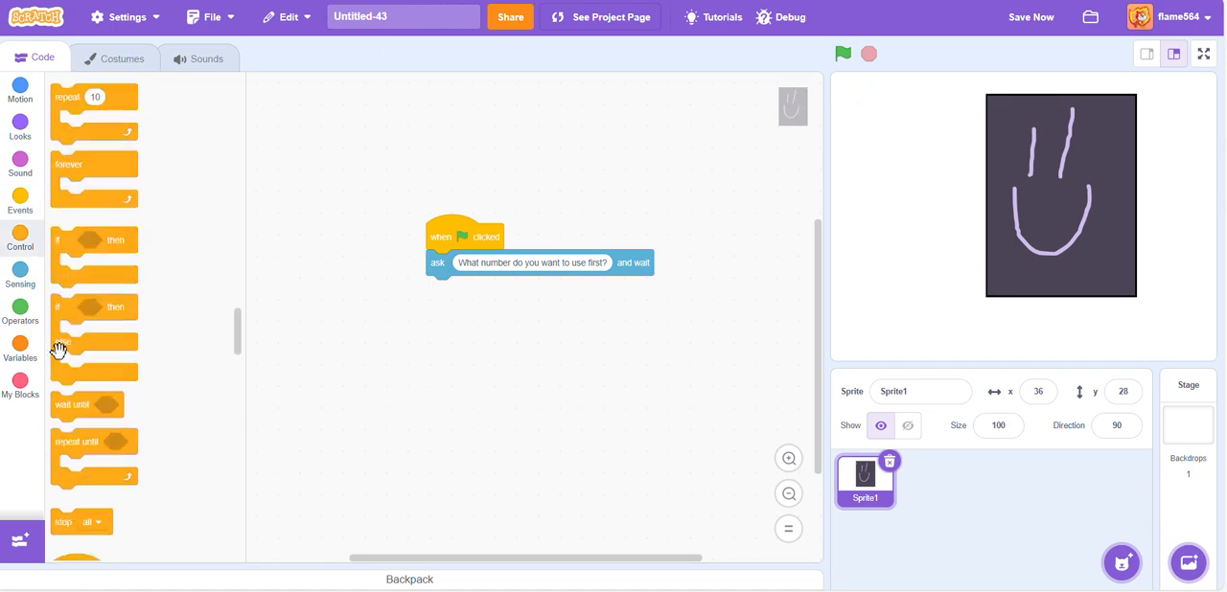
# Experiment with an if-else block and an 'answer = 50' comparison below the question.
pyautogui.moveTo(94, 340); pyautogui.dragTo(470, 321)
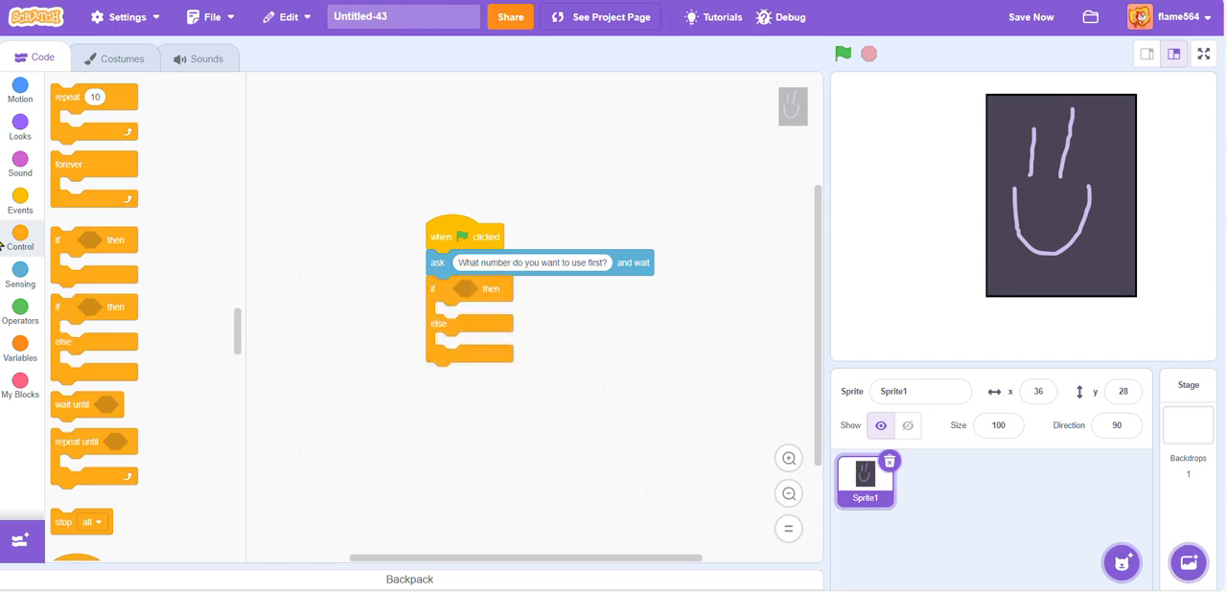
pyautogui.click(20, 312)
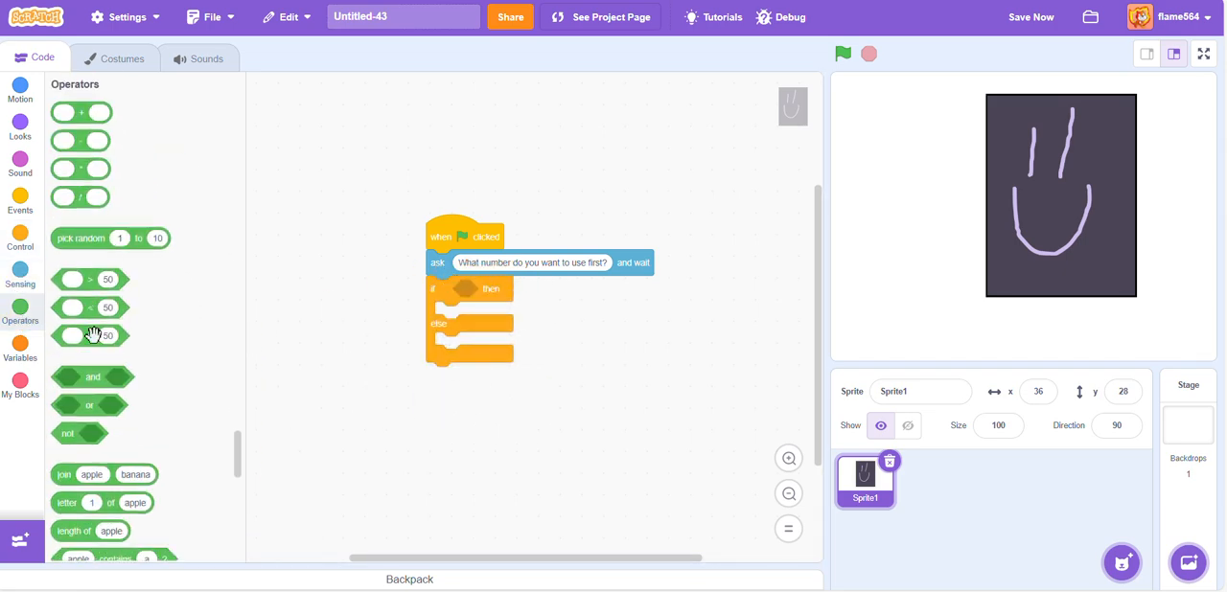
pyautogui.click(20, 273)
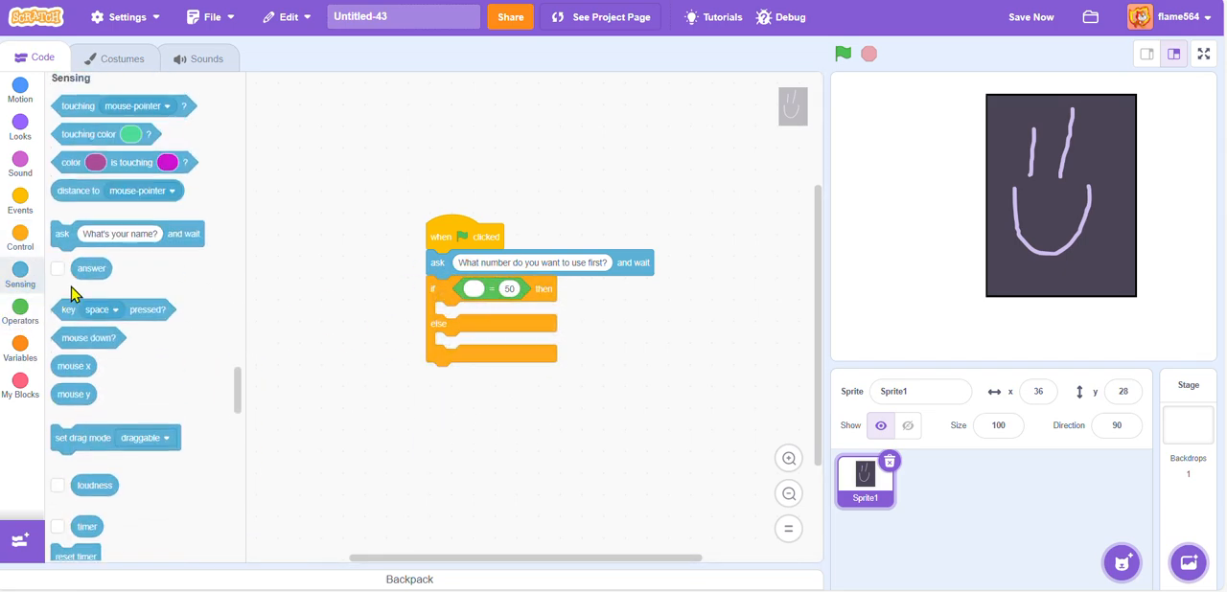
pyautogui.moveTo(91, 269); pyautogui.dragTo(473, 291)
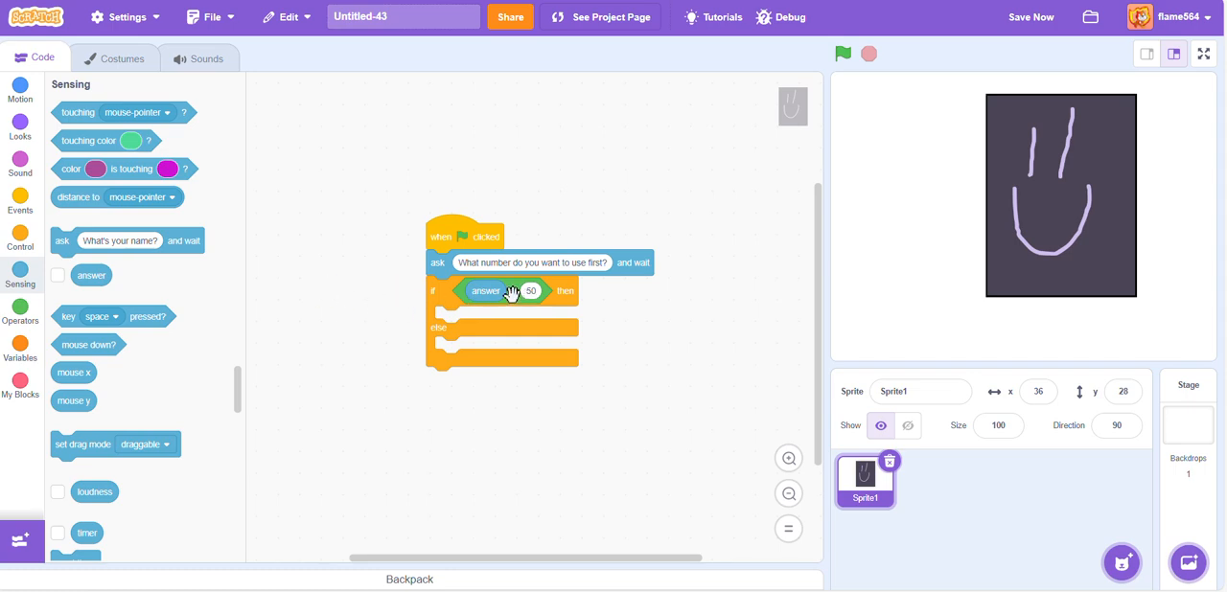
pyautogui.scroll(3)
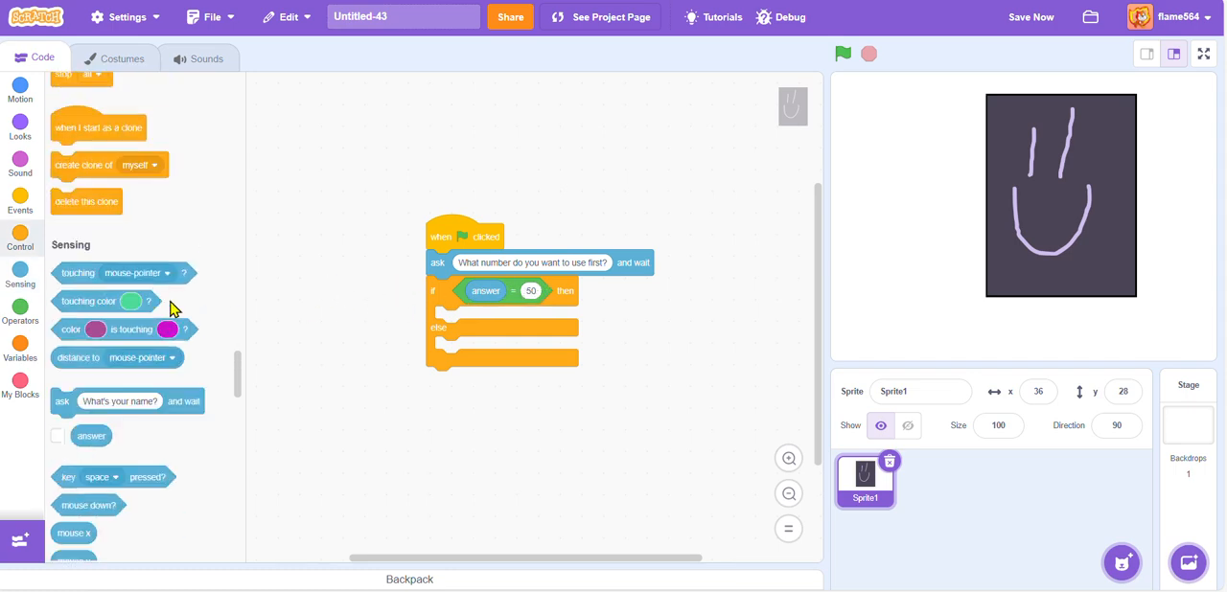
pyautogui.scroll(-3)
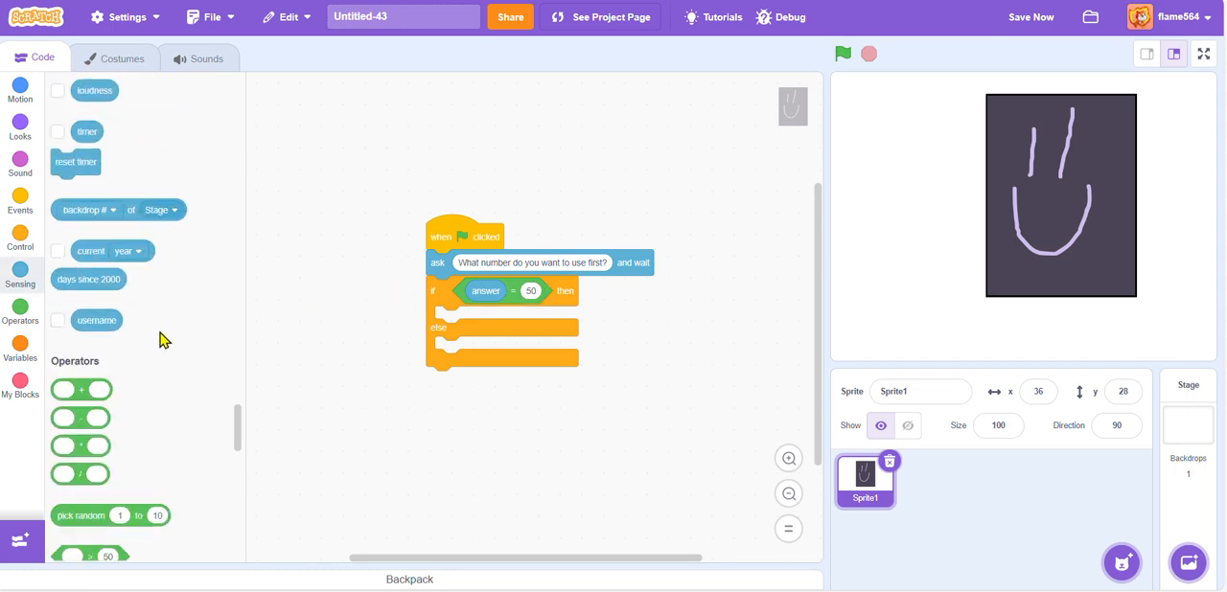
pyautogui.scroll(-3)
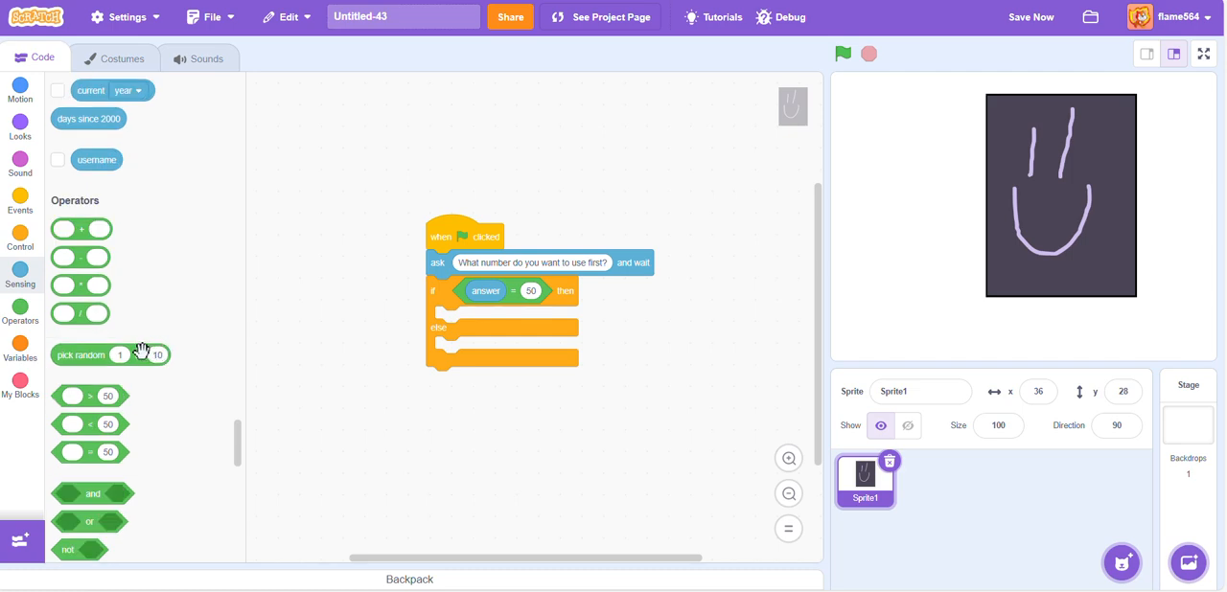
pyautogui.scroll(-3)
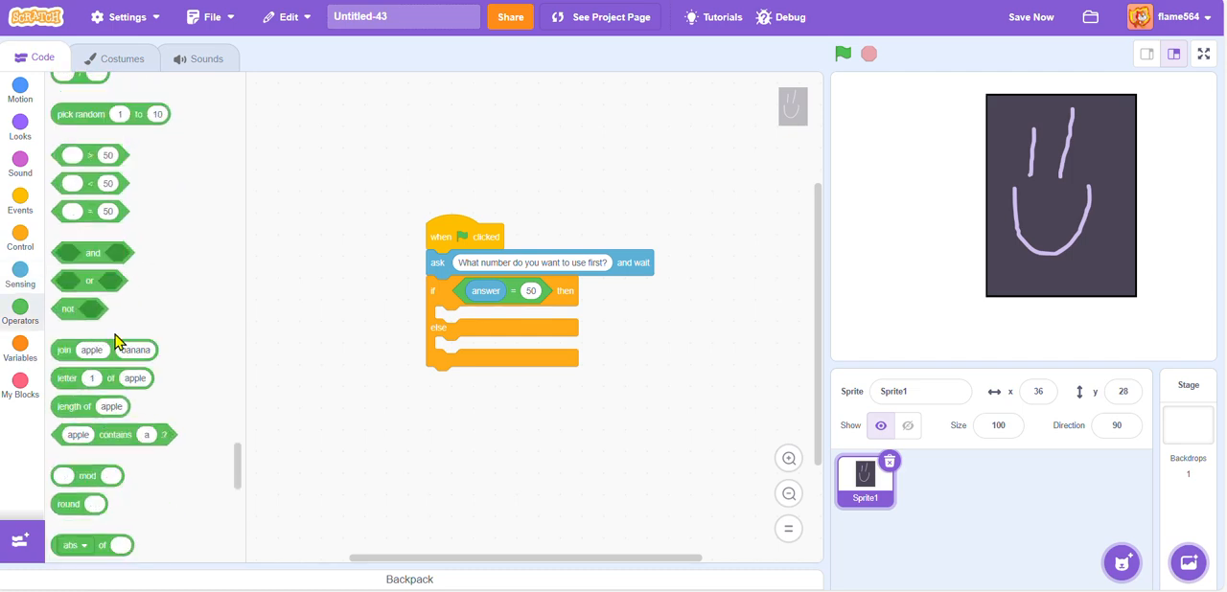
pyautogui.moveTo(108, 275)
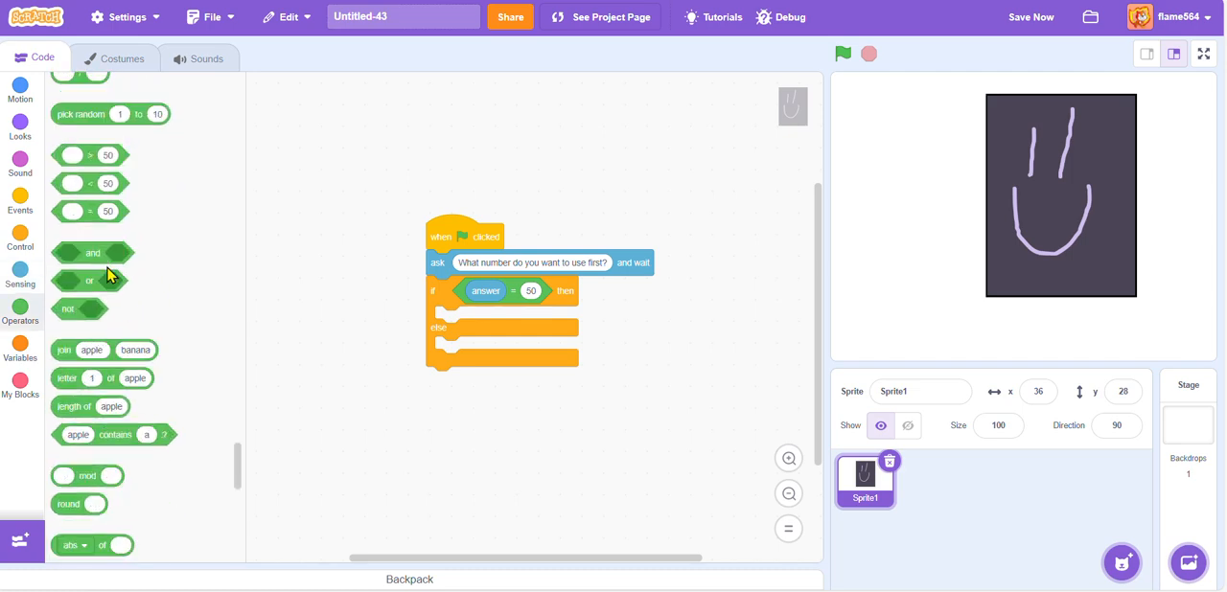
pyautogui.scroll(-3)
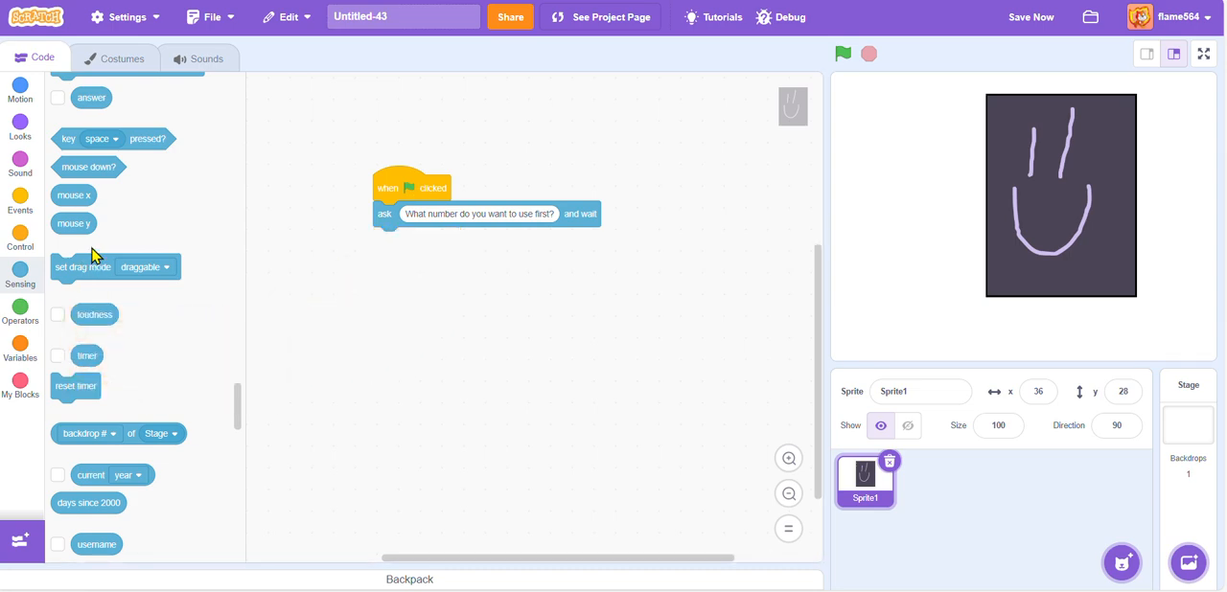
# Show the Control blocks in the palette.
pyautogui.click(20, 237)
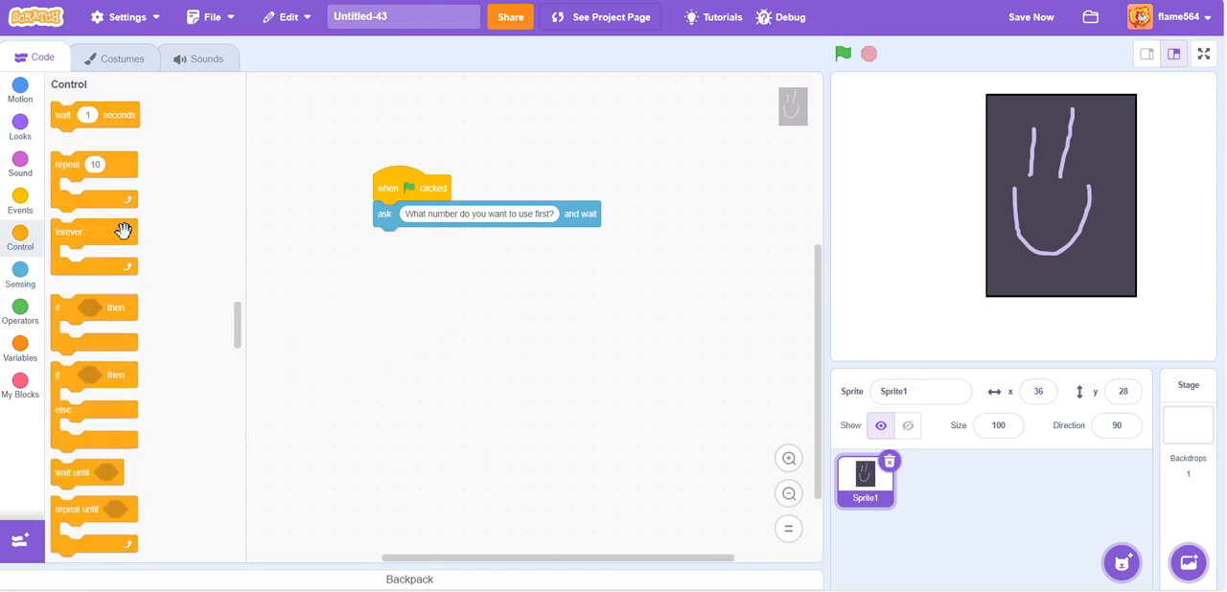
pyautogui.moveTo(1121, 535)
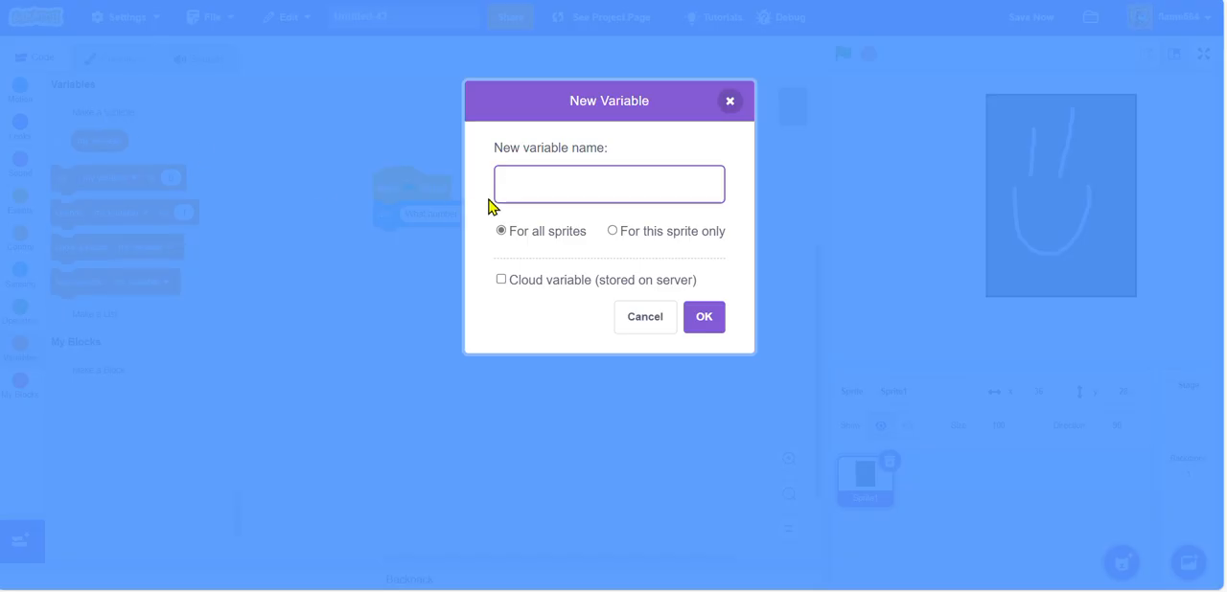
# Create the 'Adden #1' variable and move its readout to the stage's lower left.
pyautogui.write('Adden')
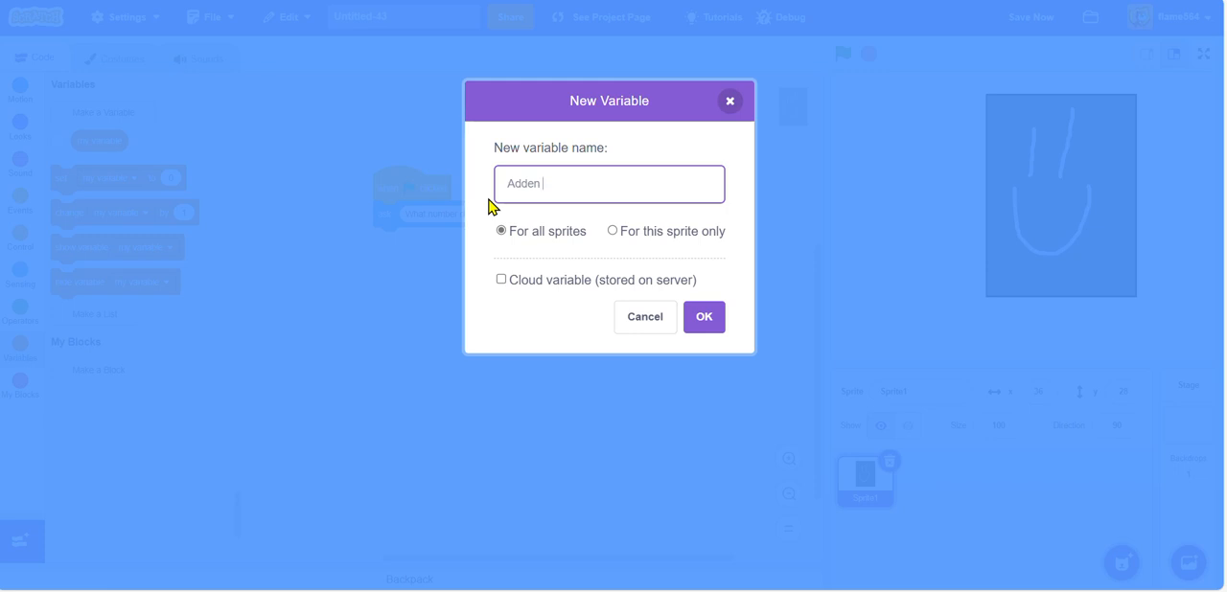
pyautogui.write('#1')
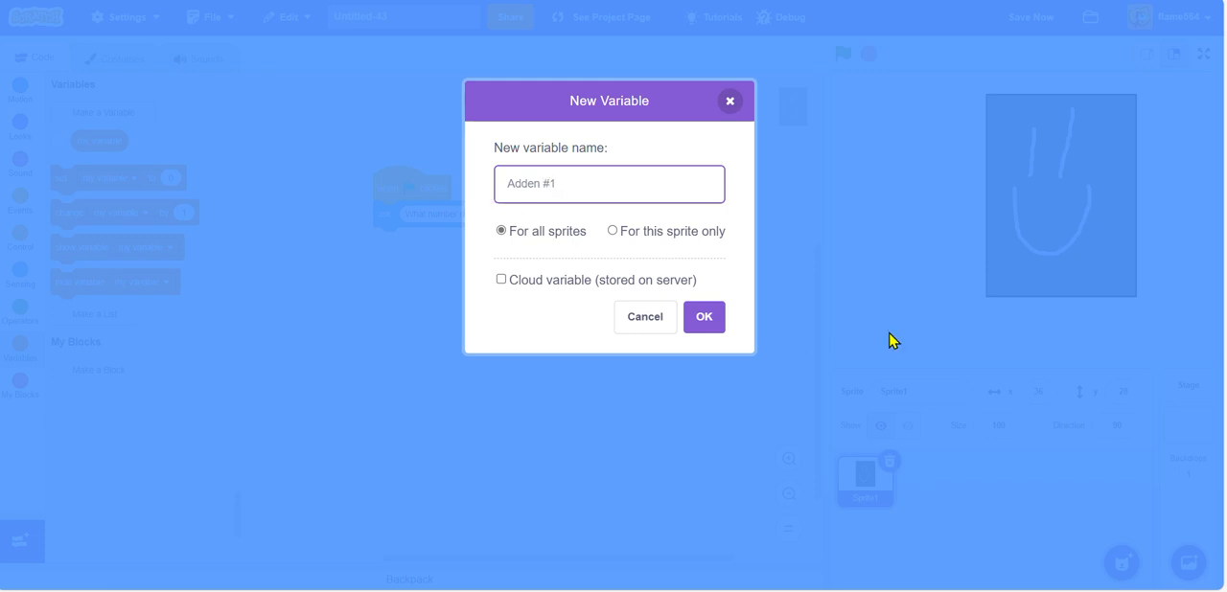
pyautogui.click(700, 317)
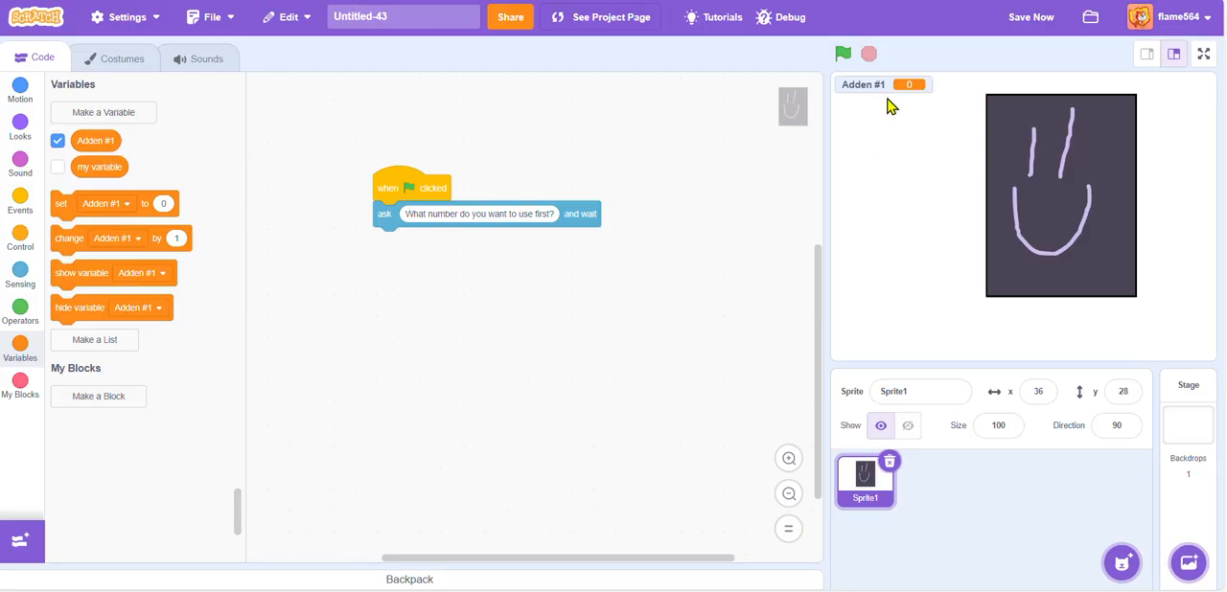
pyautogui.moveTo(875, 92)
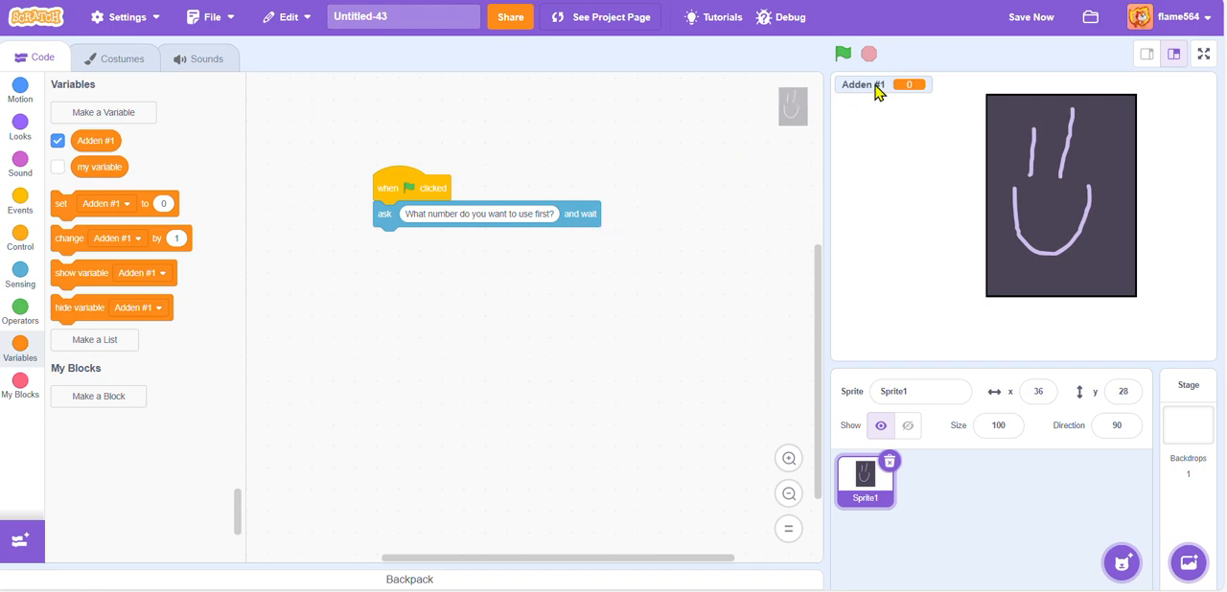
pyautogui.moveTo(867, 84); pyautogui.dragTo(880, 342)
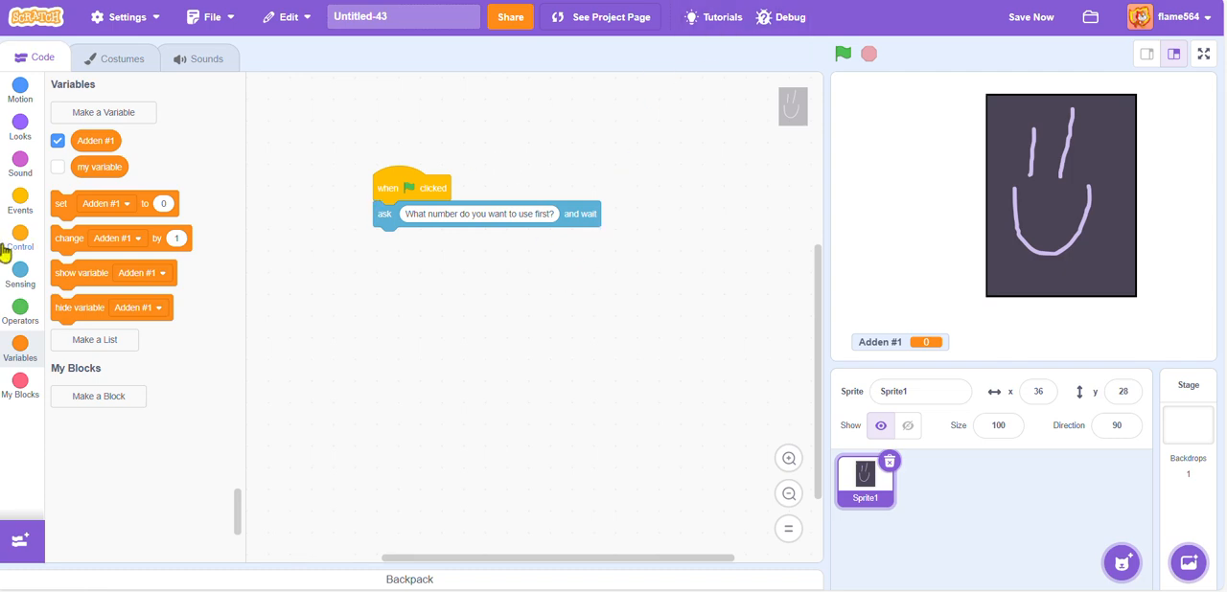
# Set Adden #1 to the answer, then run the script so Adden #1 shows 6.
pyautogui.click(20, 276)
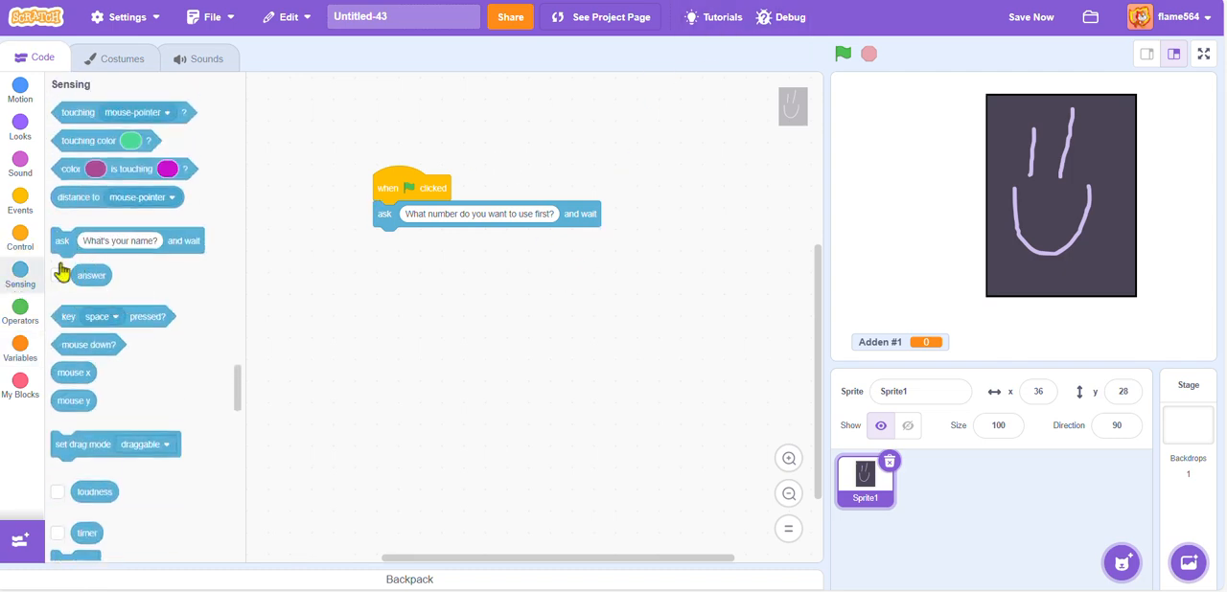
pyautogui.click(20, 348)
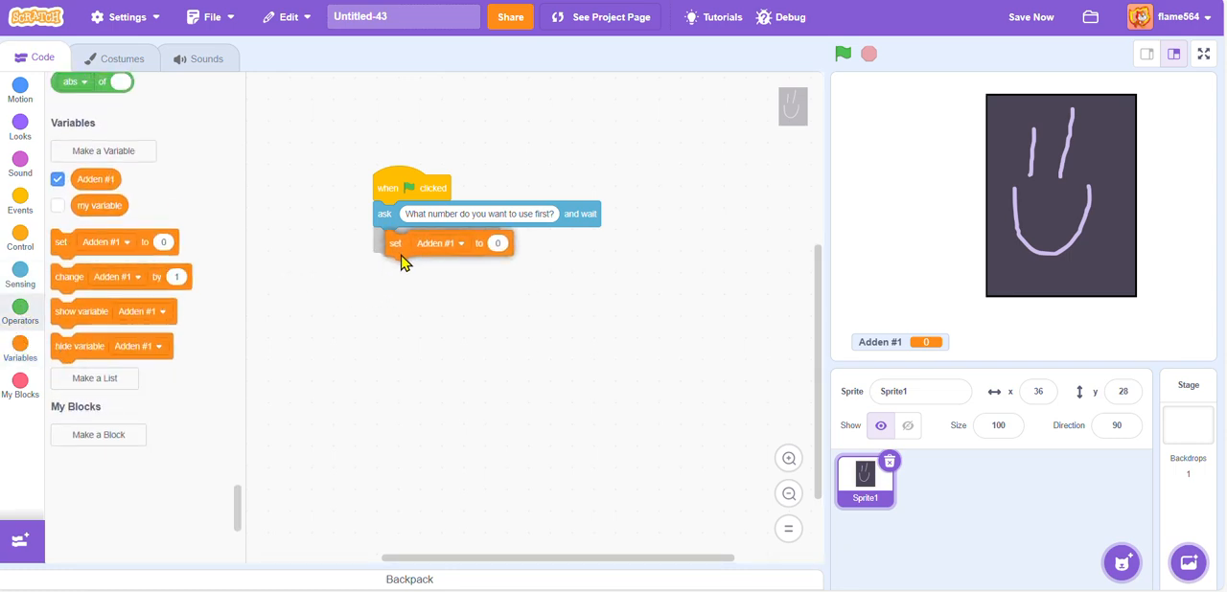
pyautogui.click(19, 273)
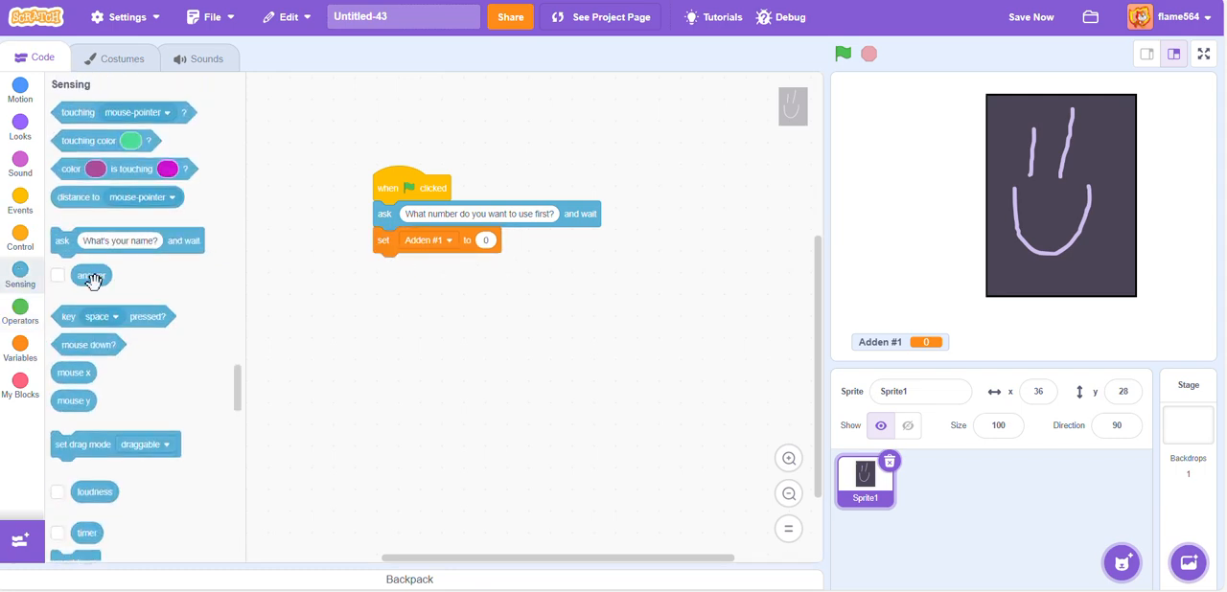
pyautogui.moveTo(91, 275); pyautogui.dragTo(484, 289)
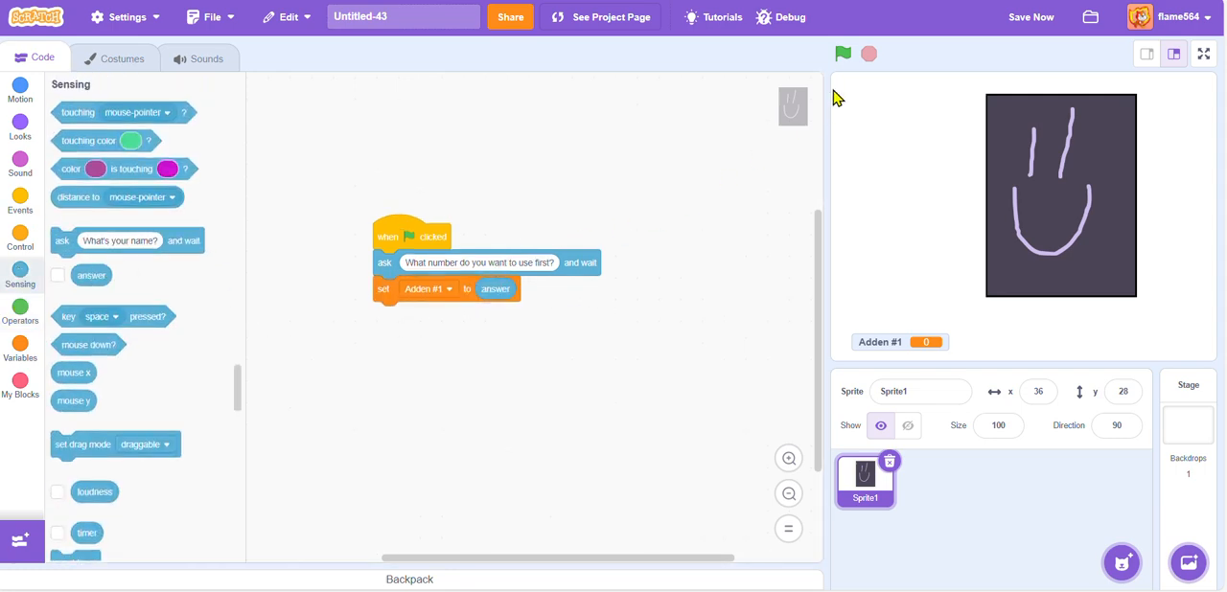
pyautogui.click(843, 53)
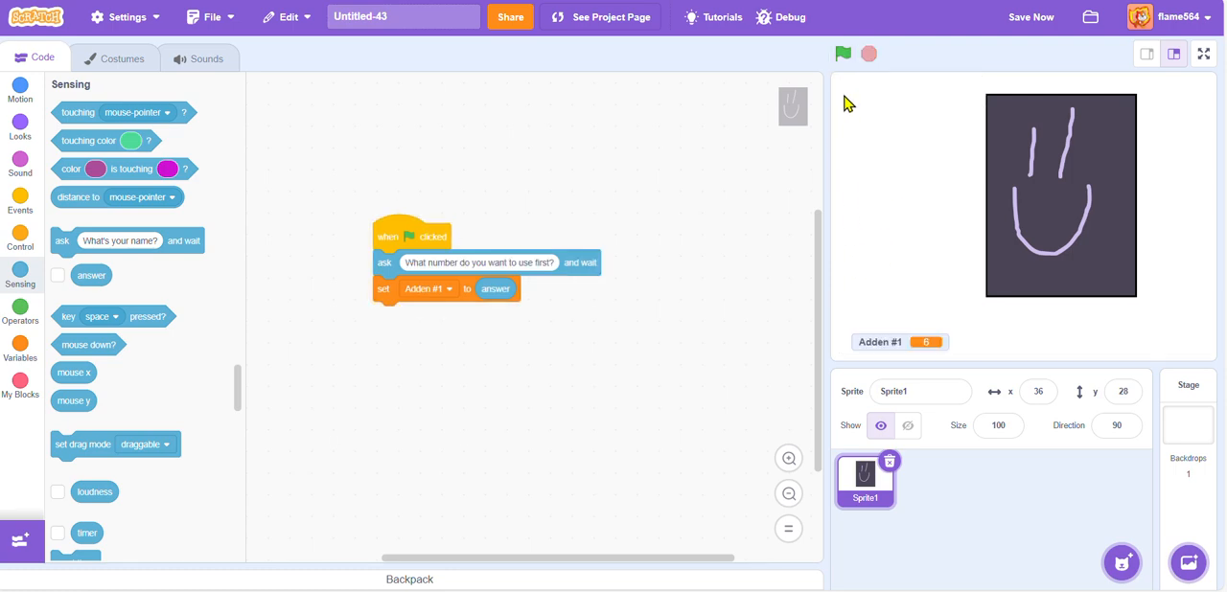
pyautogui.moveTo(546, 511)
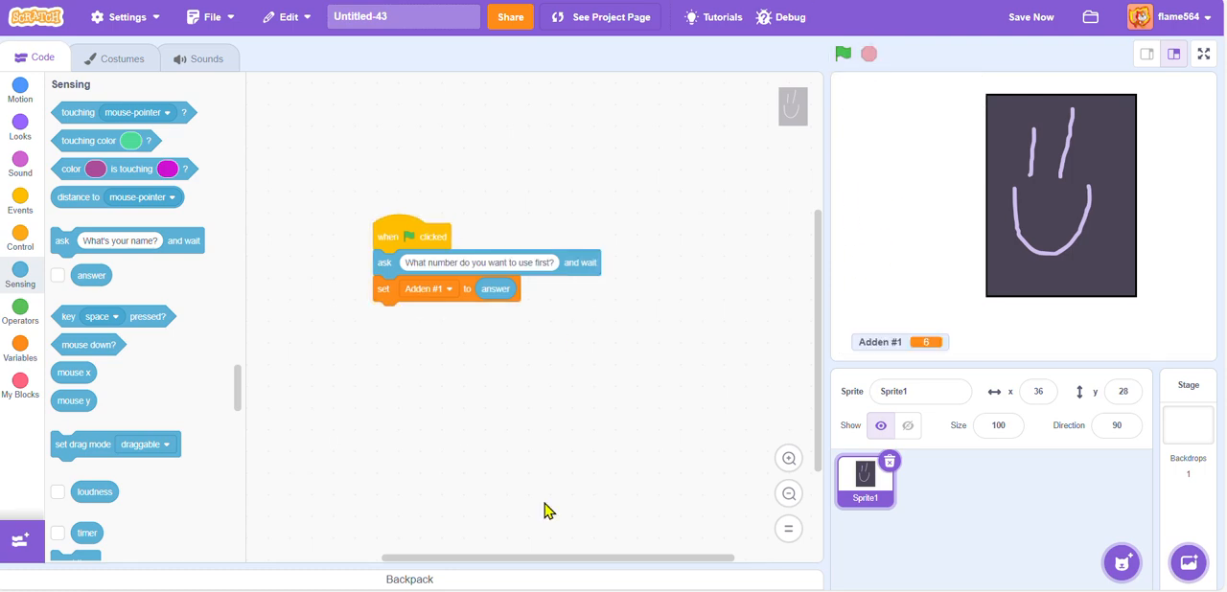
pyautogui.moveTo(21, 357)
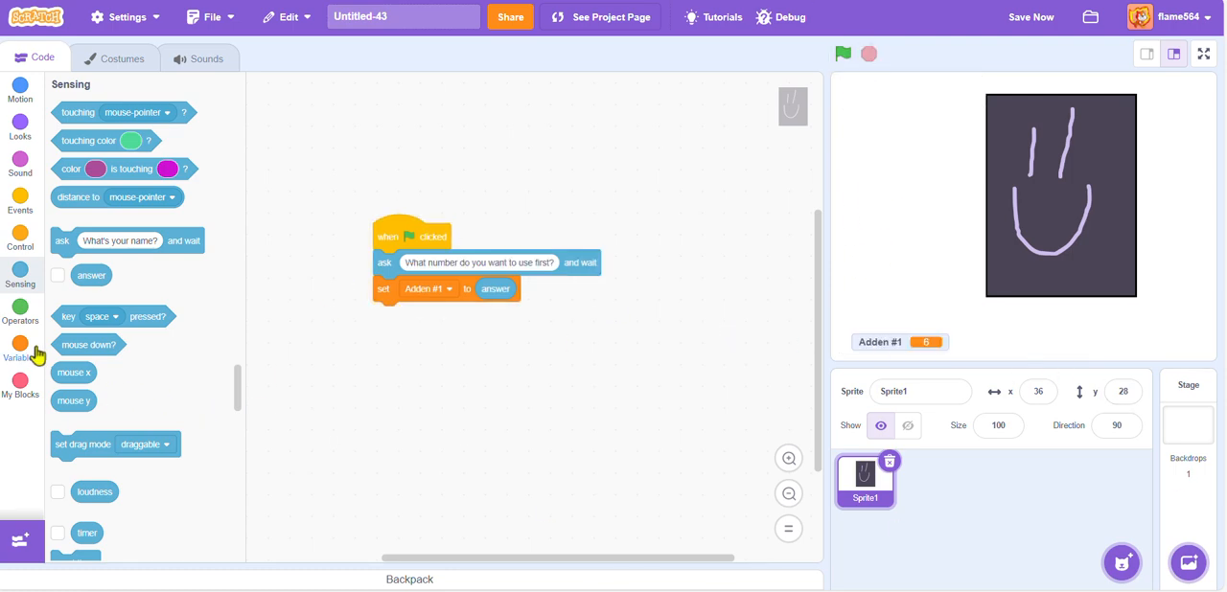
# Make a variable named 'Operation' and run the script as a test.
pyautogui.click(20, 351)
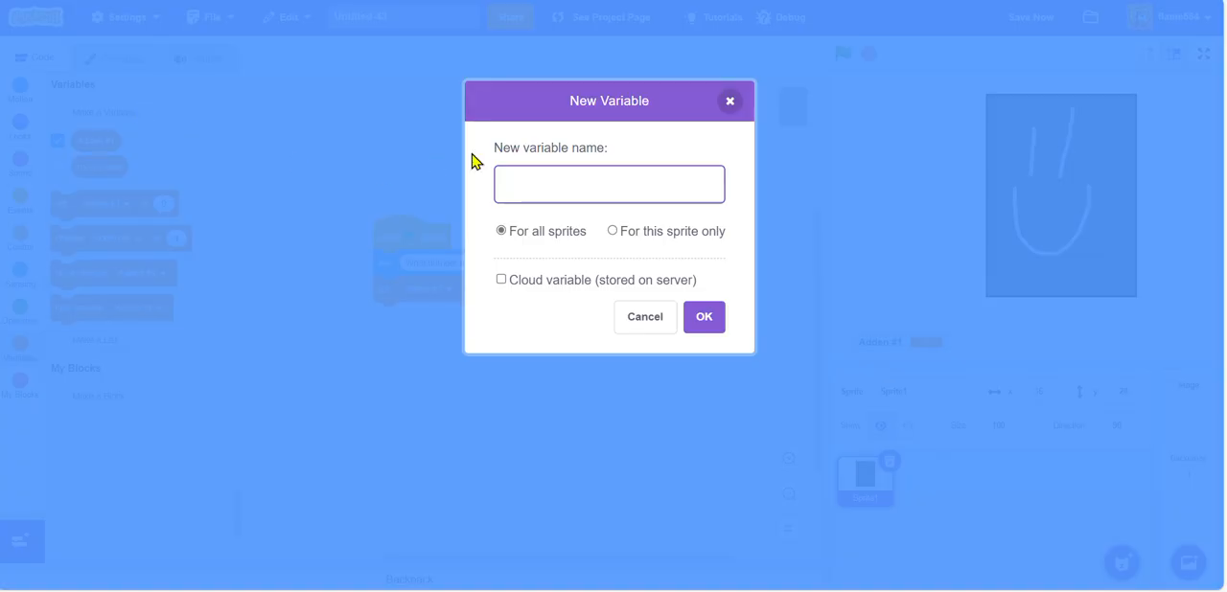
pyautogui.write('Opera')
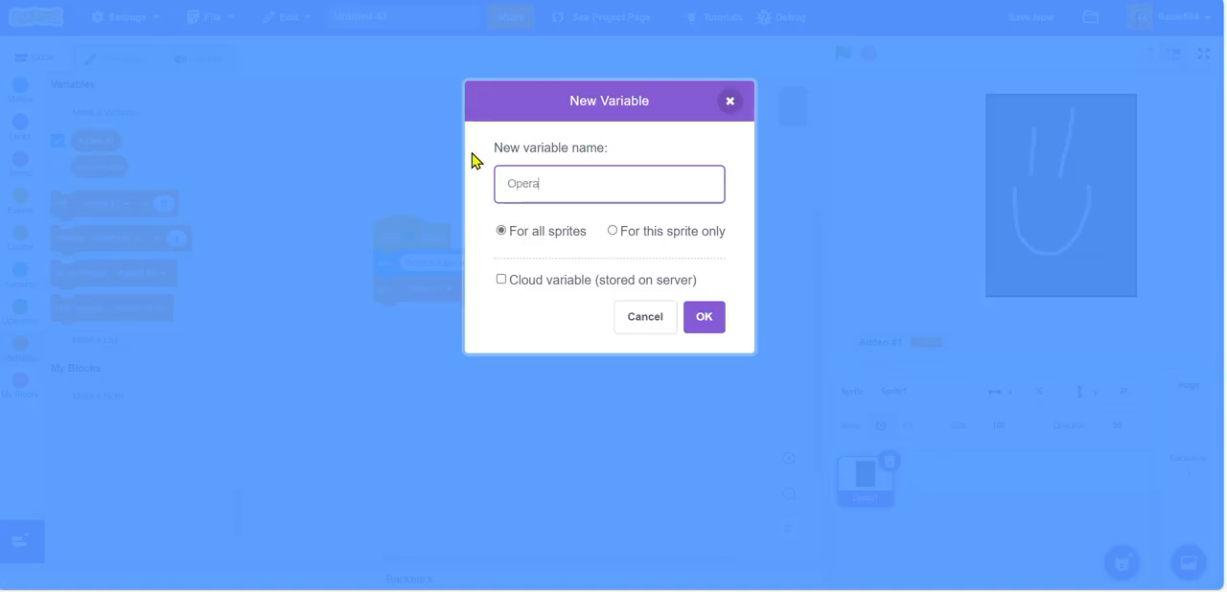
pyautogui.write('tion')
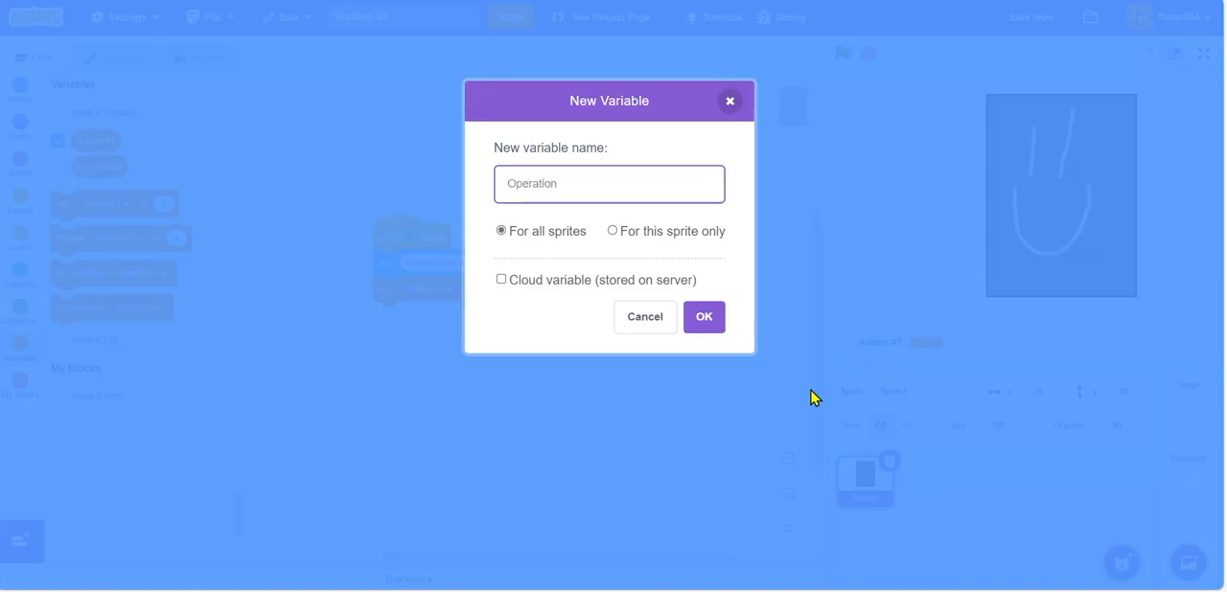
pyautogui.click(703, 316)
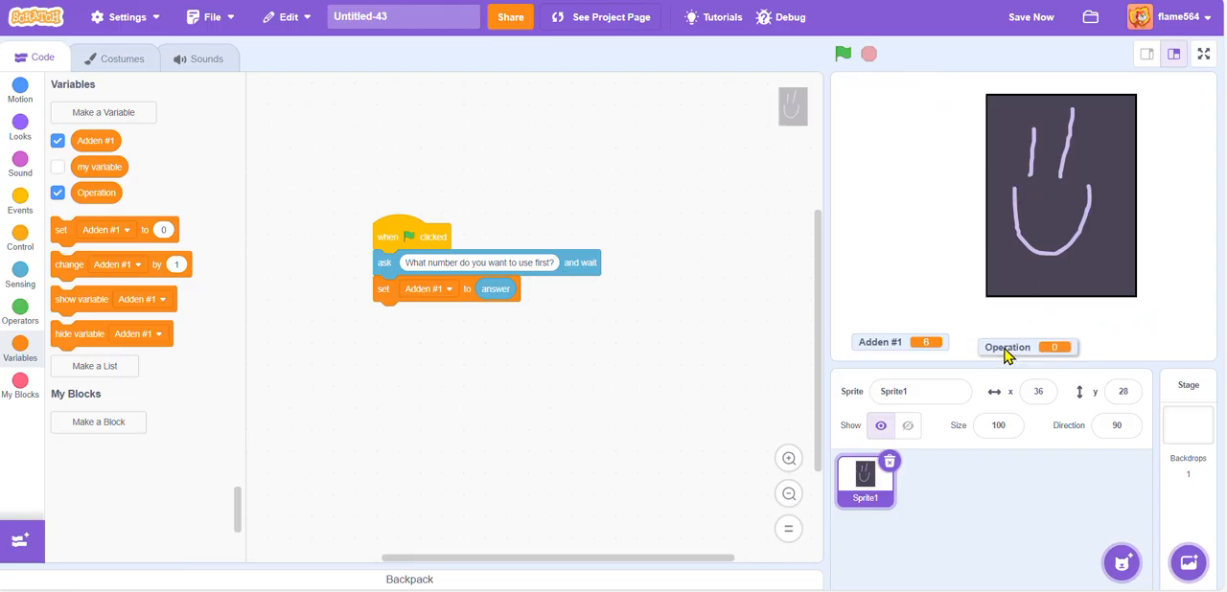
pyautogui.click(842, 54)
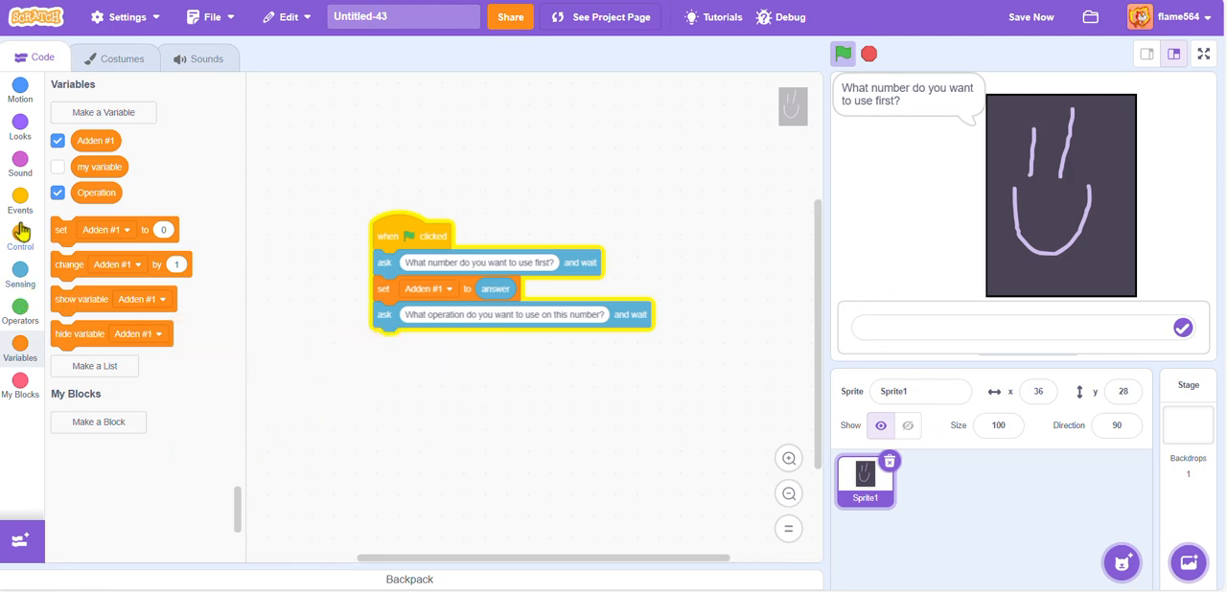
# Attach an if-then block under the operation question, then test-run the script.
pyautogui.click(19, 240)
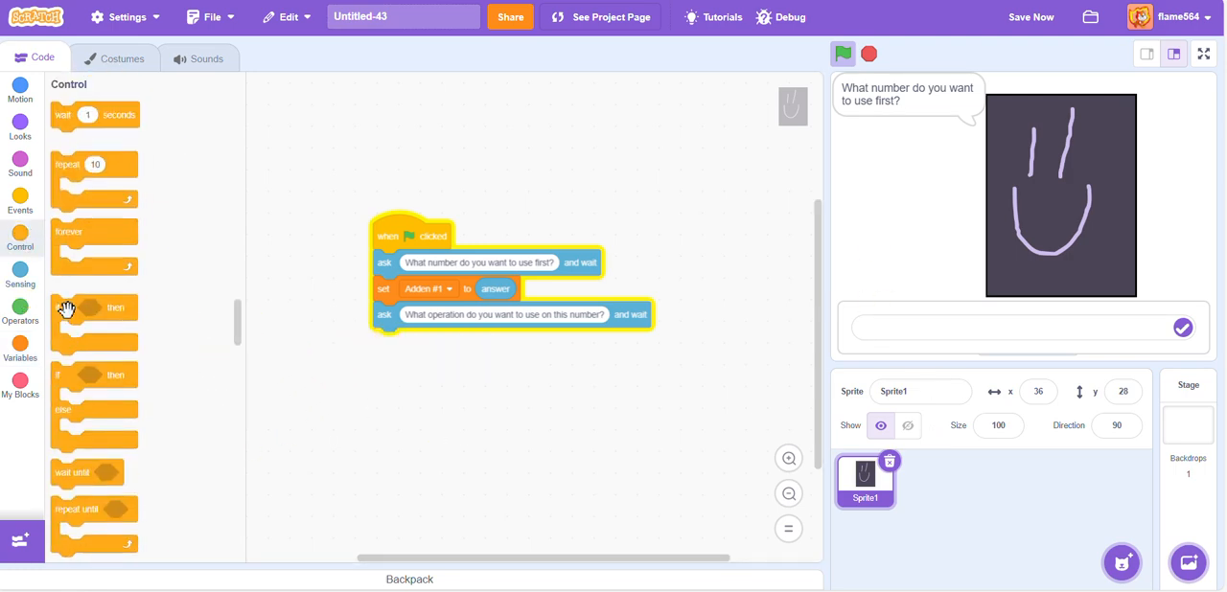
pyautogui.moveTo(94, 321); pyautogui.dragTo(242, 345)
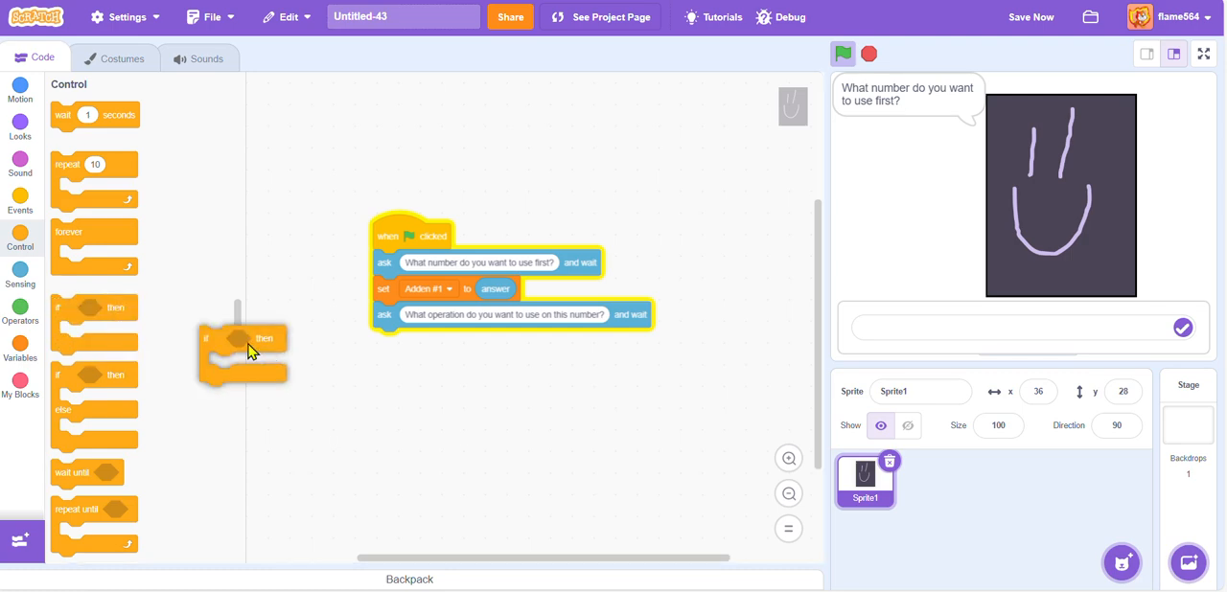
pyautogui.moveTo(245, 355); pyautogui.dragTo(417, 359)
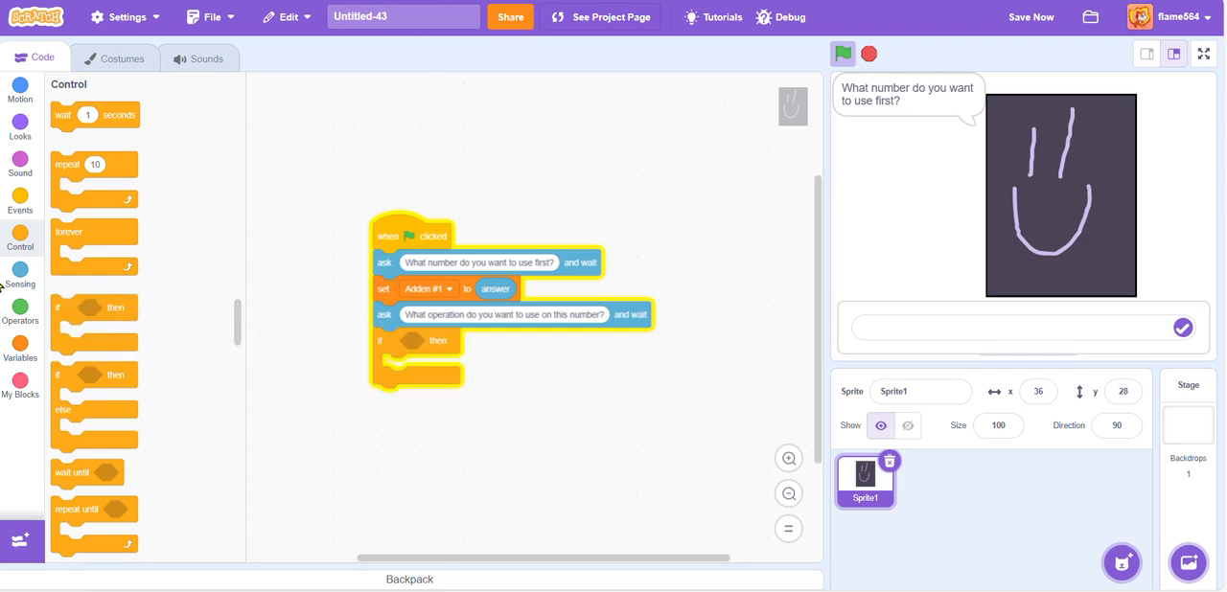
pyautogui.click(21, 311)
pyautogui.write('multply')
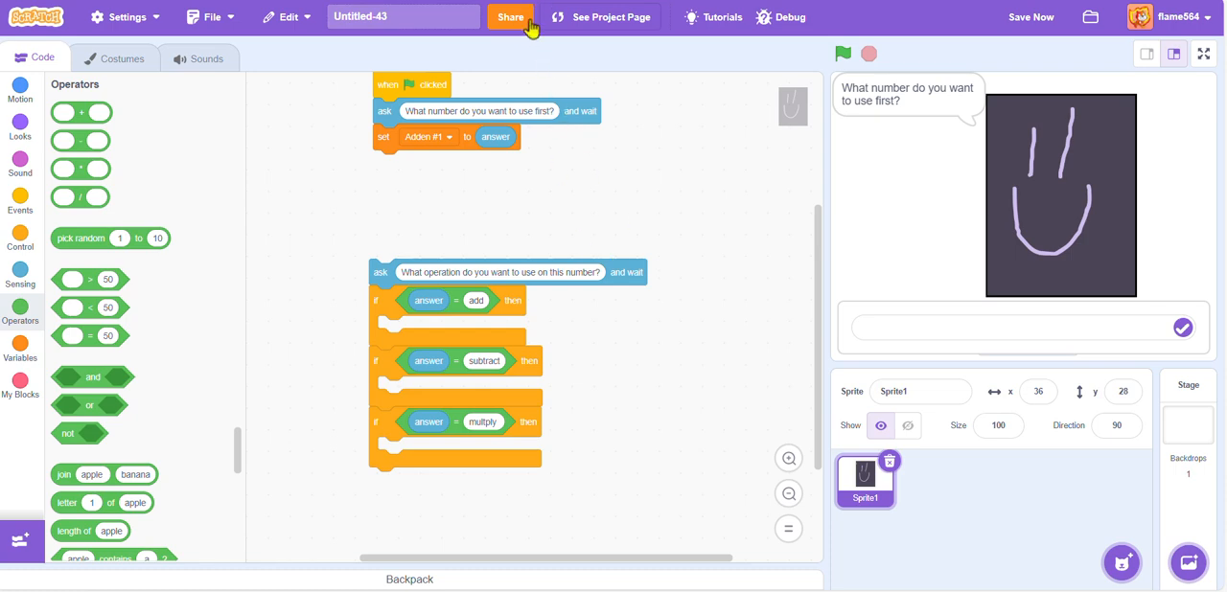
pyautogui.click(843, 54)
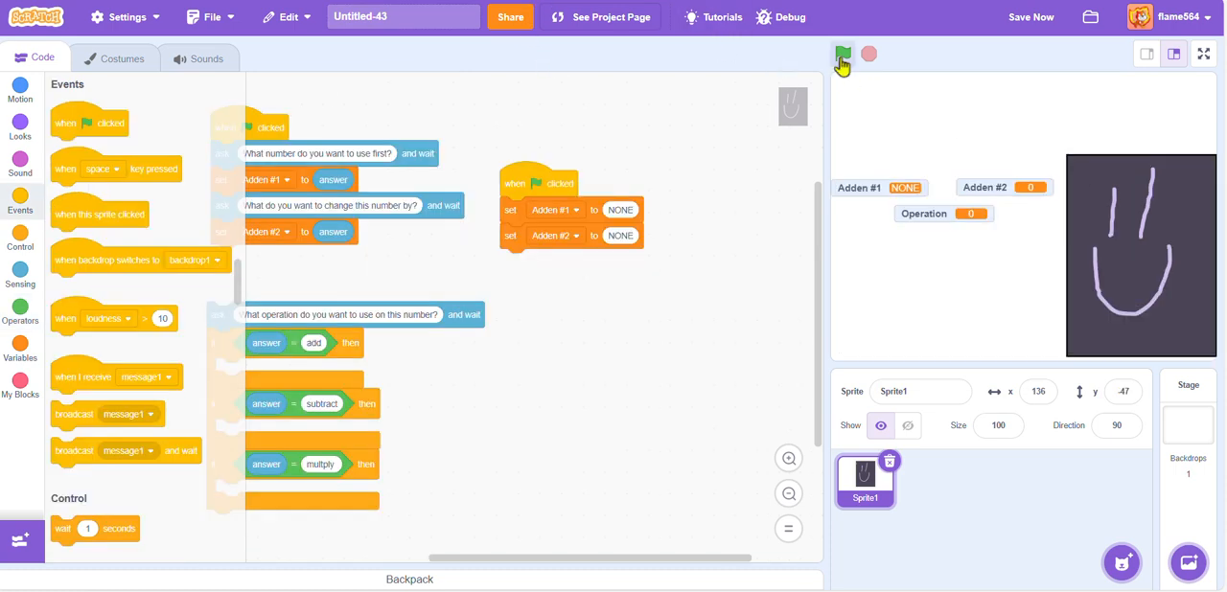
# Run the program and switch the third reset block to set Operation to NONE.
pyautogui.click(841, 54)
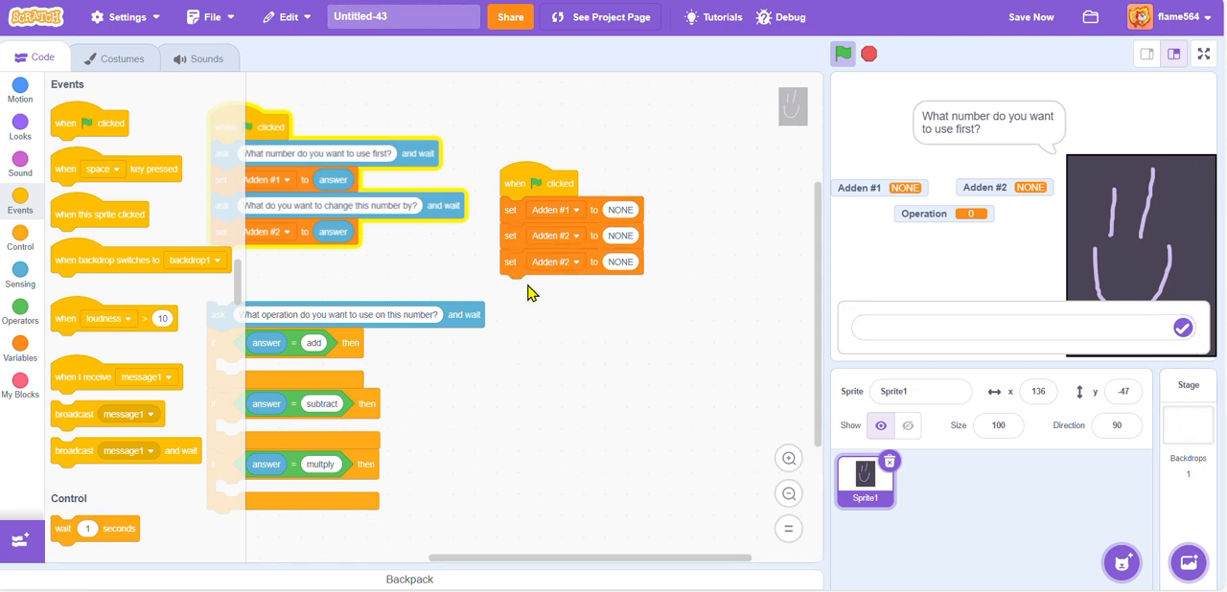
pyautogui.click(579, 262)
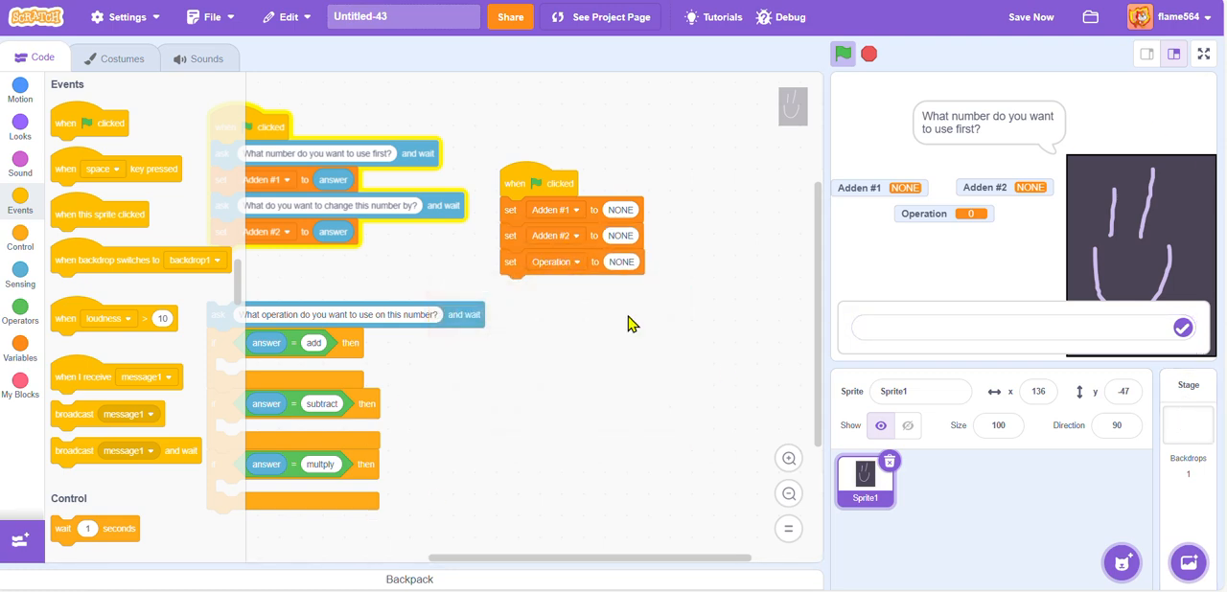
pyautogui.click(1021, 327)
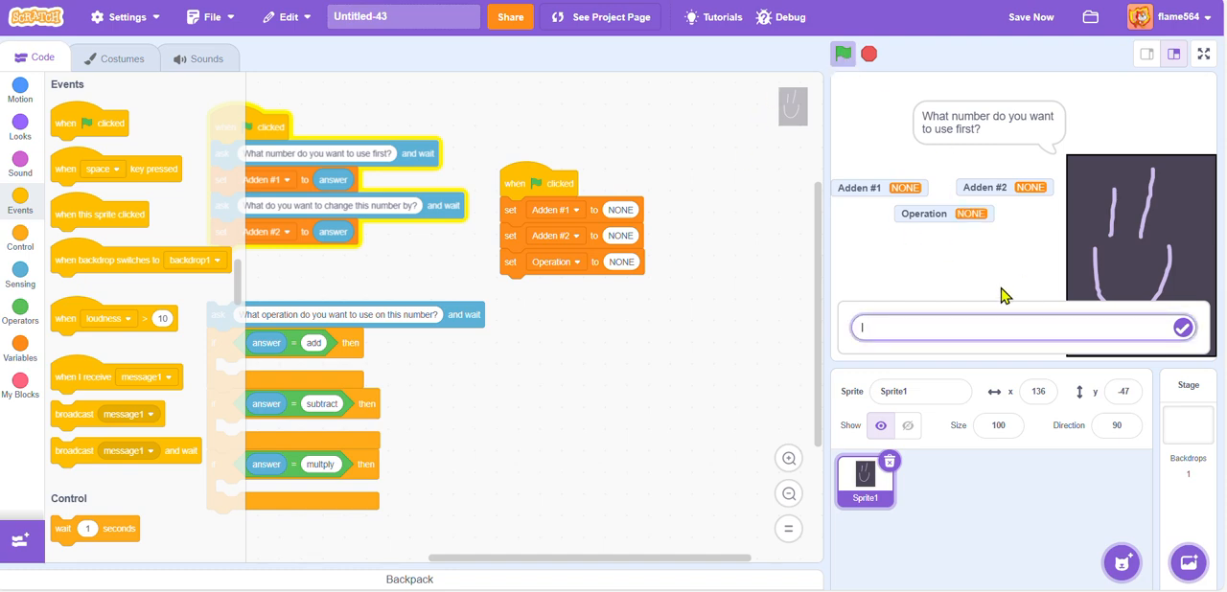
# Submit the number answers so Adden #1 holds 6 and Adden #2 holds 2.
pyautogui.click(1182, 326)
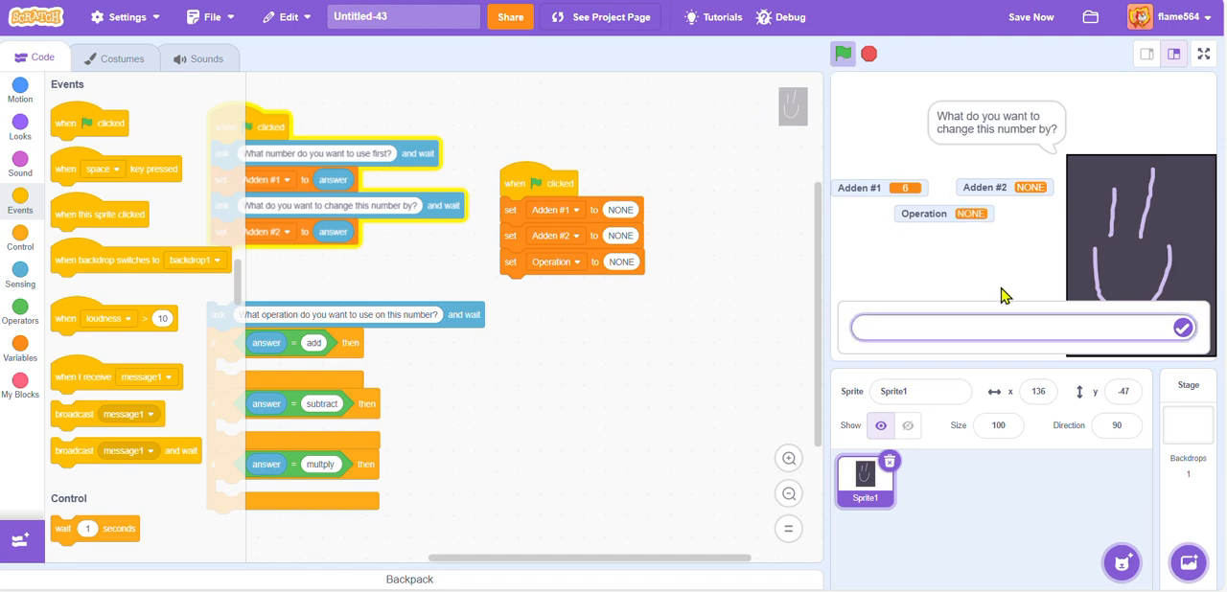
pyautogui.write('1')
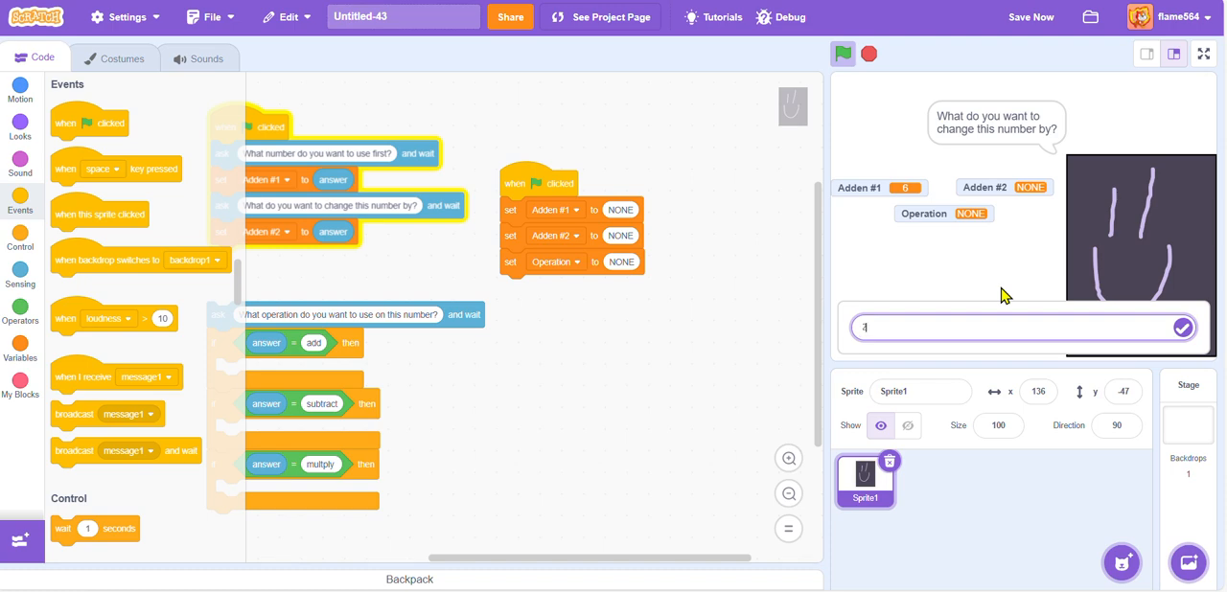
pyautogui.click(1182, 328)
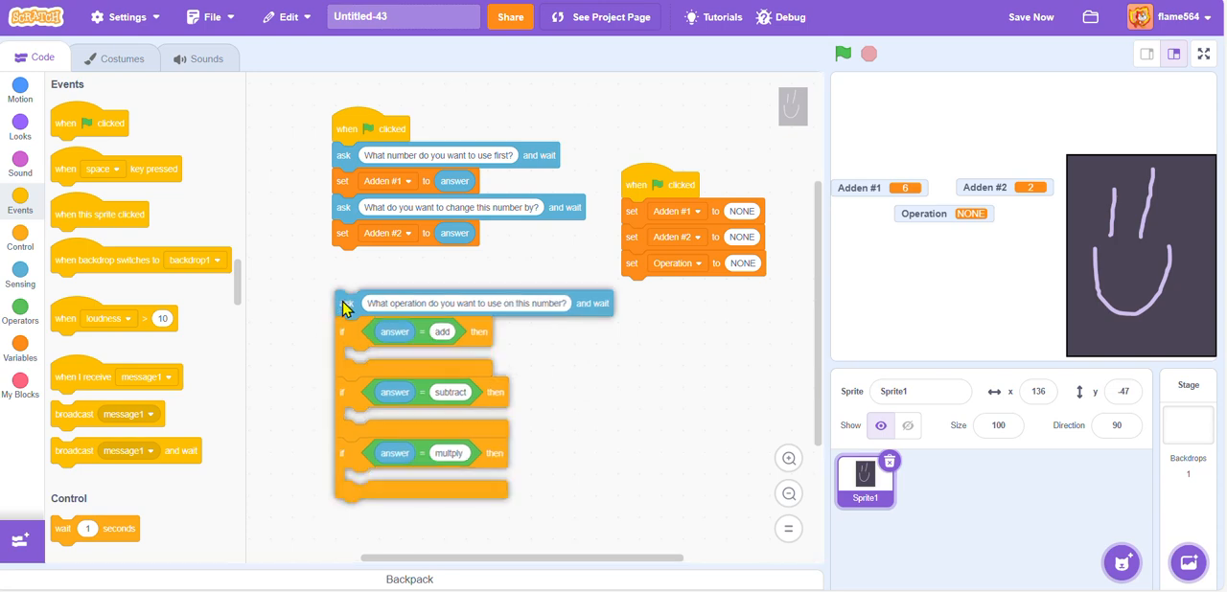
# Attach the operation question and if checks to the main script, browsing control, sensing and operator blocks.
pyautogui.moveTo(467, 303); pyautogui.dragTo(467, 259)
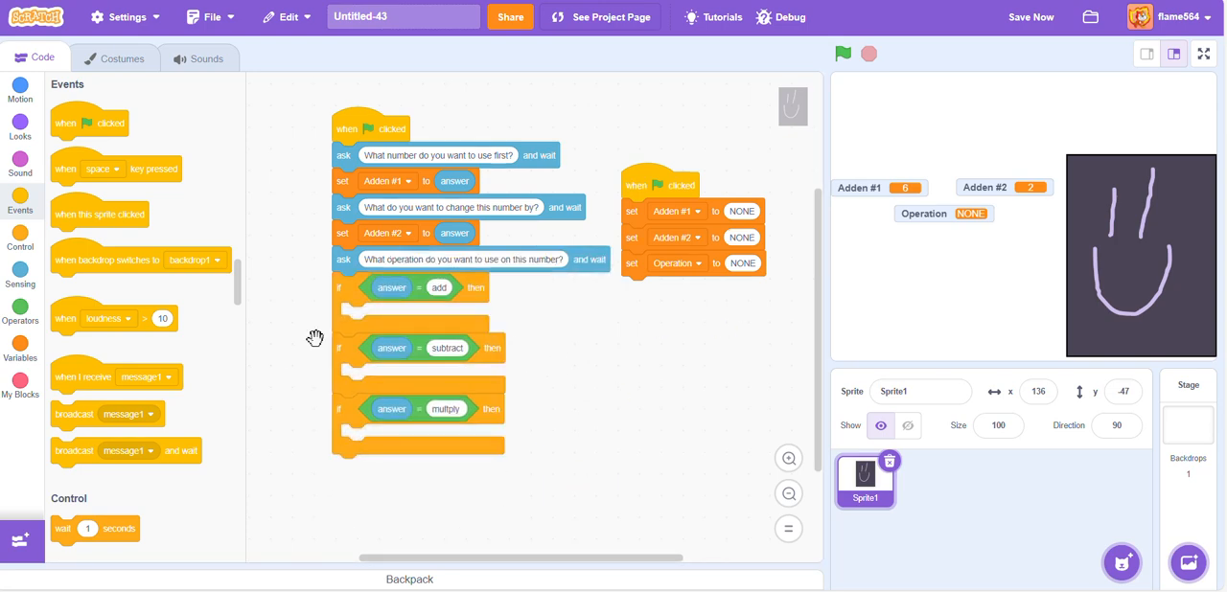
pyautogui.click(19, 244)
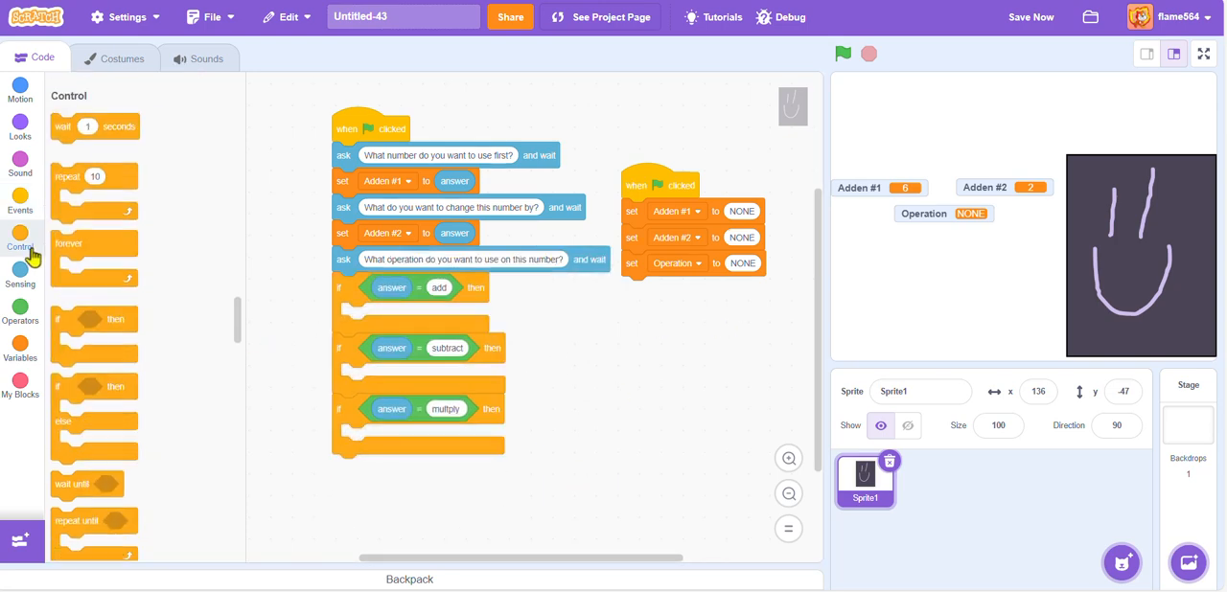
pyautogui.click(20, 276)
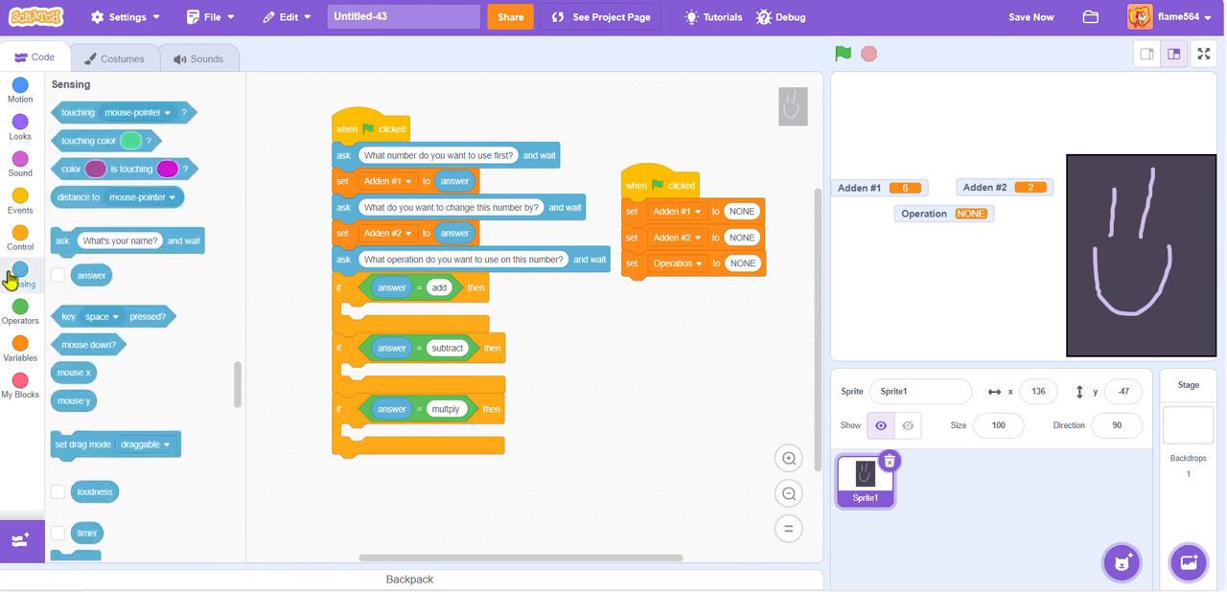
pyautogui.moveTo(20, 321)
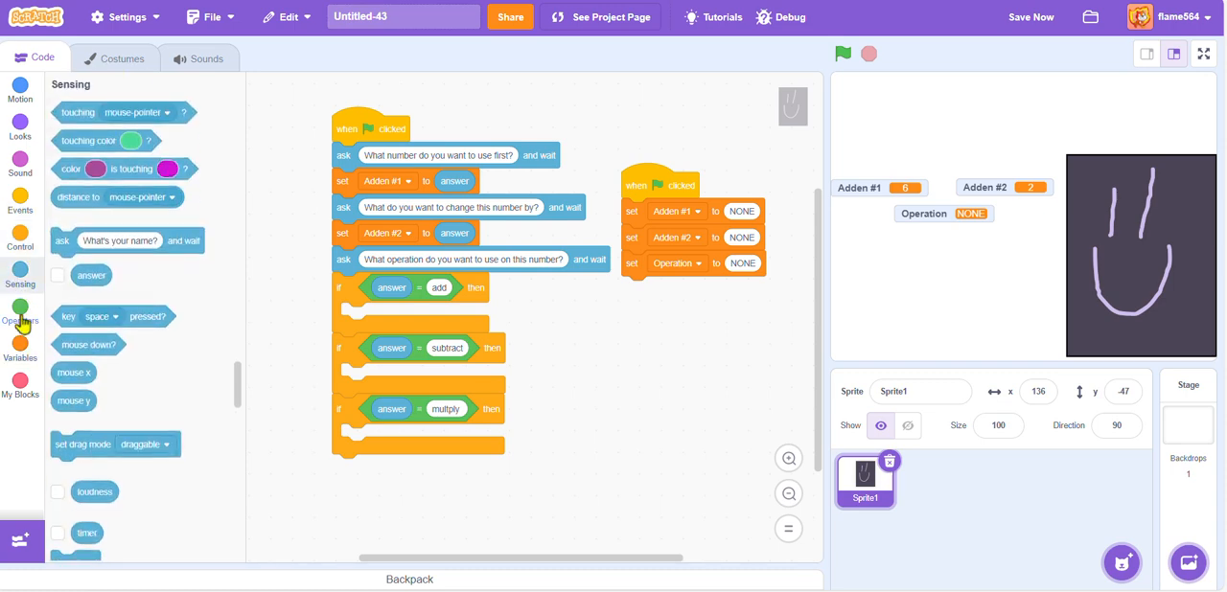
pyautogui.click(20, 314)
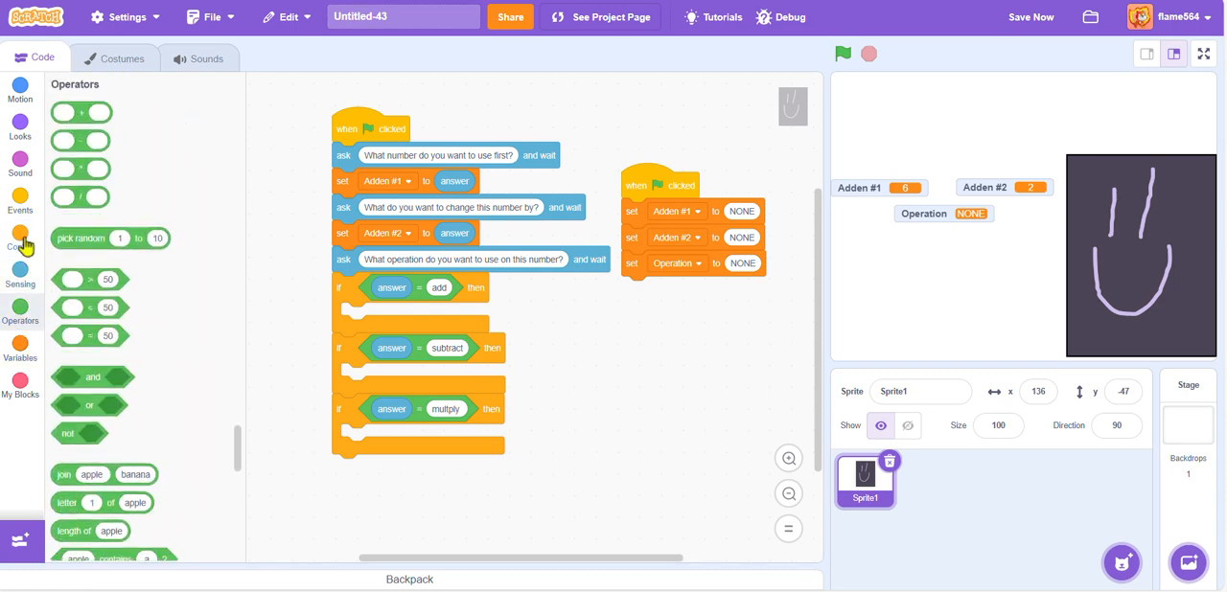
pyautogui.click(20, 239)
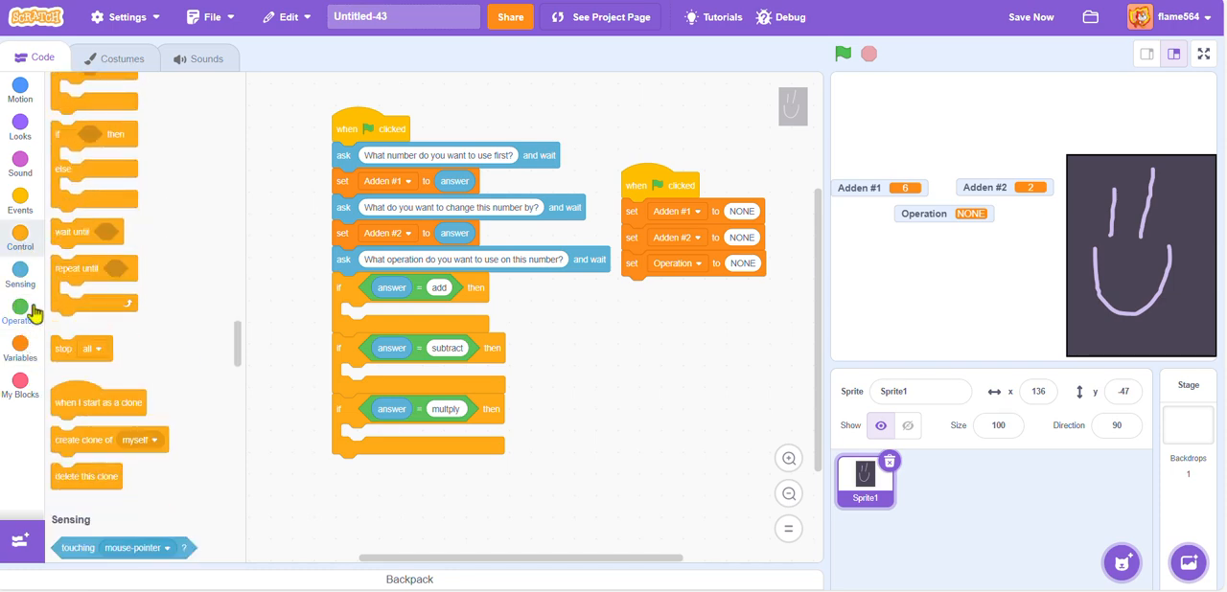
pyautogui.click(20, 310)
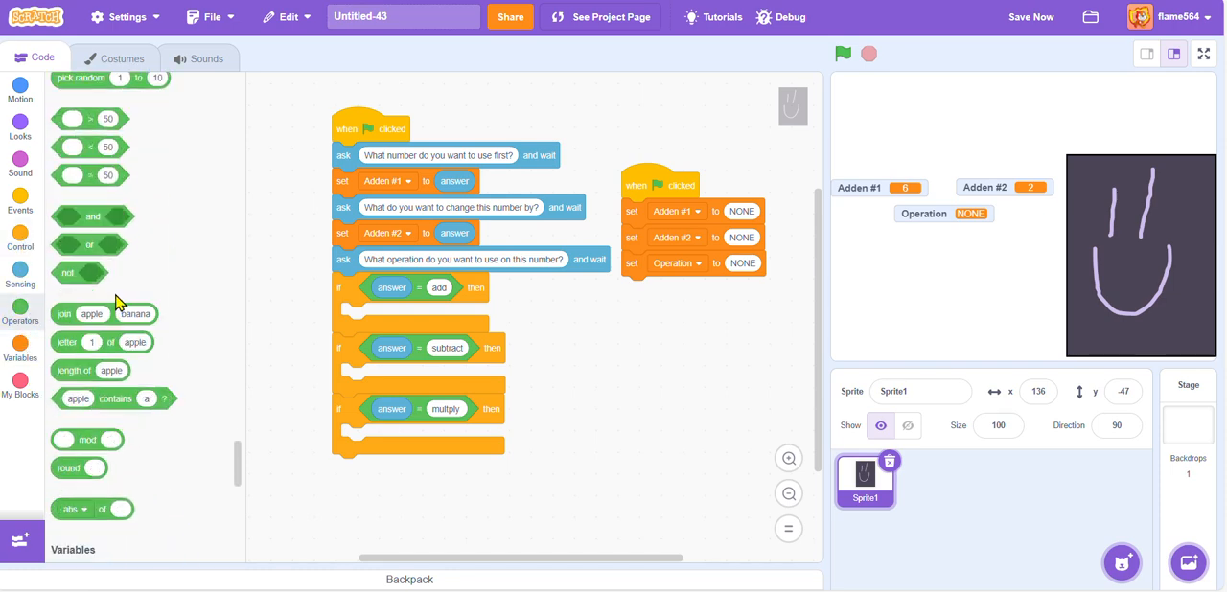
pyautogui.moveTo(346, 57)
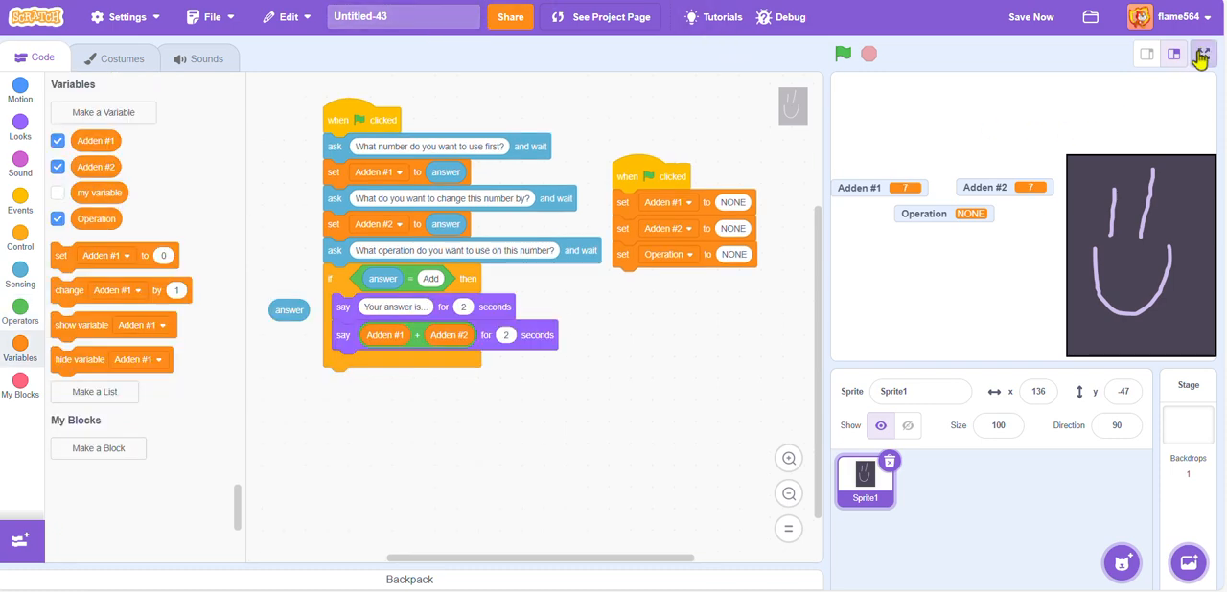
# Test the calculator full screen with 6 and 8, then stop and exit full screen.
pyautogui.click(1201, 54)
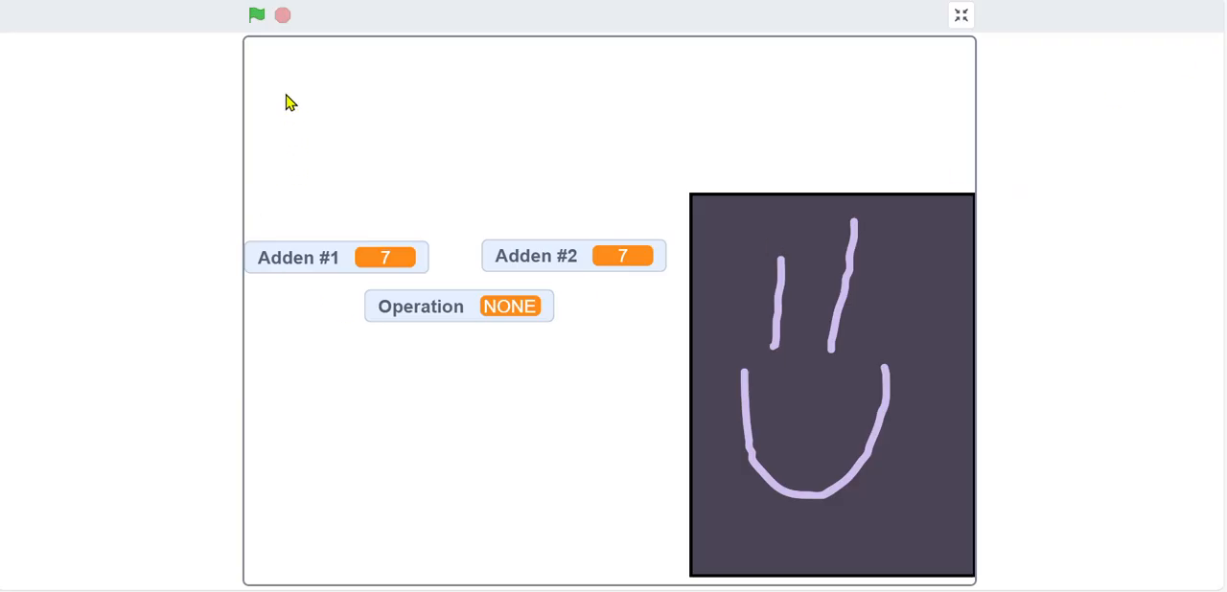
pyautogui.click(257, 14)
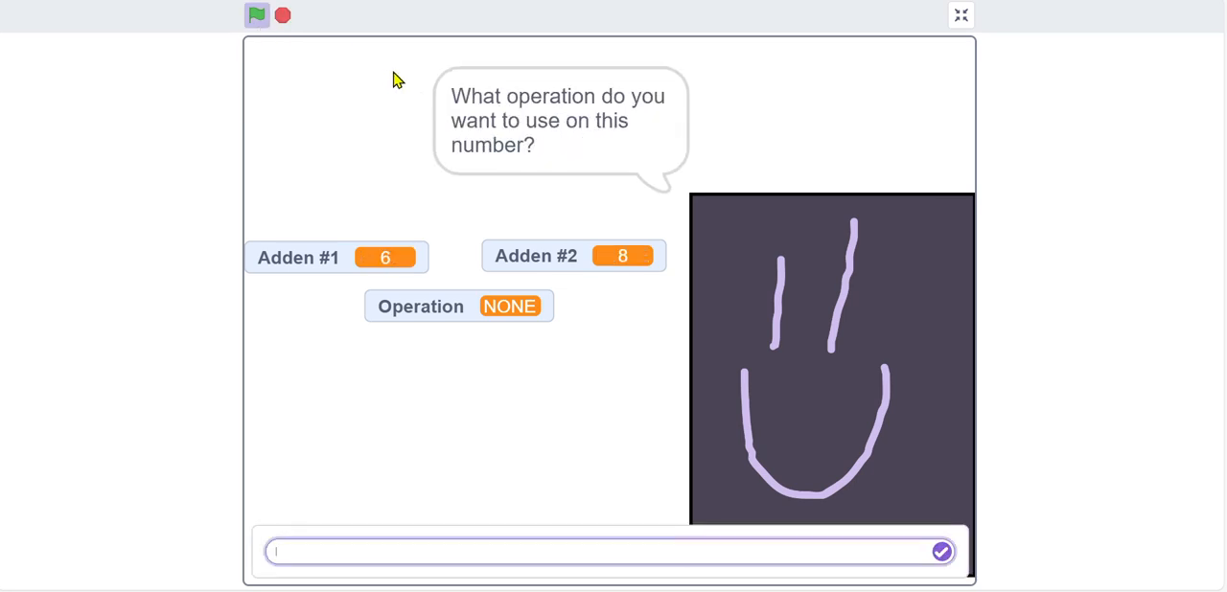
pyautogui.moveTo(569, 329)
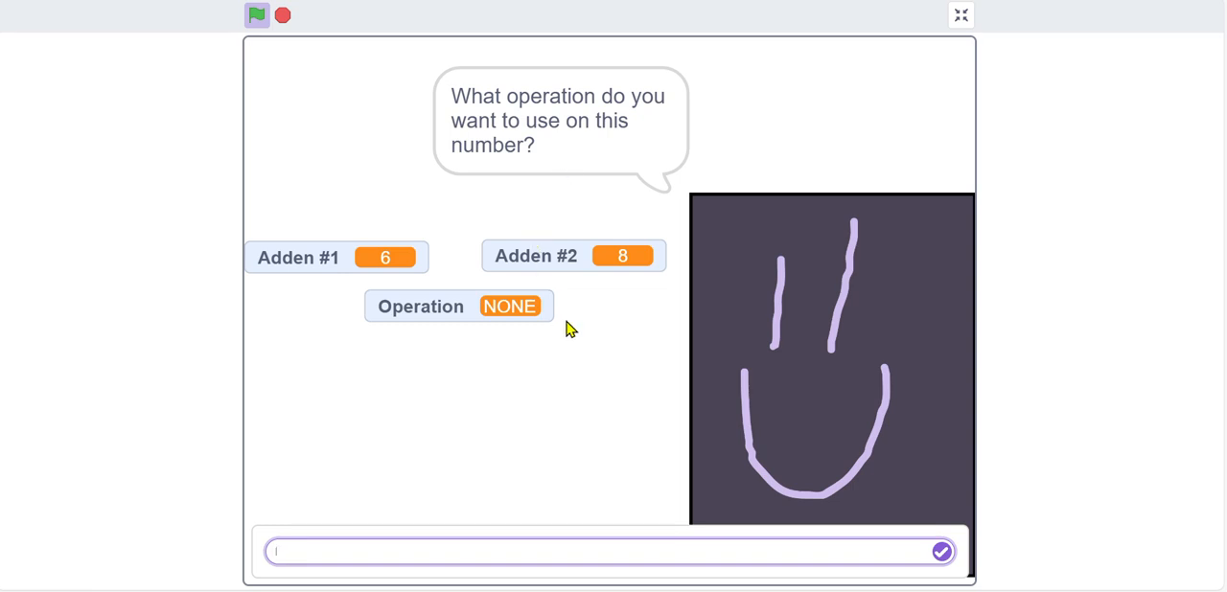
pyautogui.click(941, 551)
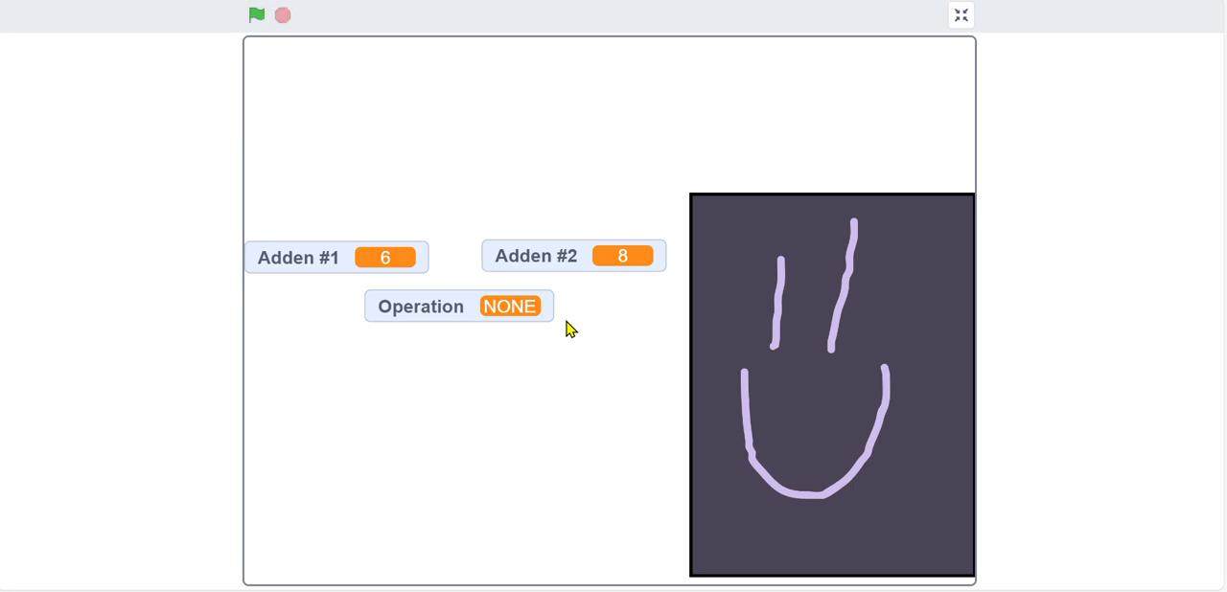
pyautogui.moveTo(578, 310)
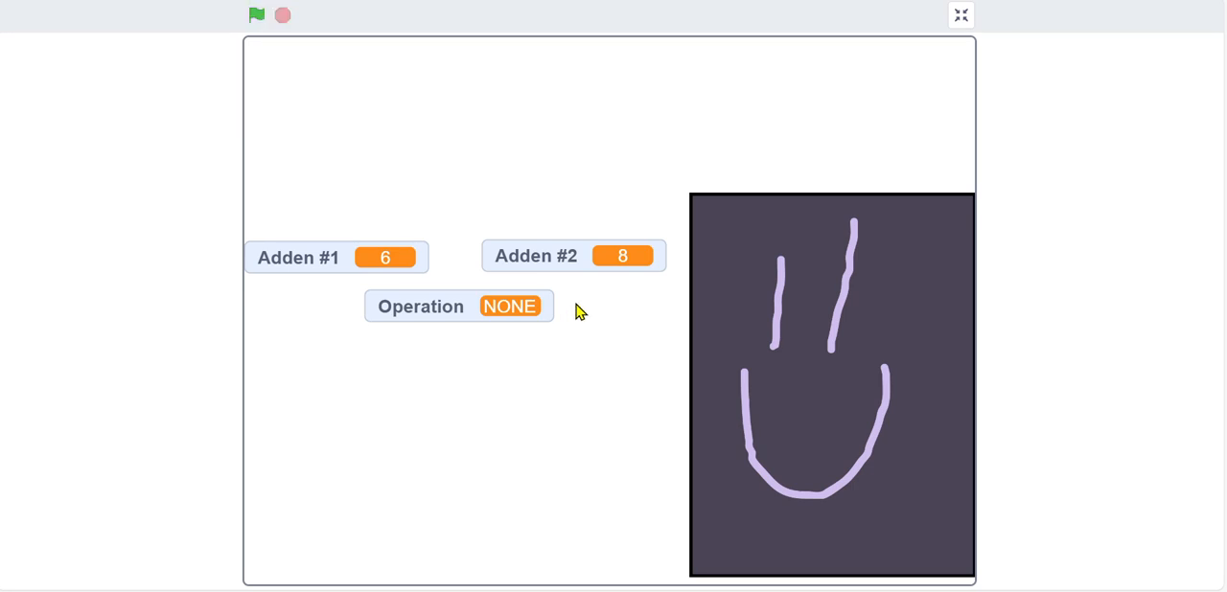
pyautogui.click(959, 15)
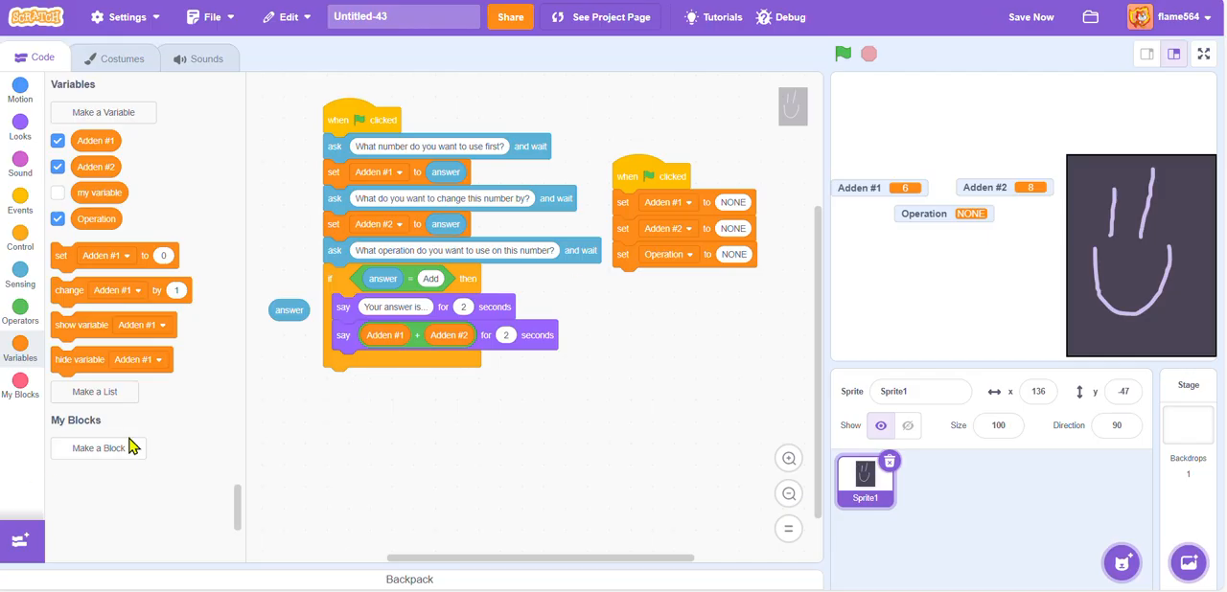
pyautogui.moveTo(772, 373)
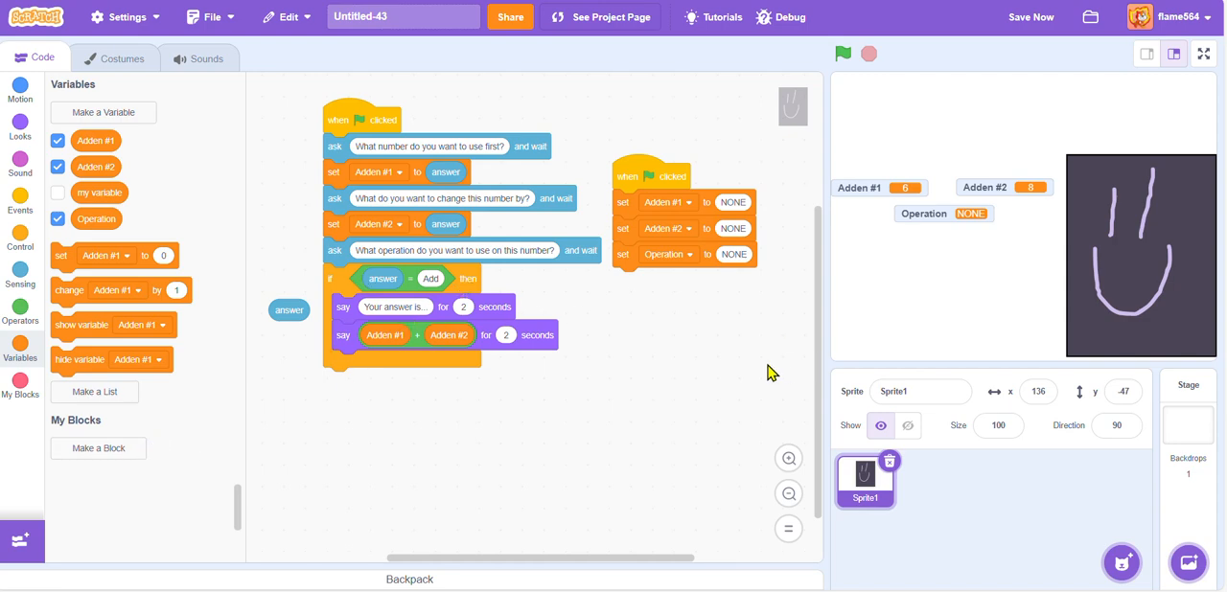
pyautogui.moveTo(794, 211)
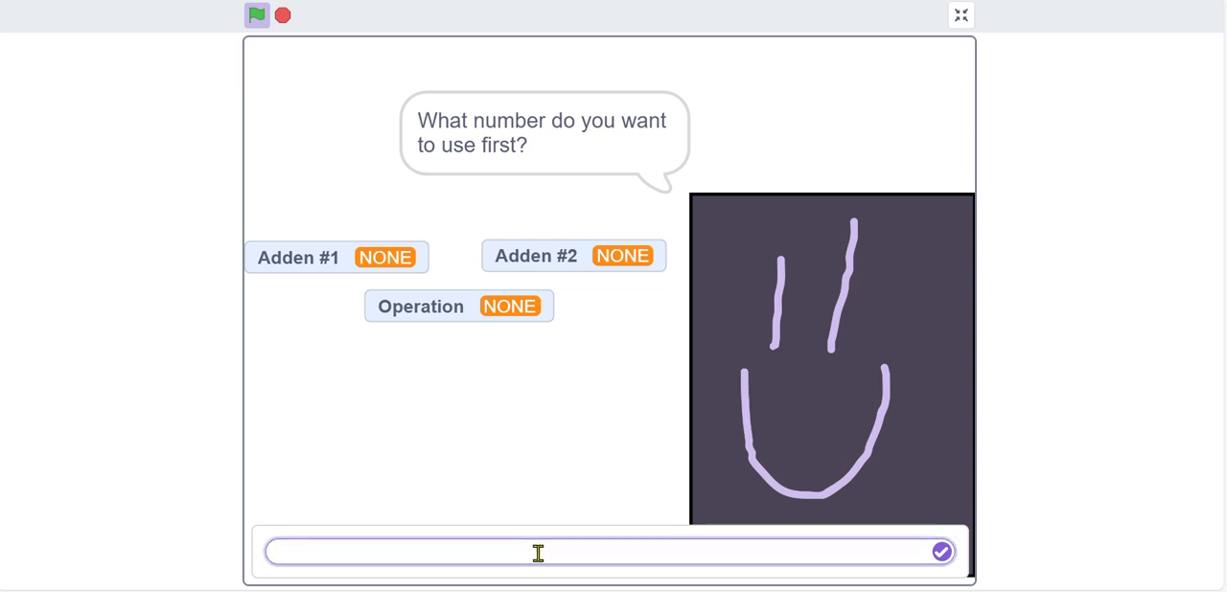
# Enter 14 and 1800 as the two numbers.
pyautogui.write('14')
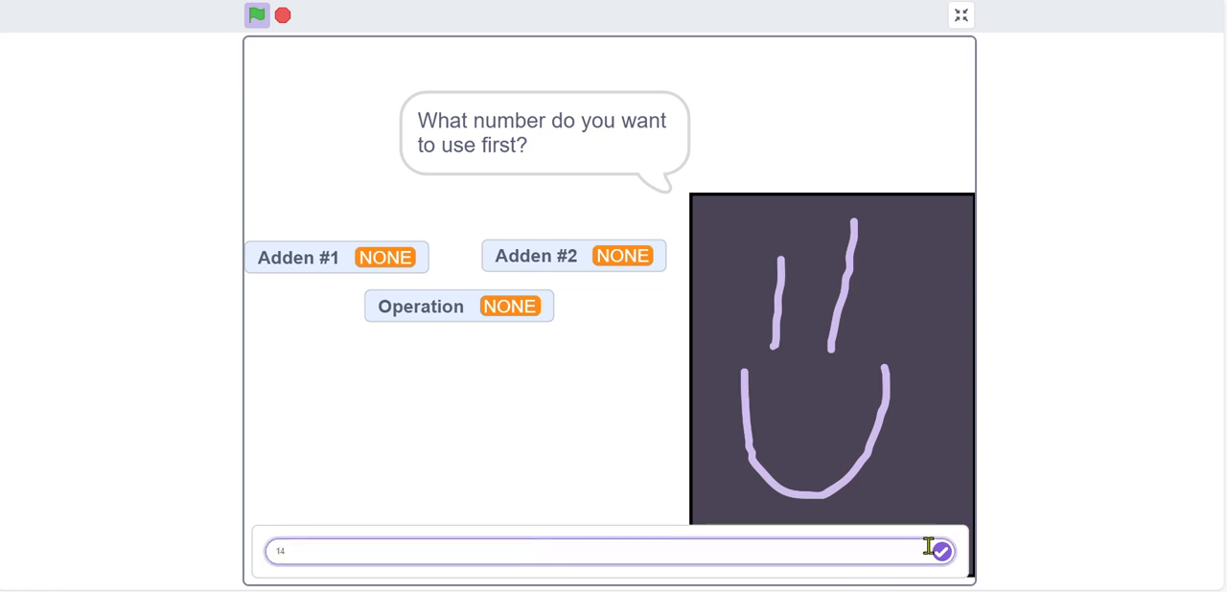
pyautogui.click(941, 551)
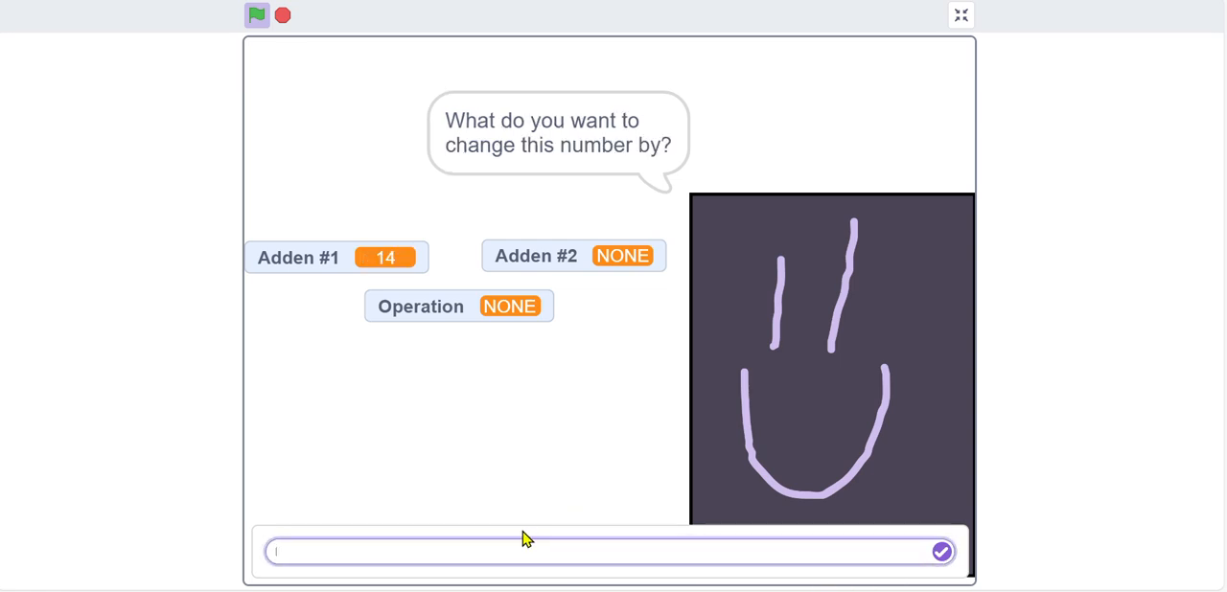
pyautogui.moveTo(530, 544)
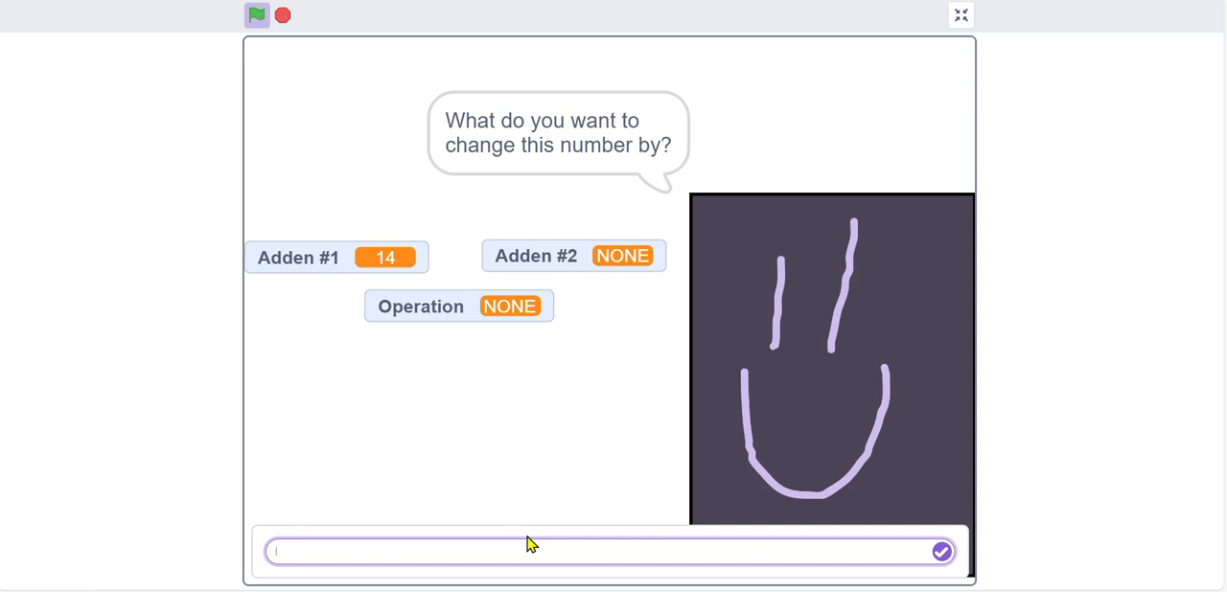
pyautogui.write('1800')
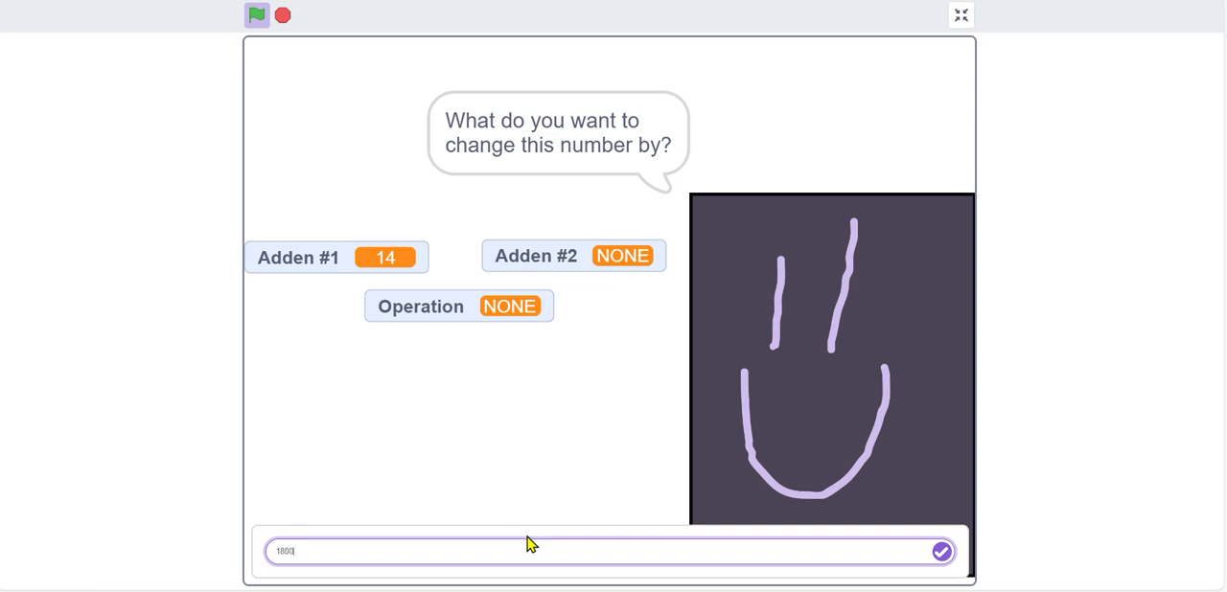
pyautogui.moveTo(925, 550)
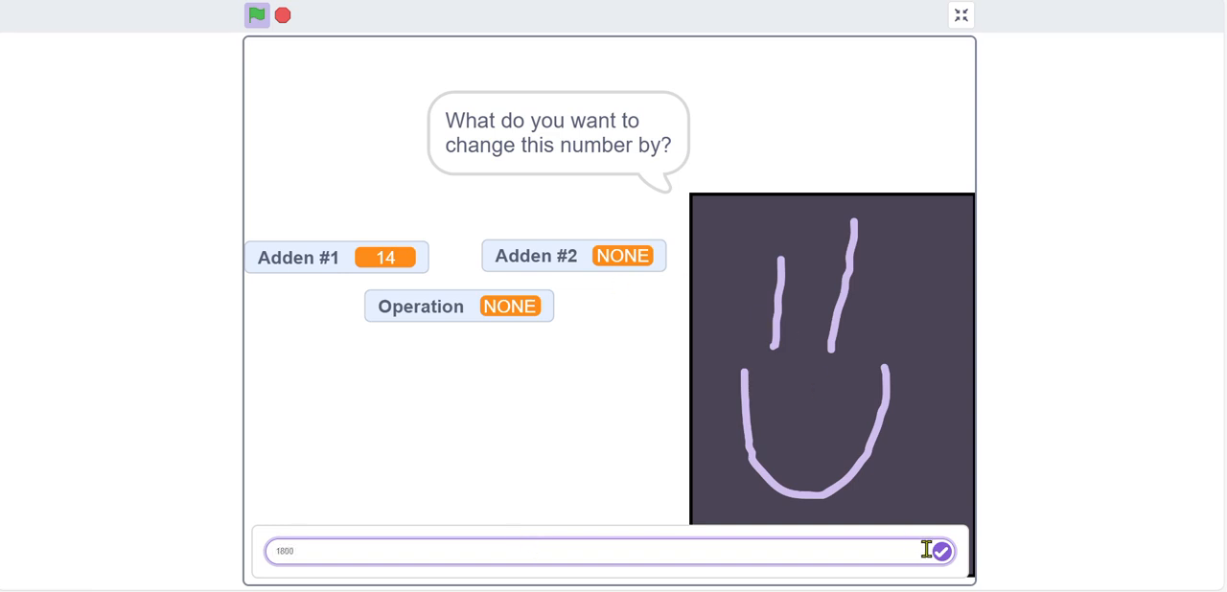
pyautogui.click(941, 551)
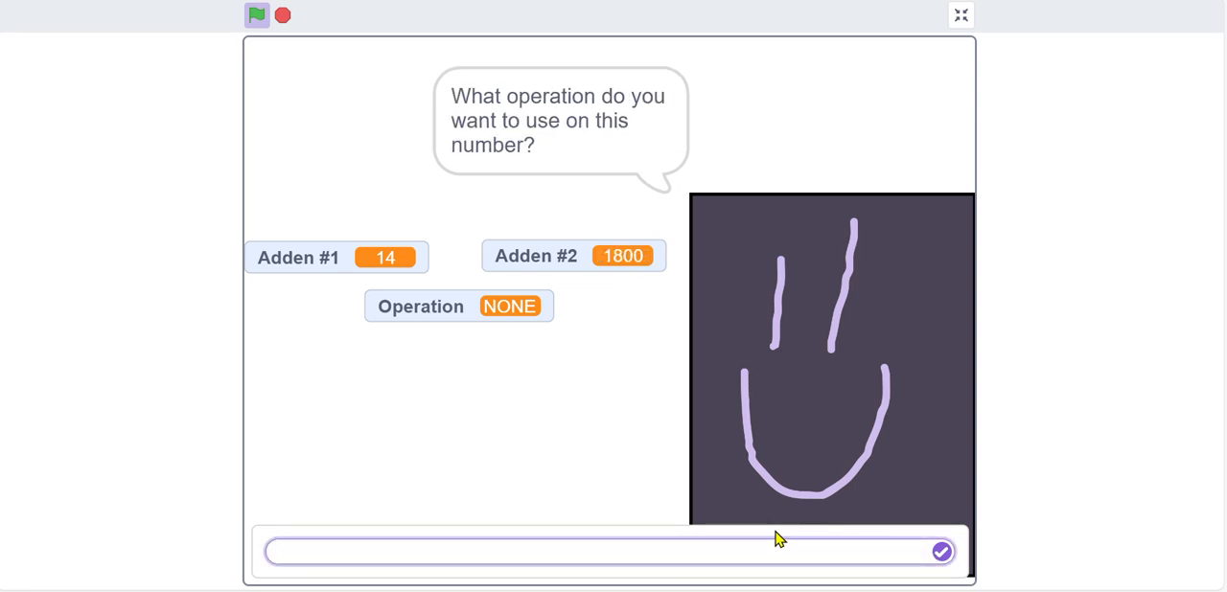
# Choose Add so the sprite says 1814, then restart the calculator.
pyautogui.write('Add')
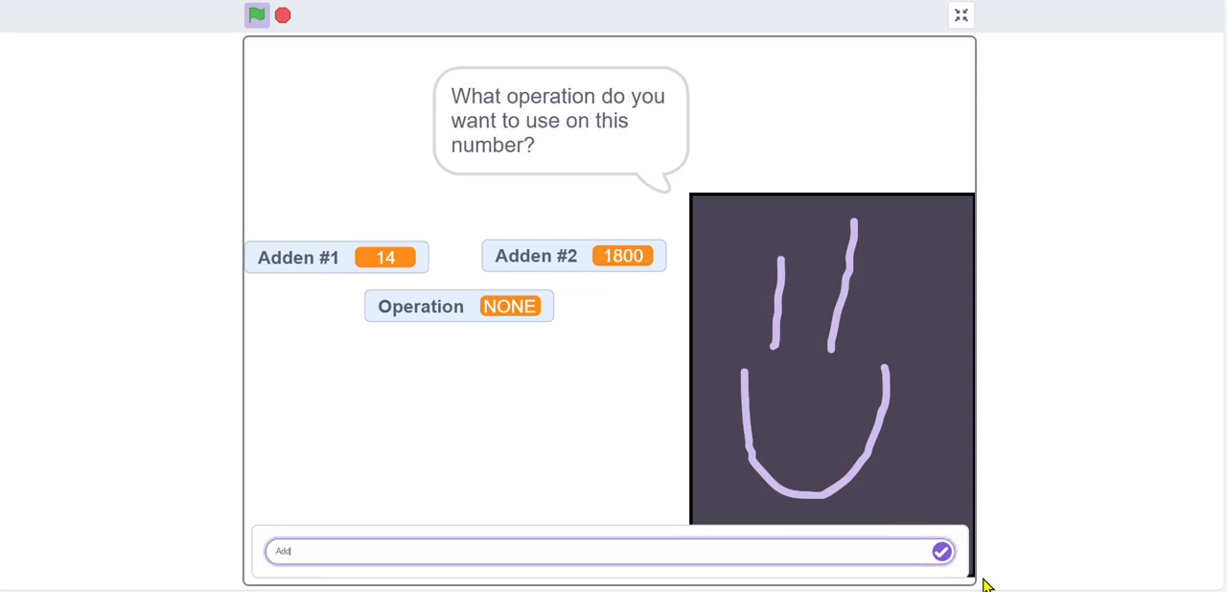
pyautogui.click(942, 551)
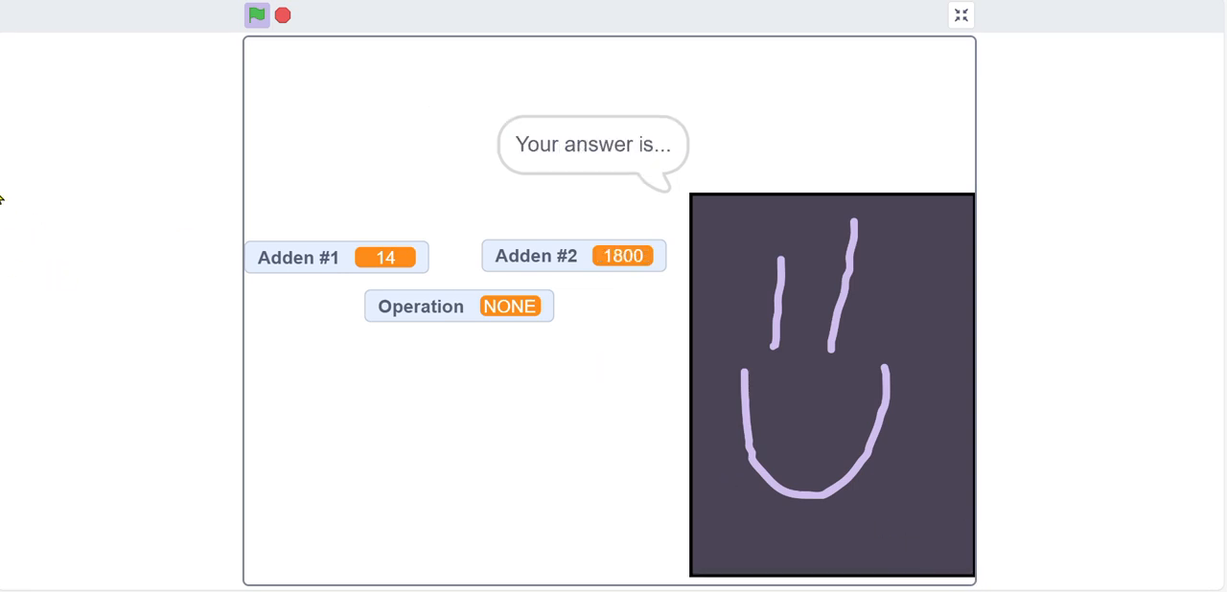
pyautogui.click(256, 15)
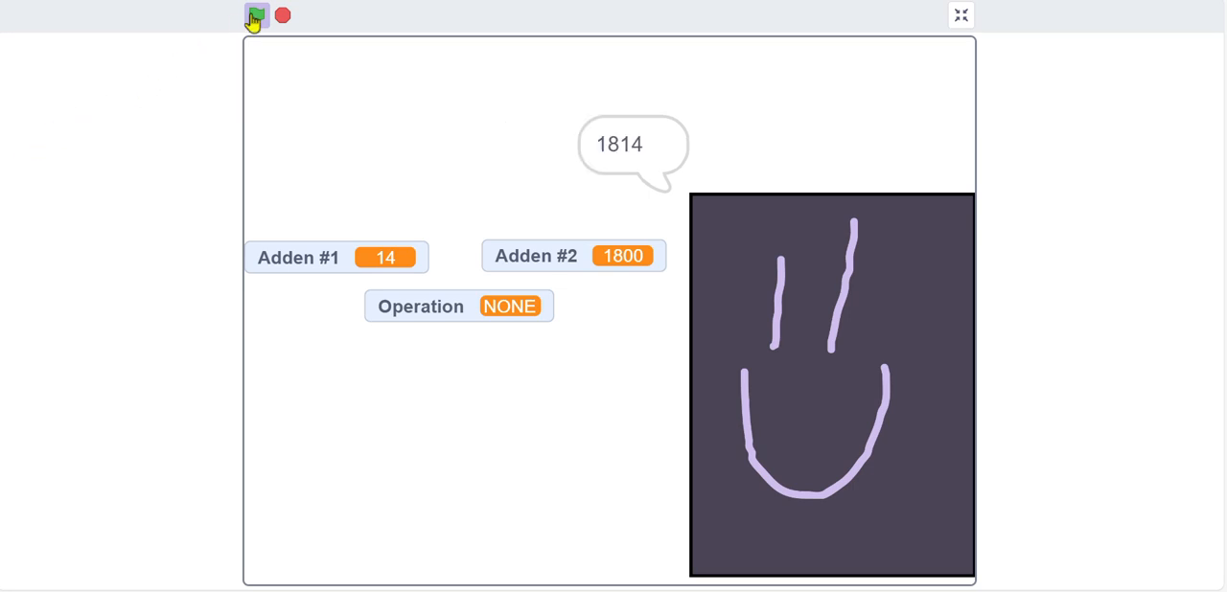
pyautogui.click(256, 16)
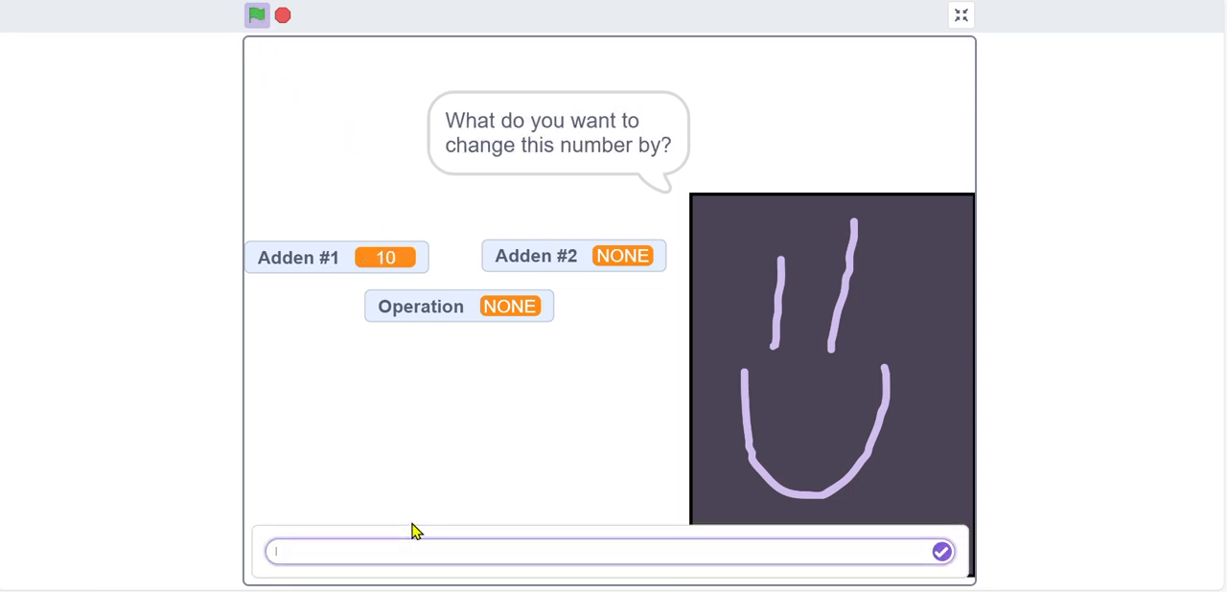
# Submit 2 and div so the calculator says 5 for 10 divided by 2.
pyautogui.click(941, 551)
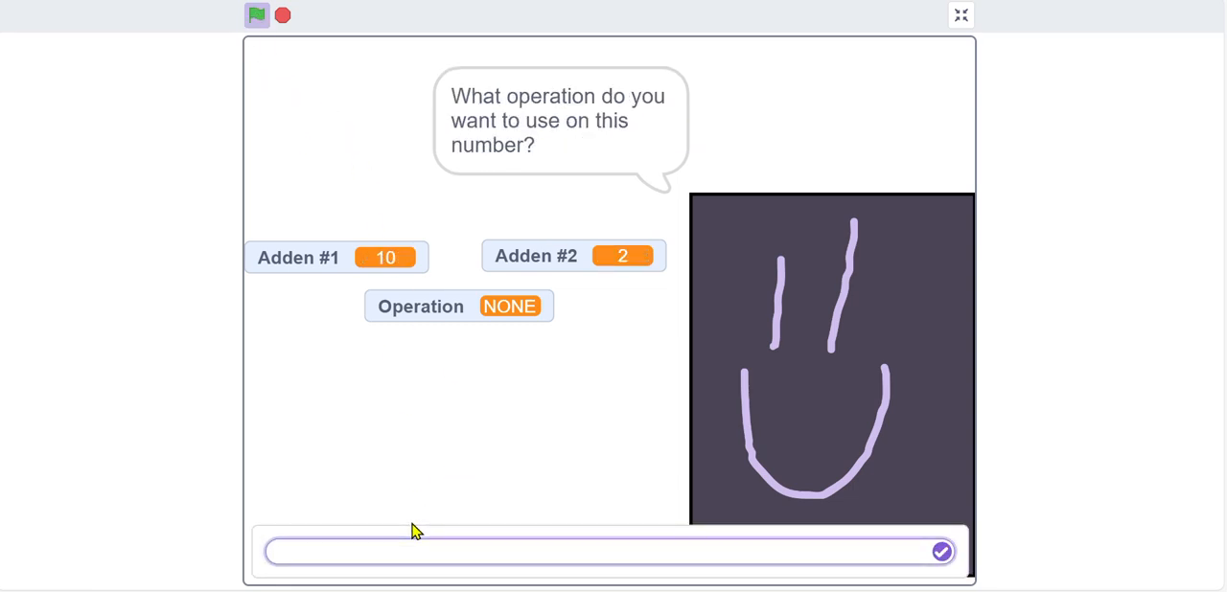
pyautogui.write('div')
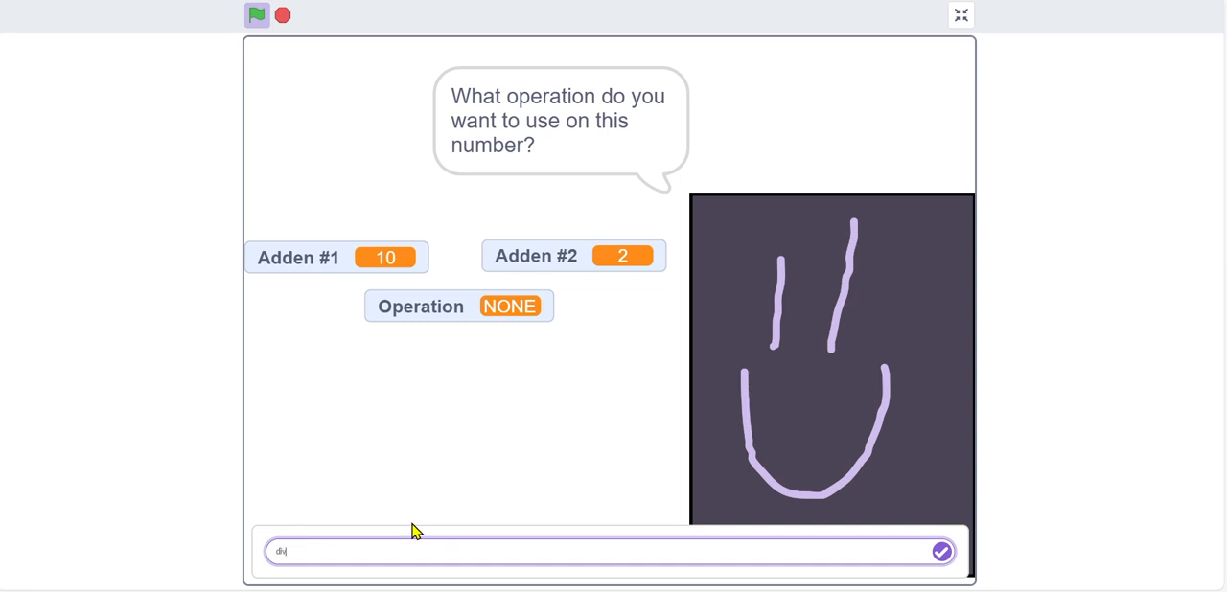
pyautogui.click(941, 552)
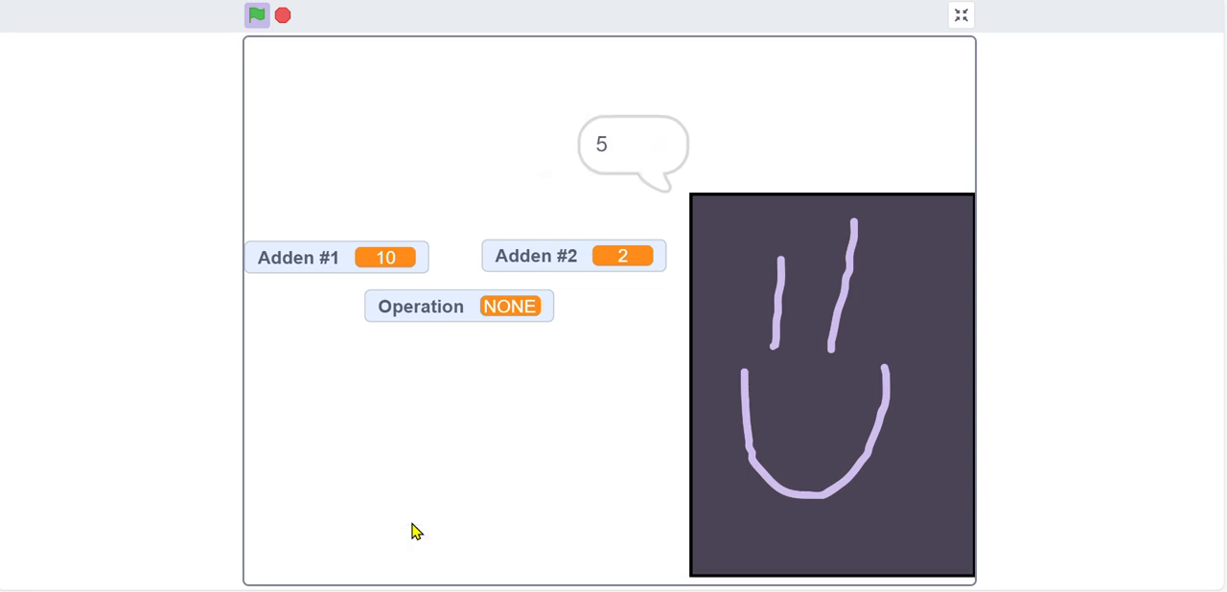
# Rerun the calculator with 5 and 10, choosing multiplication.
pyautogui.click(282, 15)
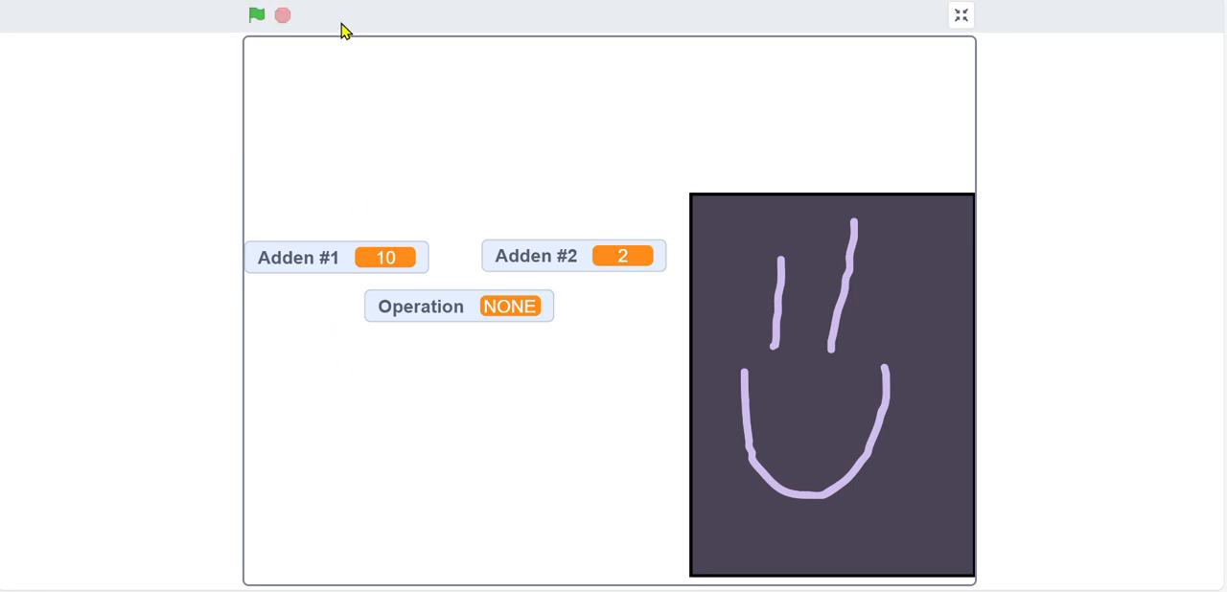
pyautogui.click(257, 14)
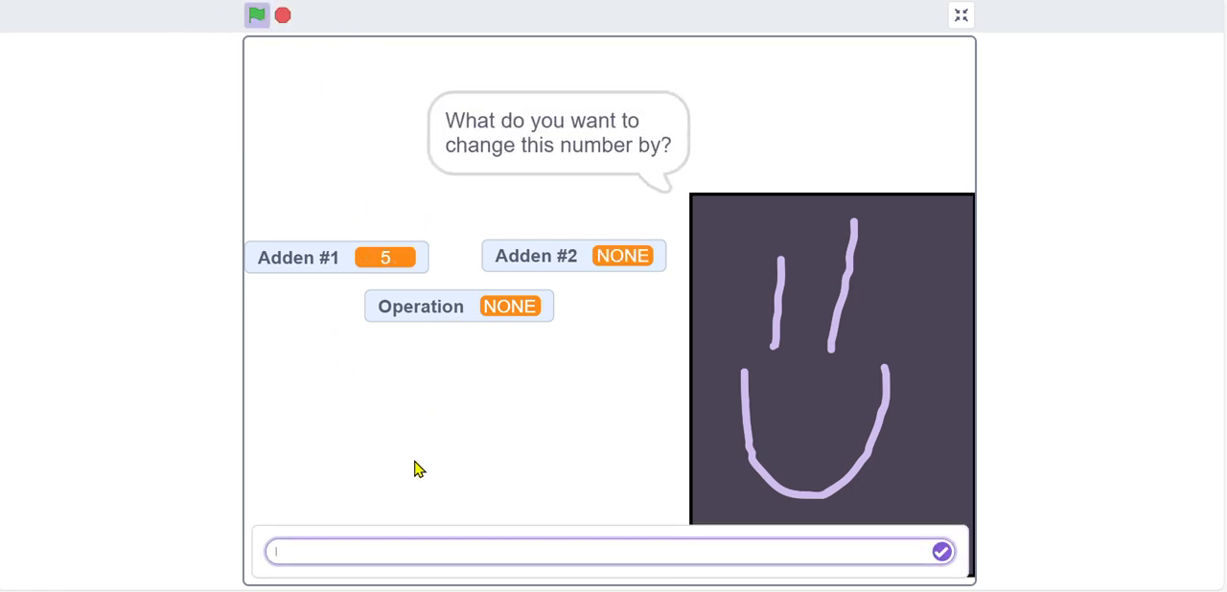
pyautogui.click(940, 551)
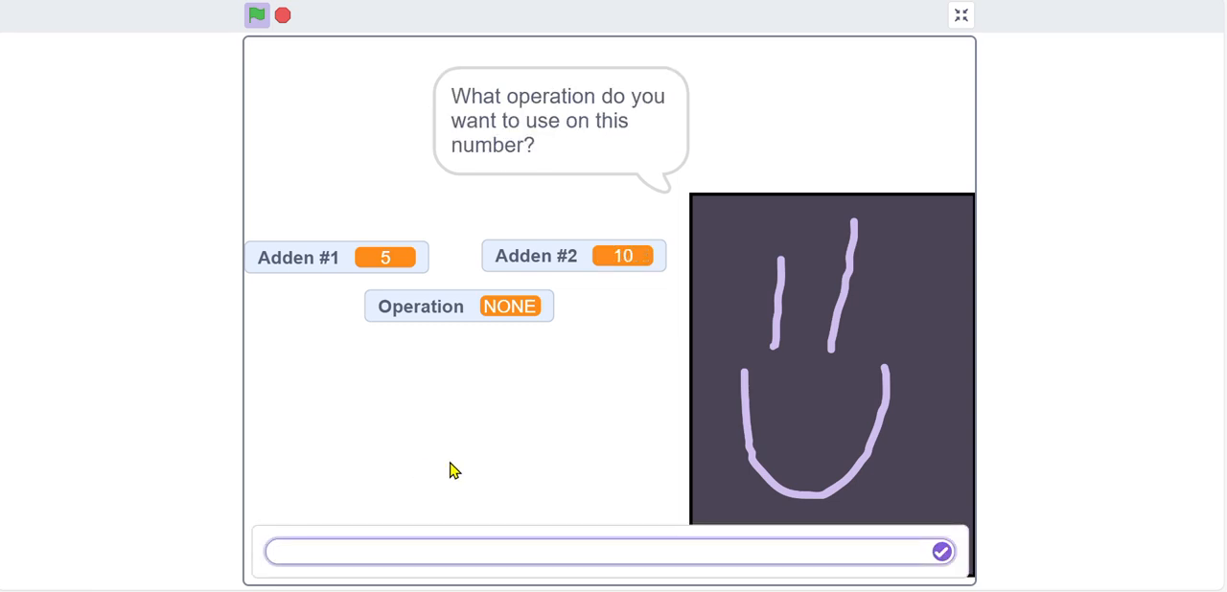
pyautogui.write('multip')
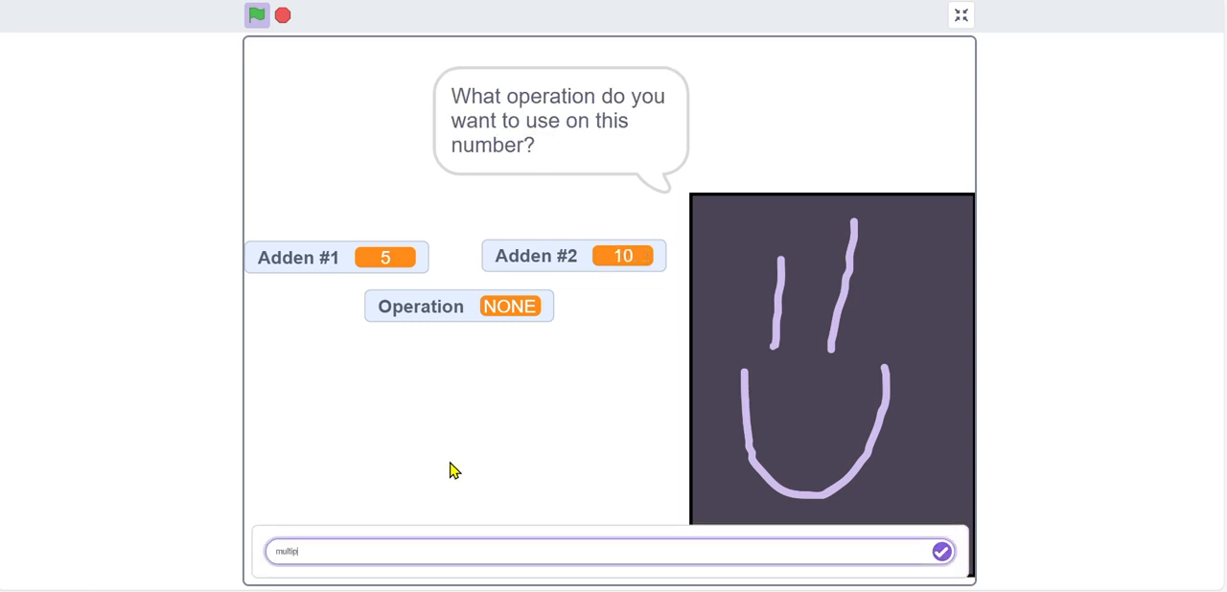
pyautogui.click(941, 551)
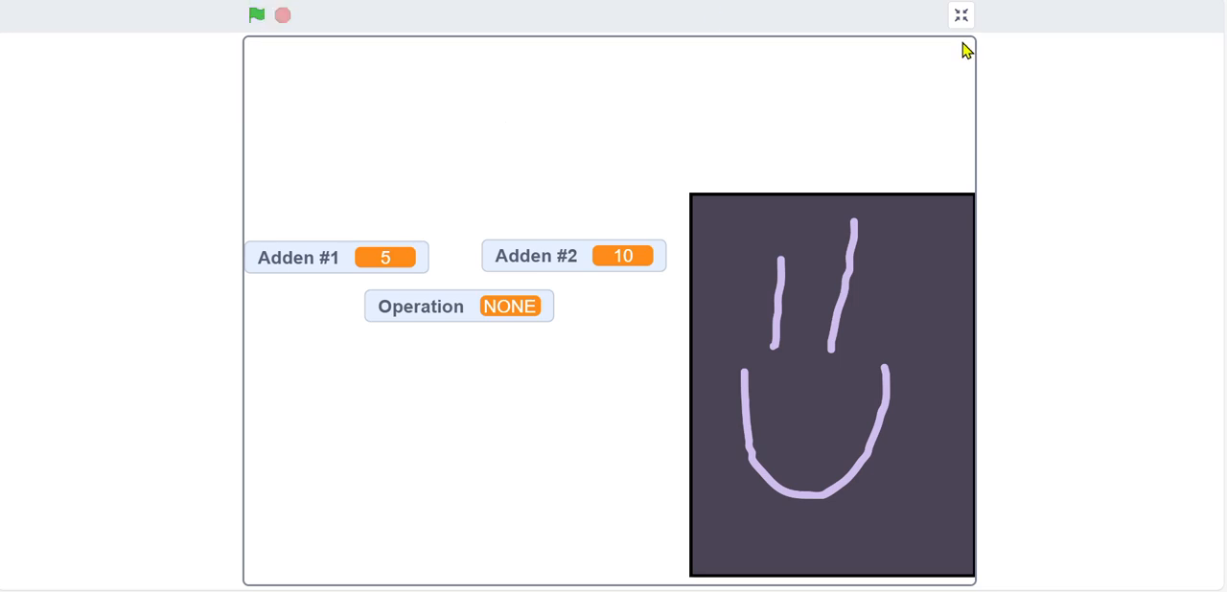
pyautogui.moveTo(986, 288)
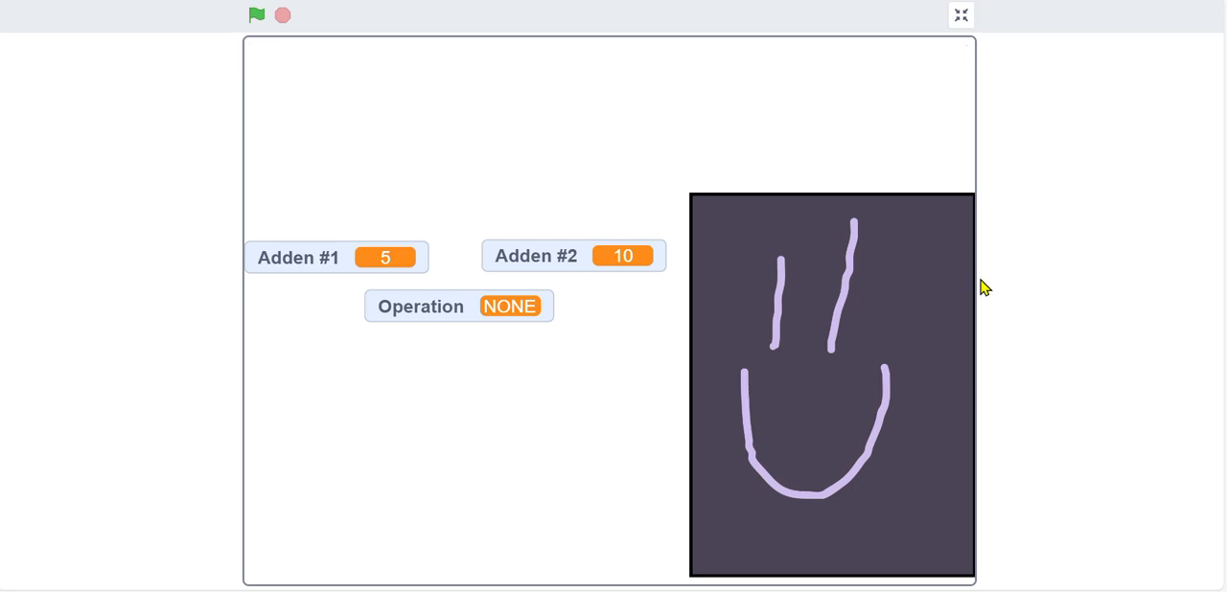
pyautogui.moveTo(997, 248)
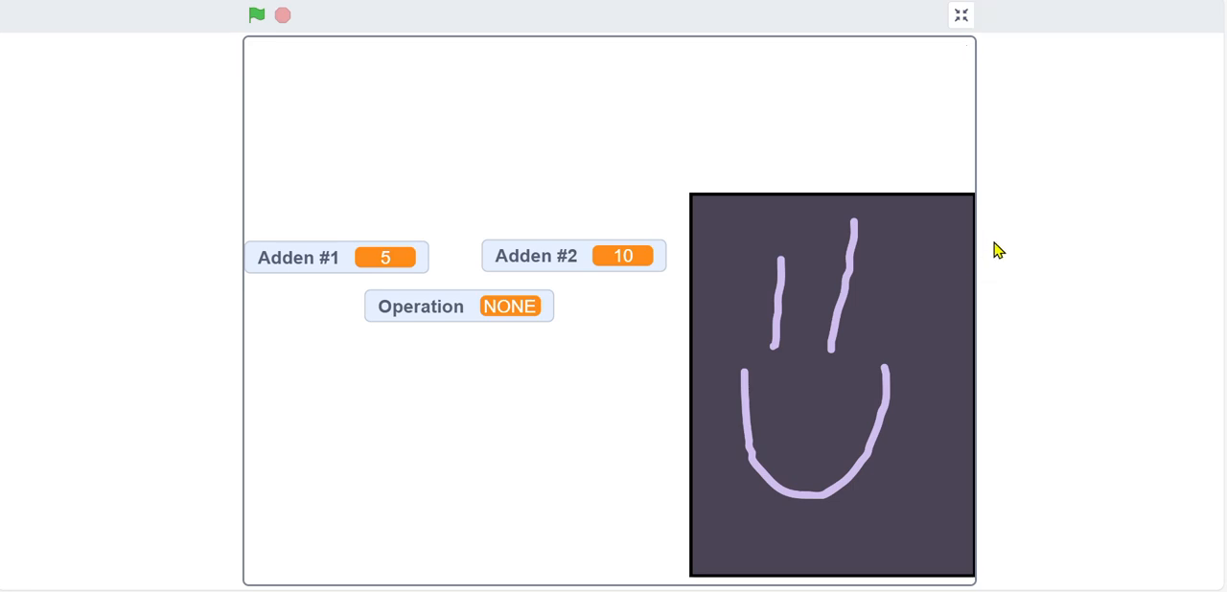